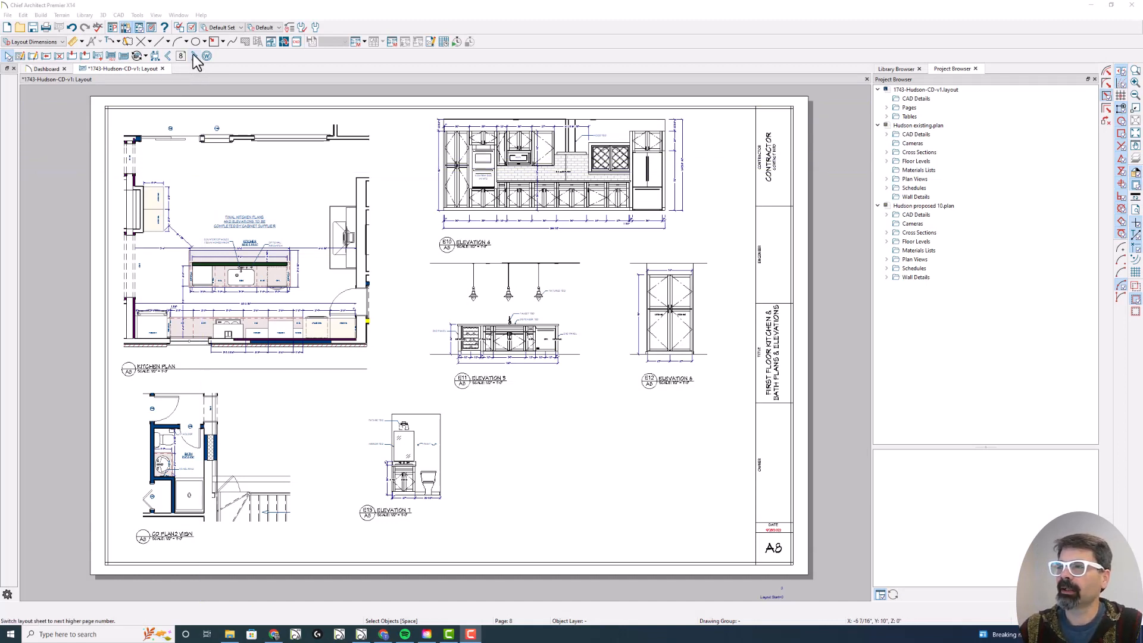
Move to the next layout page and drag across the sheet
click(180, 56)
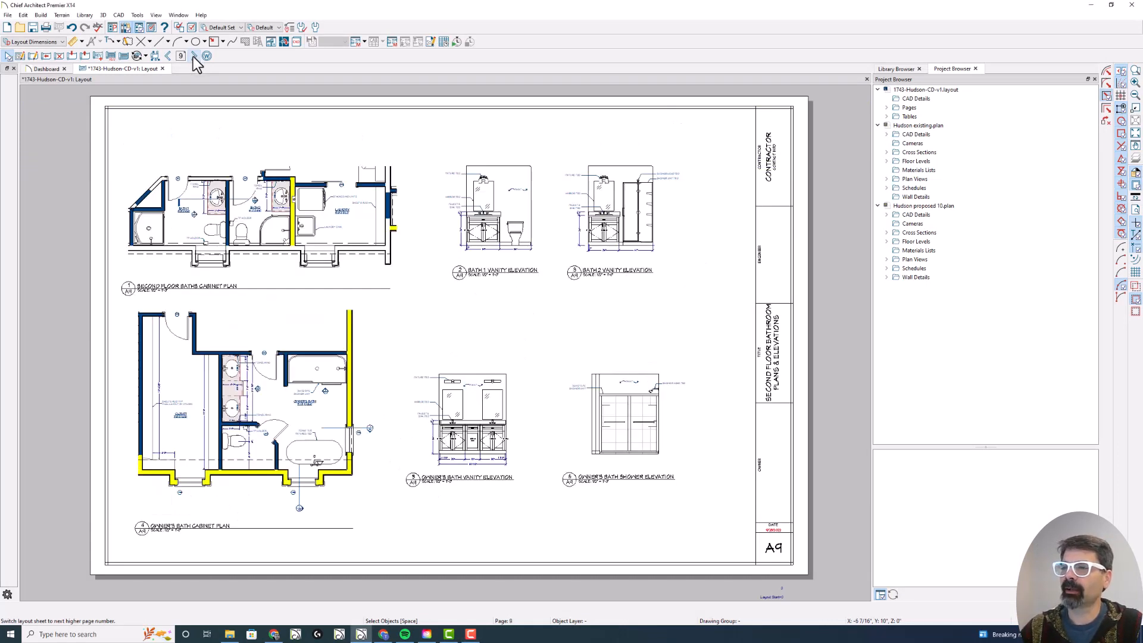
click(193, 55)
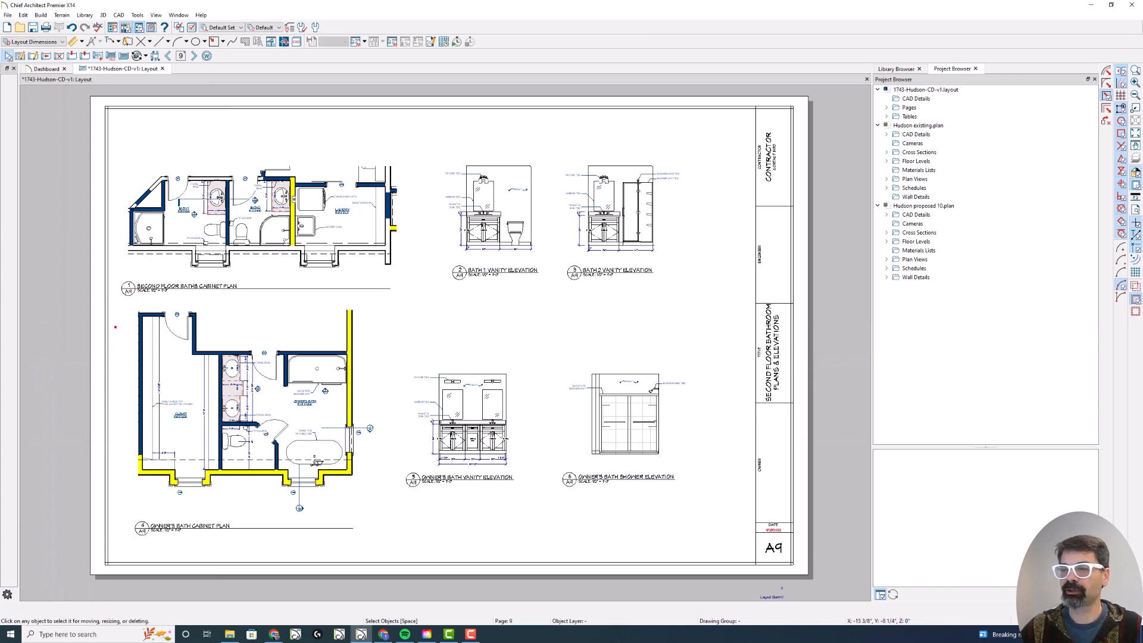
drag(126, 292, 260, 293)
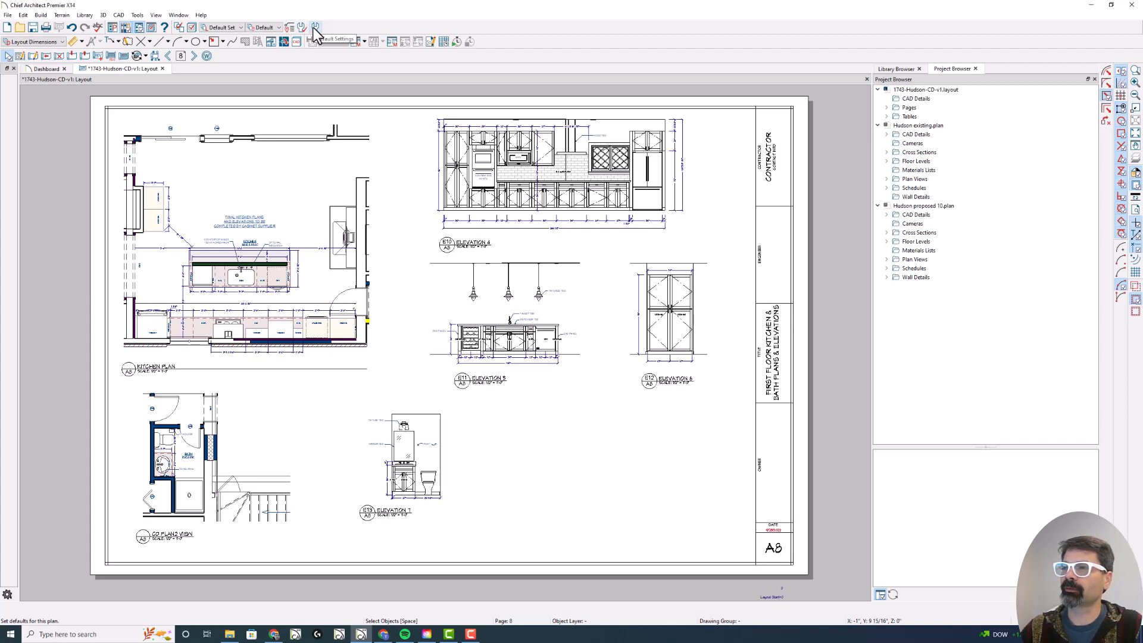
Review the default layout box callout label and attribute settings, then close the defaults
click(314, 27)
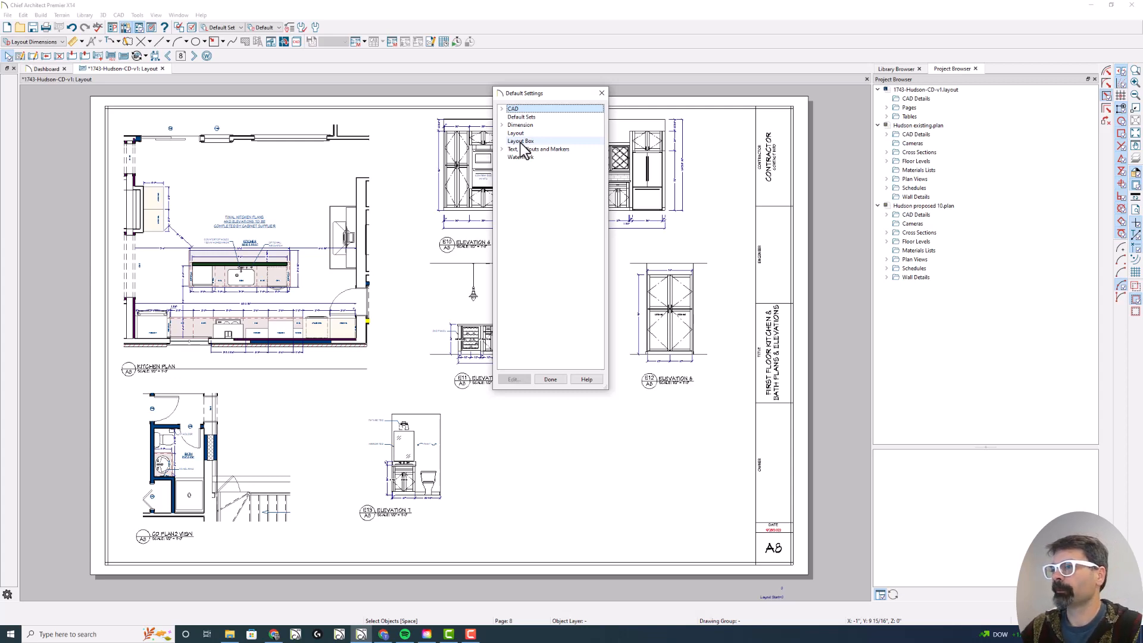
click(520, 140)
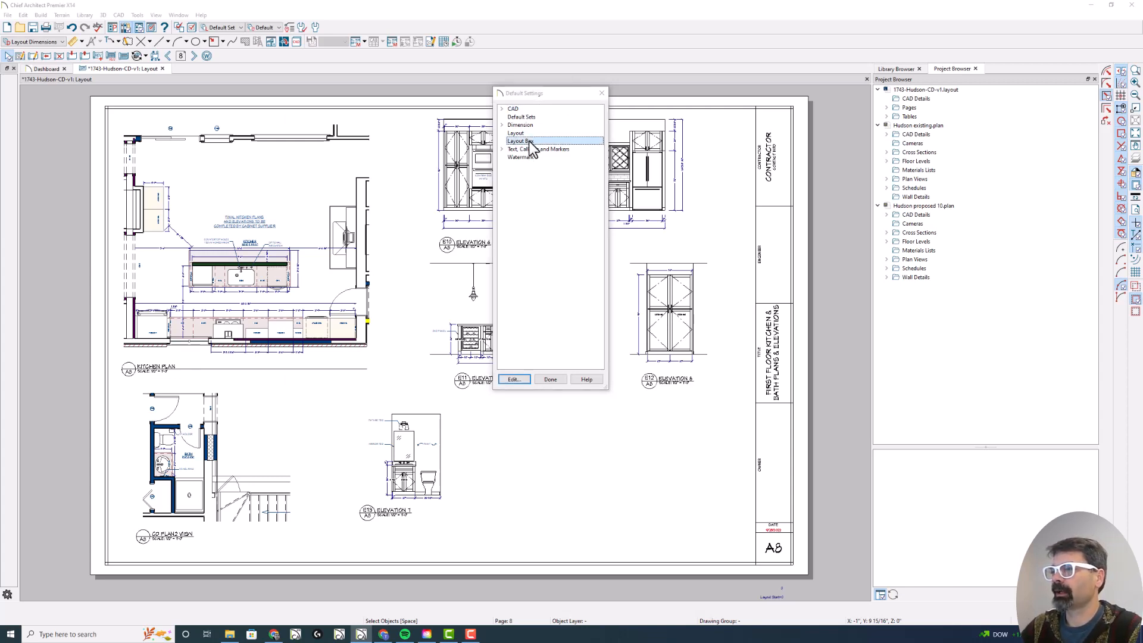
click(513, 379)
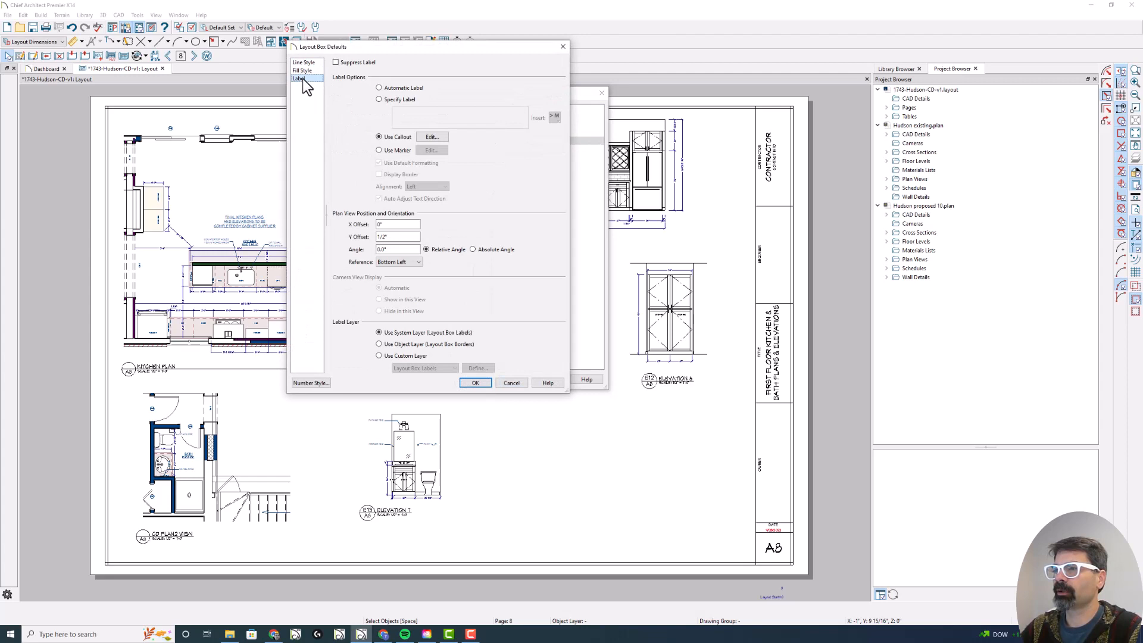
click(378, 137)
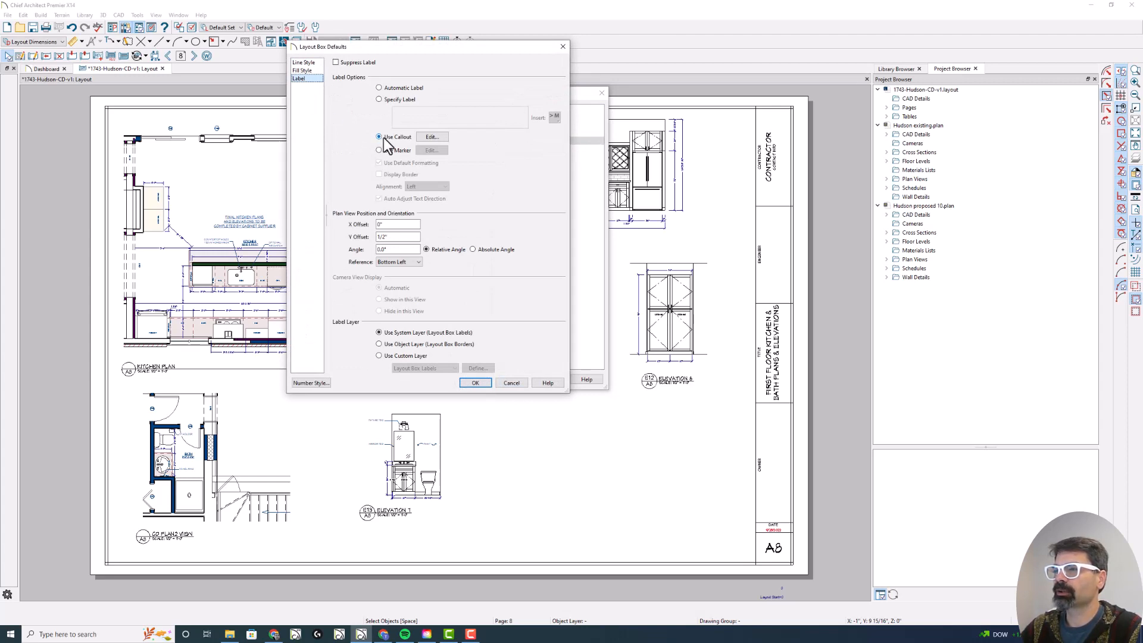
click(432, 137)
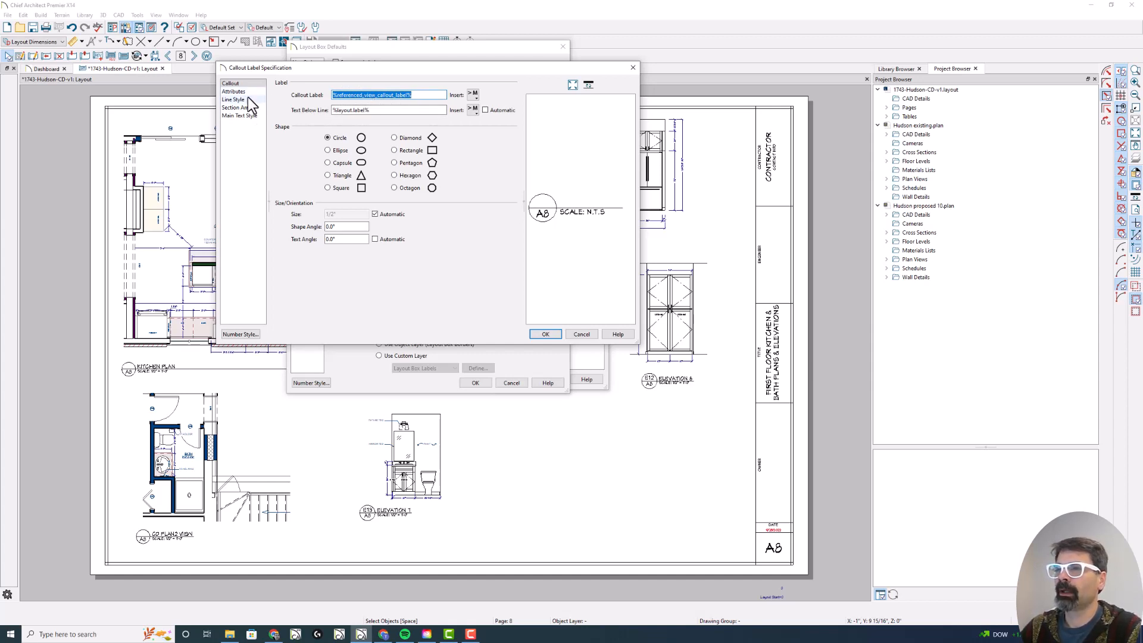
click(234, 91)
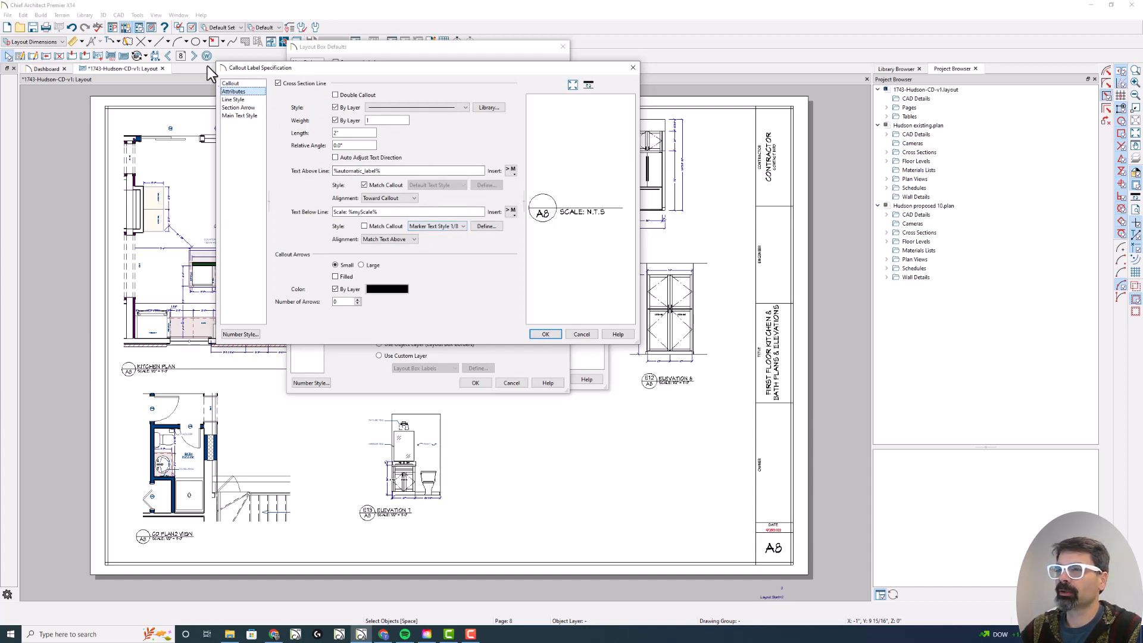
click(230, 82)
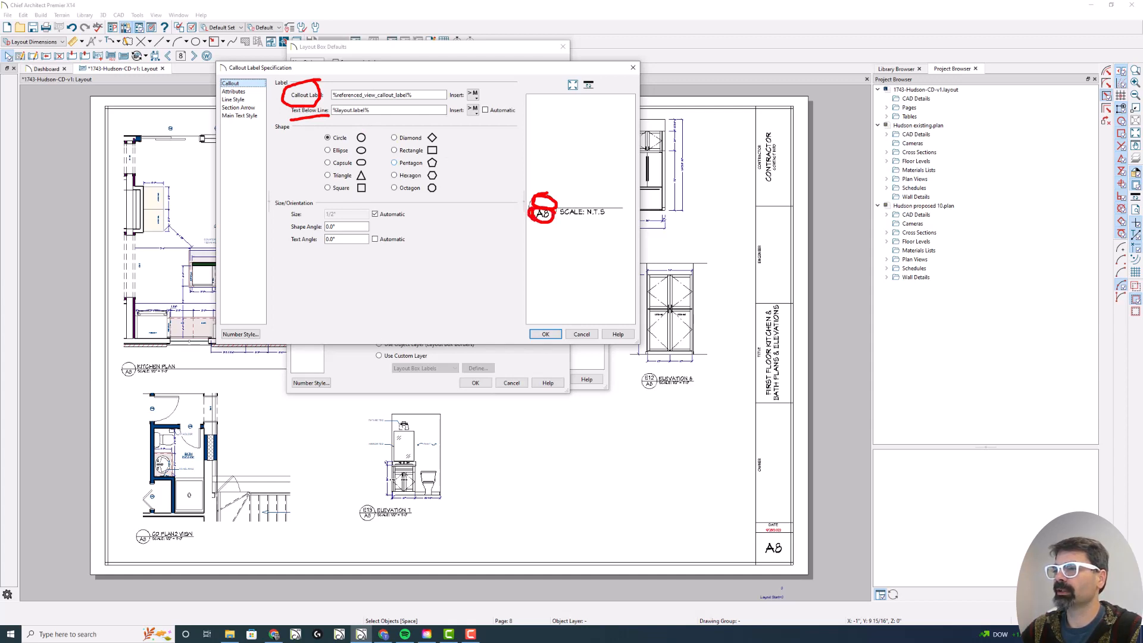
click(327, 150)
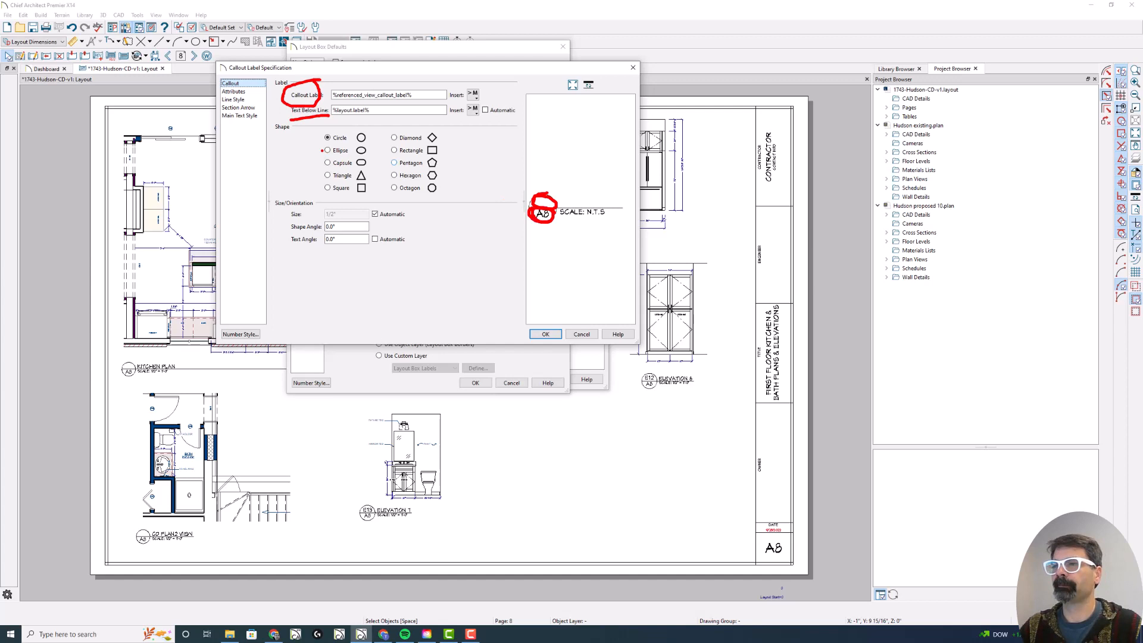
click(233, 91)
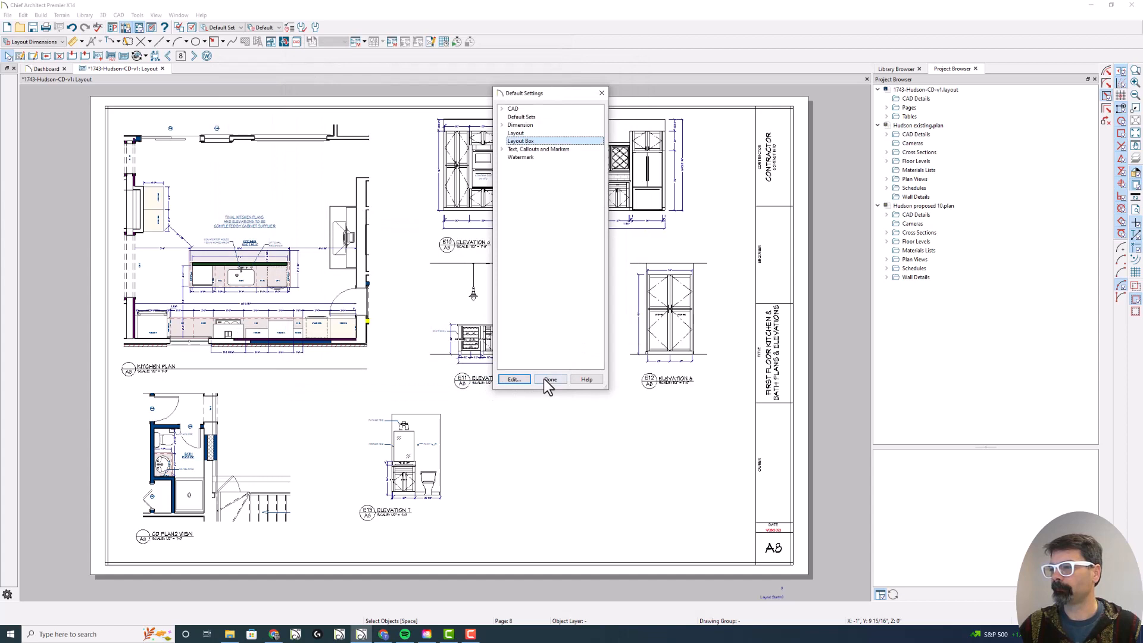
click(550, 379)
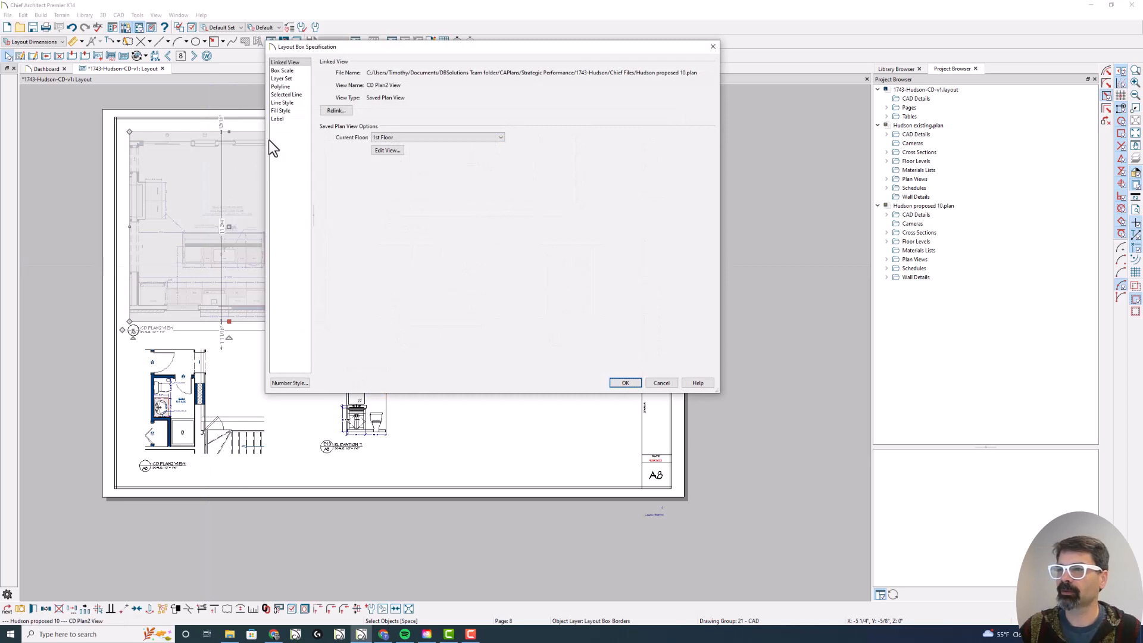
Set the kitchen plan callout's Text Above Line to 'Kitchen cabinet plan' and apply
click(623, 383)
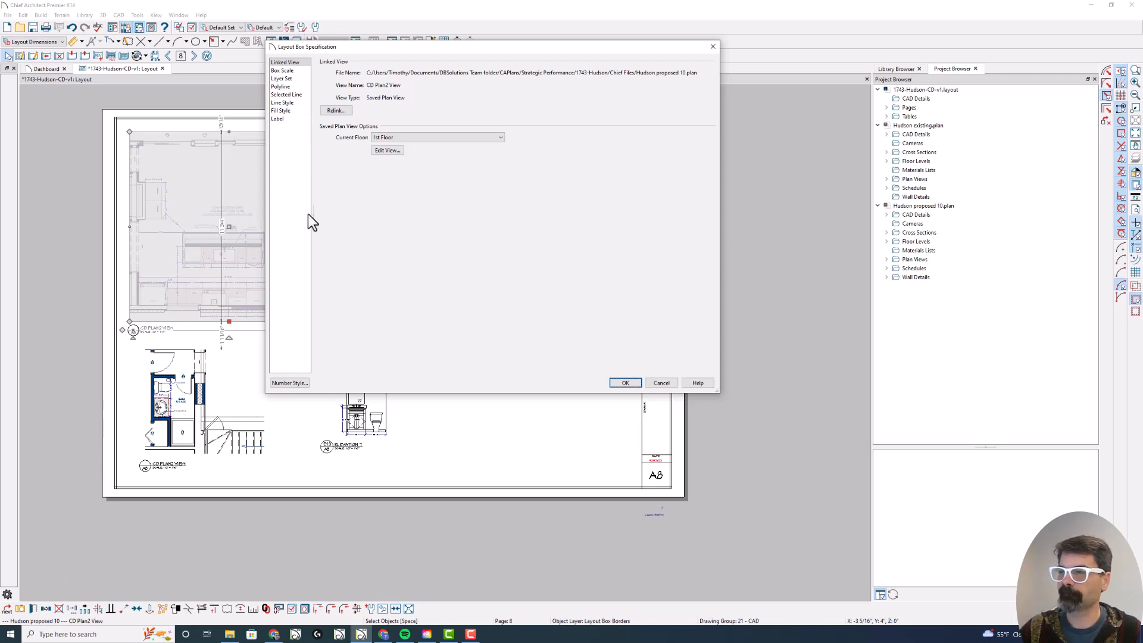
click(278, 118)
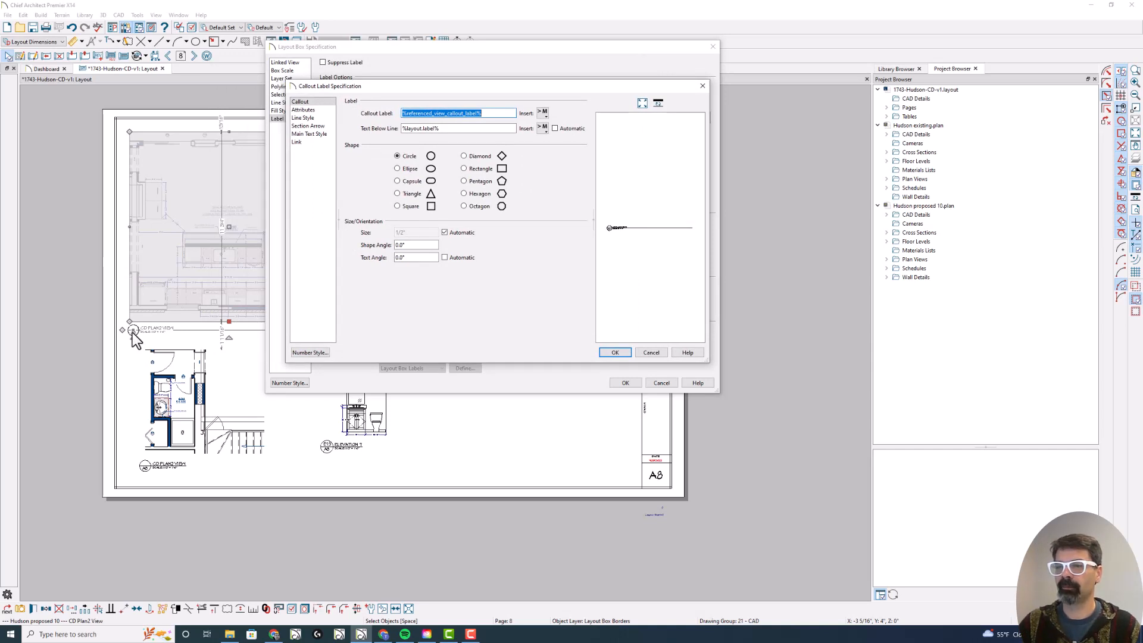
mouse_move(136, 337)
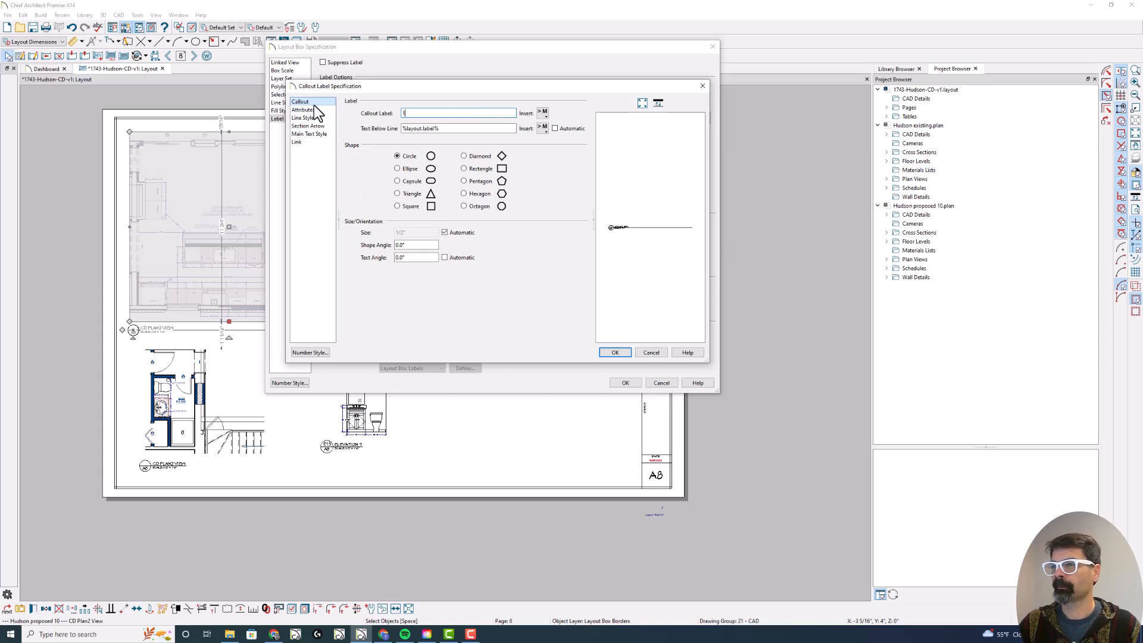
click(302, 110)
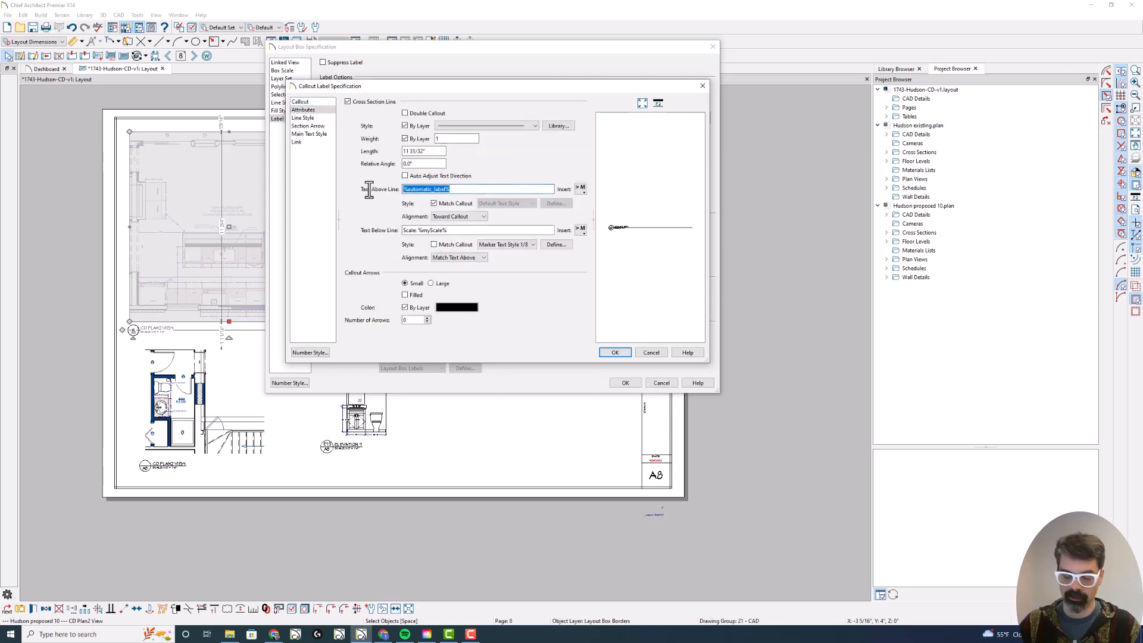
text(Kitchen cabinet plan)
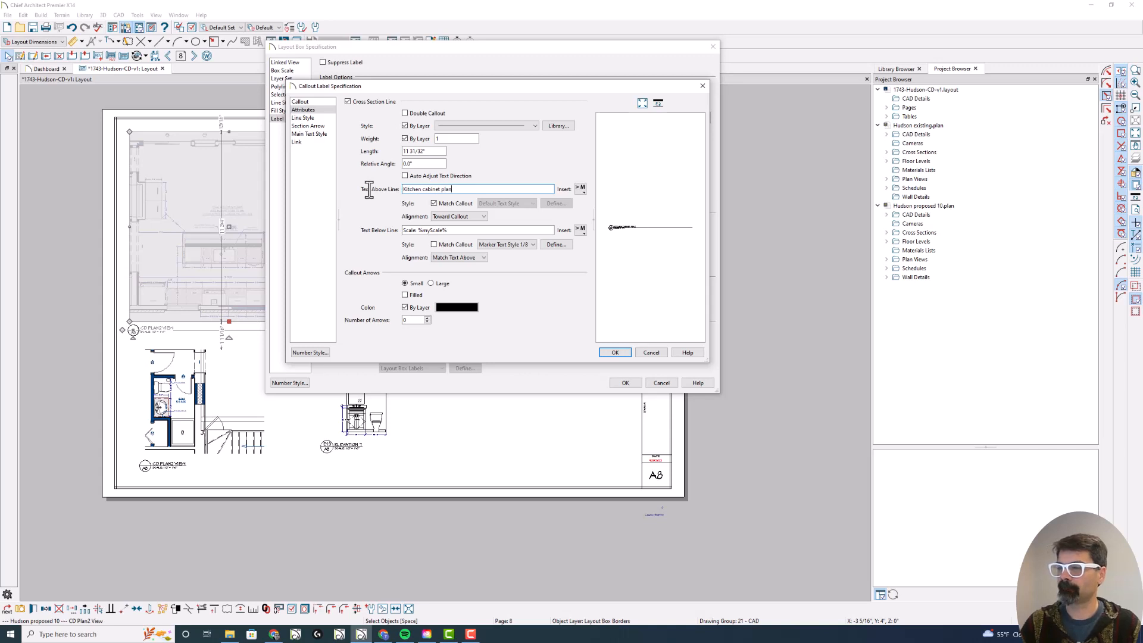
mouse_move(385, 204)
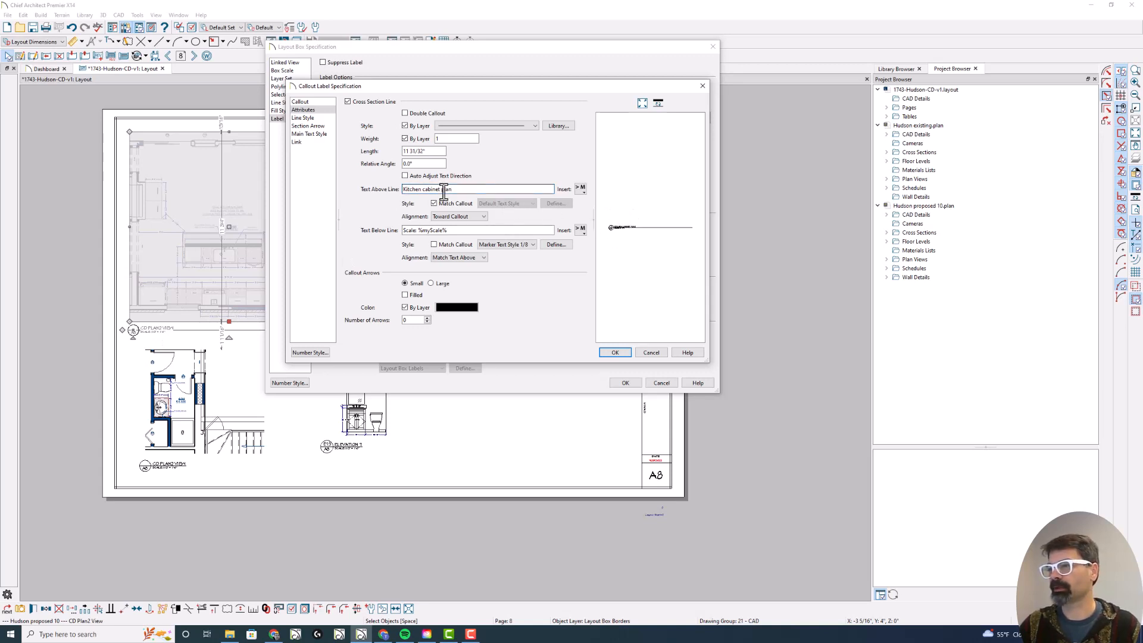
click(614, 352)
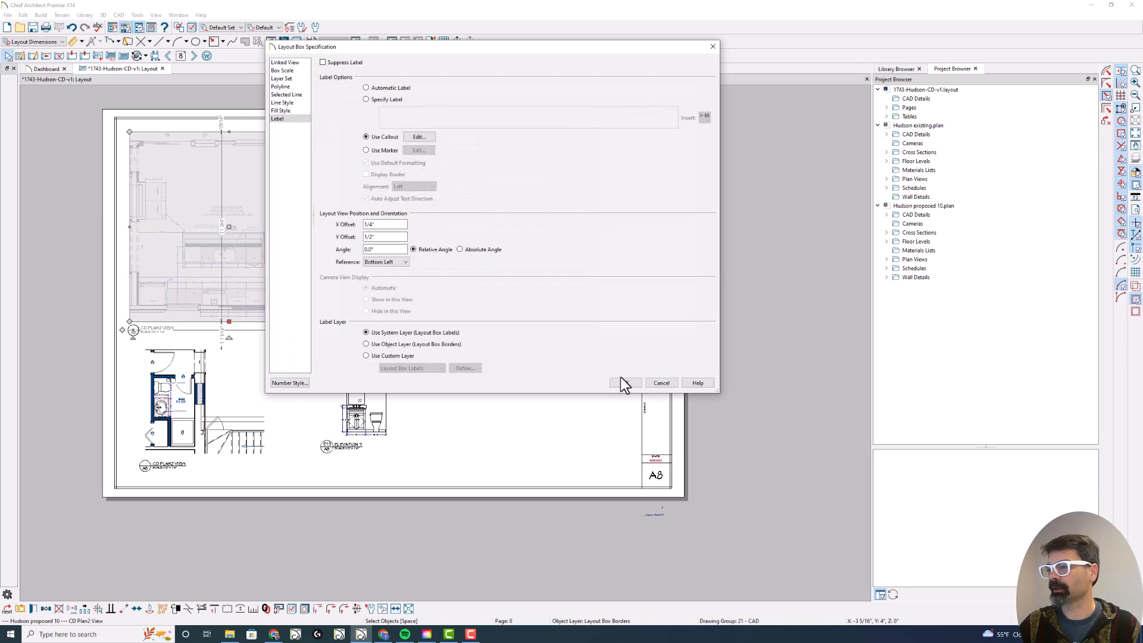
click(623, 382)
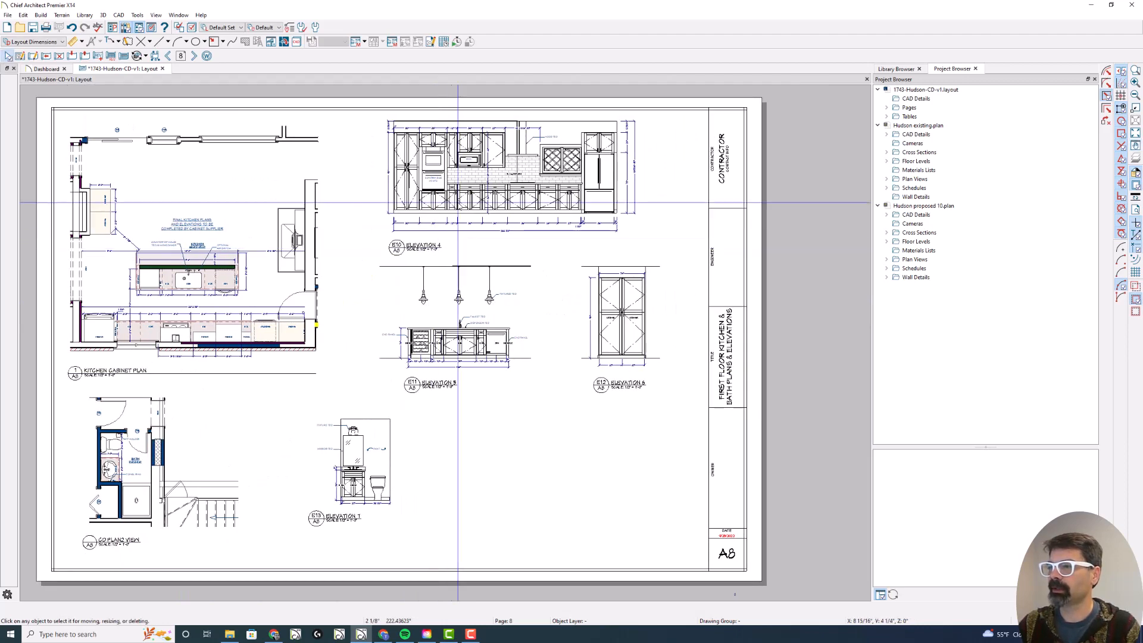
click(503, 167)
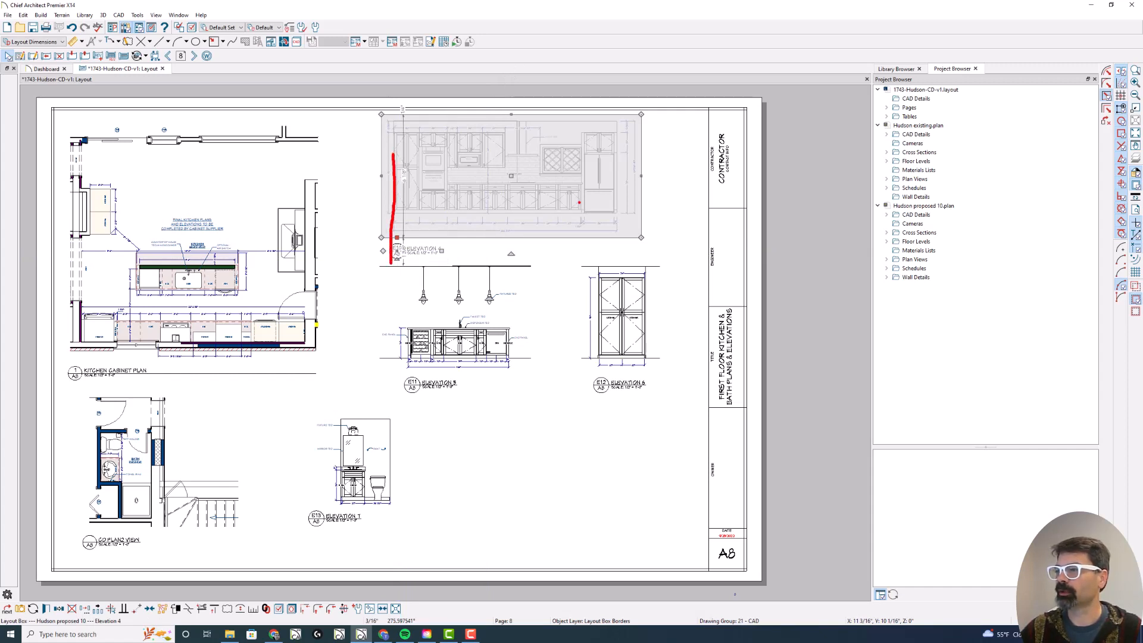
drag(615, 185, 616, 251)
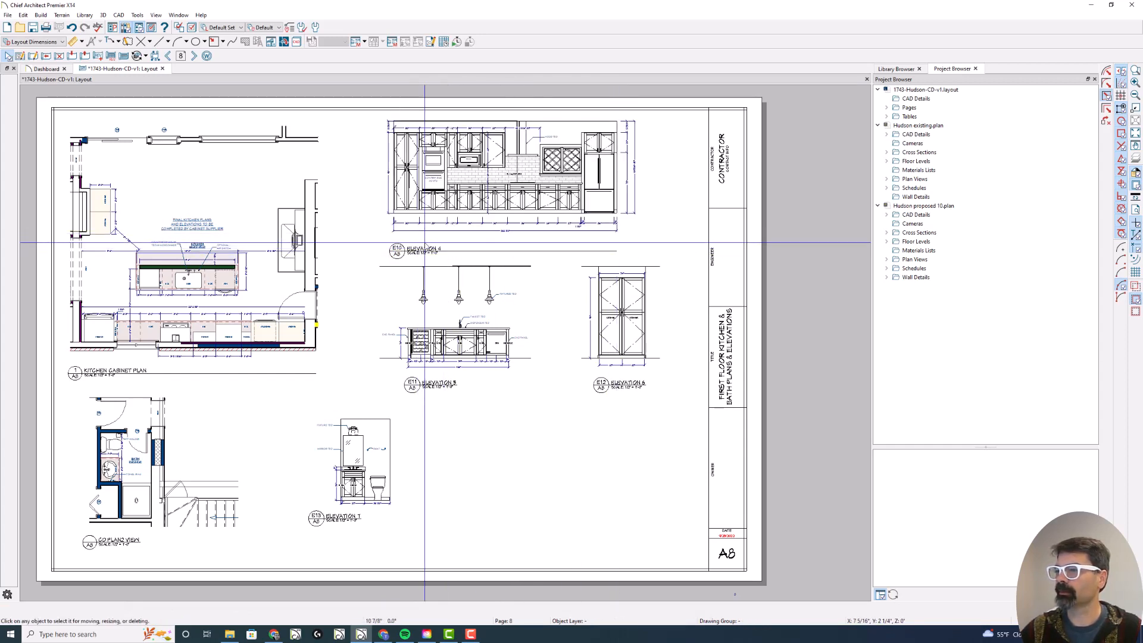
click(510, 175)
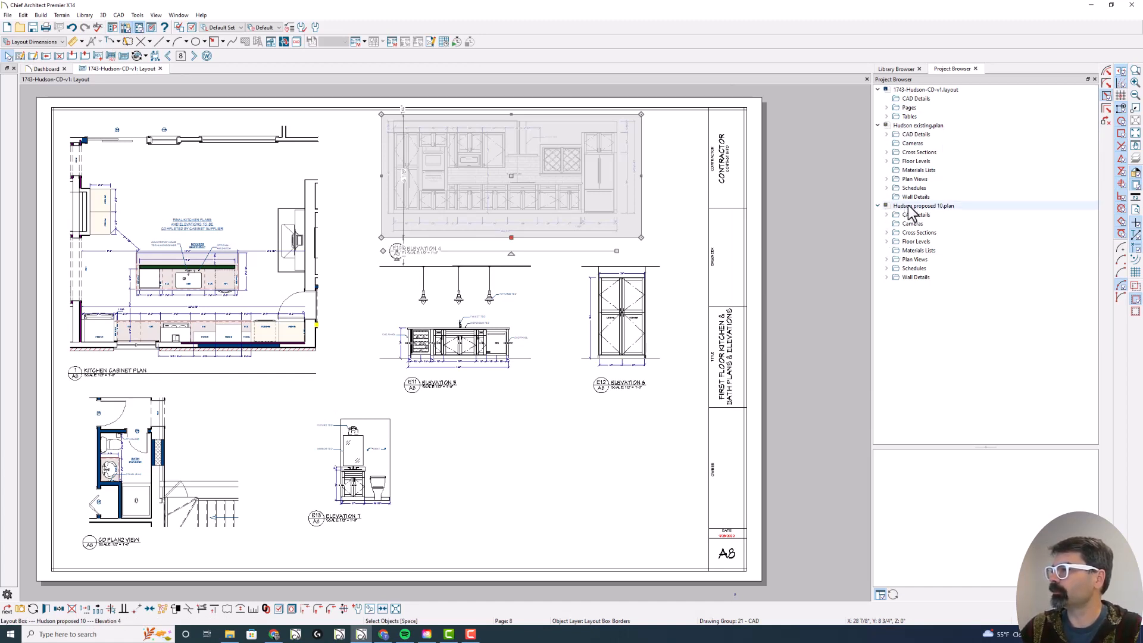
Open the Elevation 4 view settings from the Project Browser cross sections
click(879, 205)
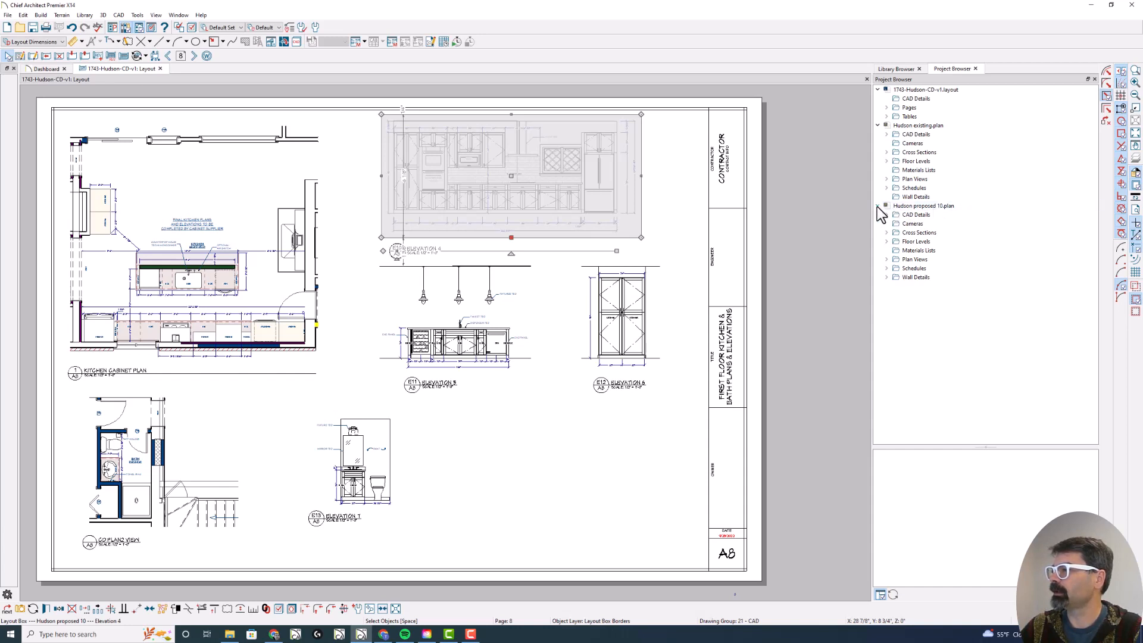
click(923, 205)
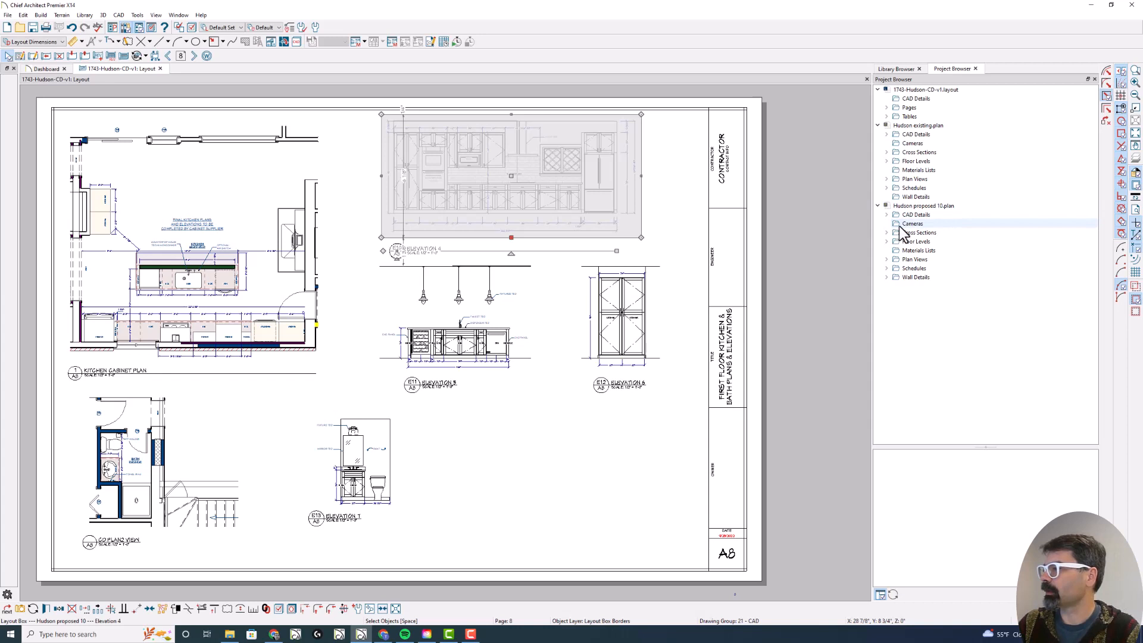
click(886, 233)
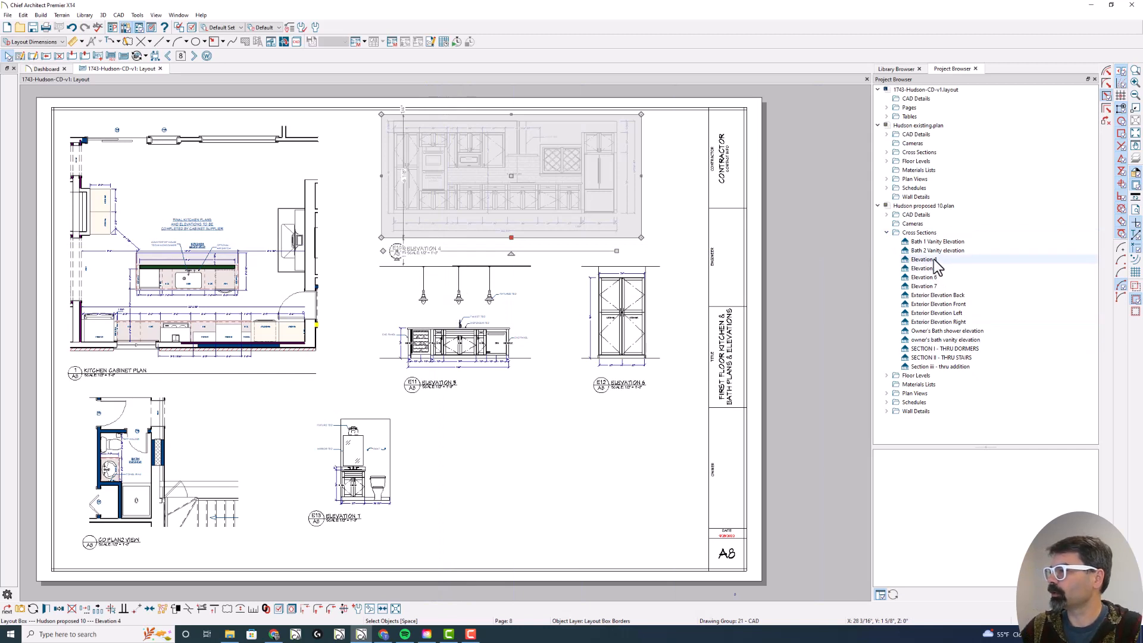
click(923, 259)
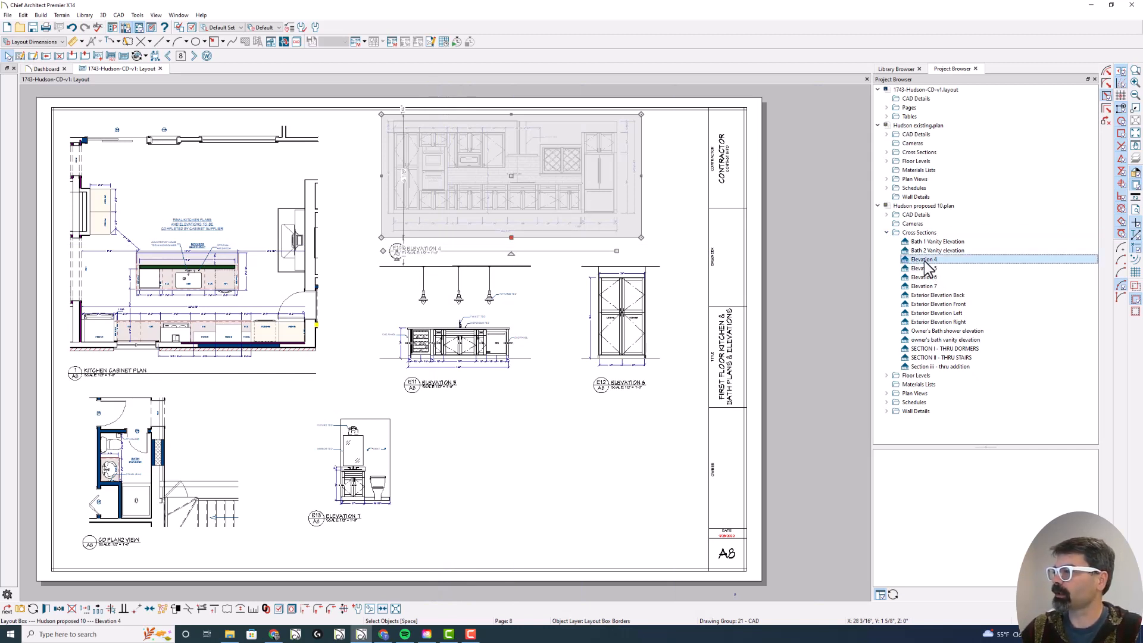
right_click(923, 259)
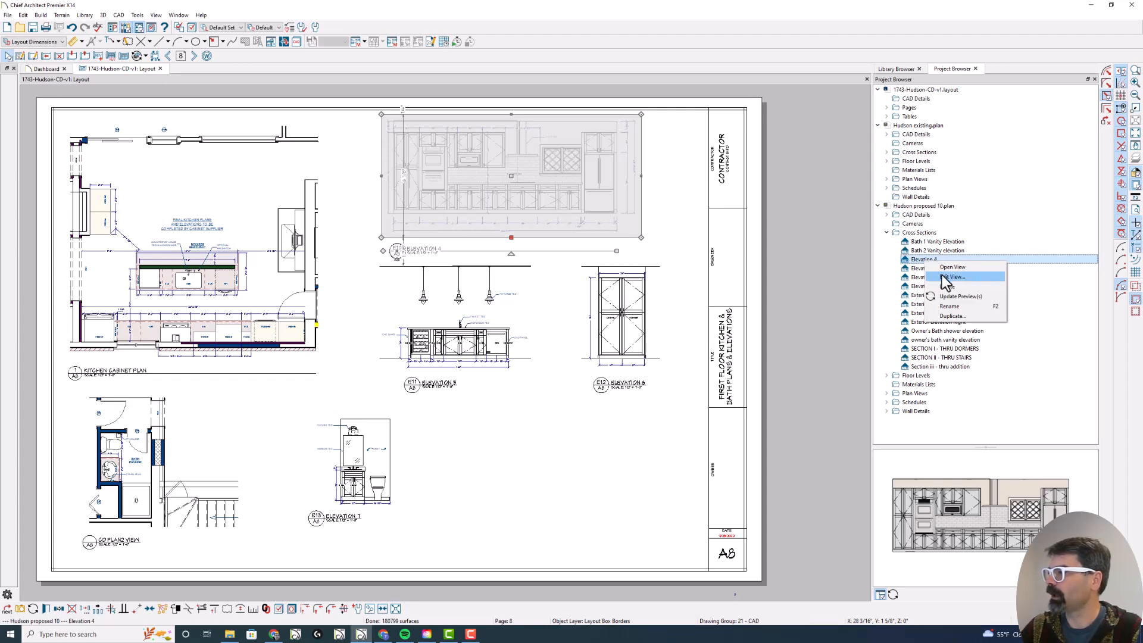
click(955, 276)
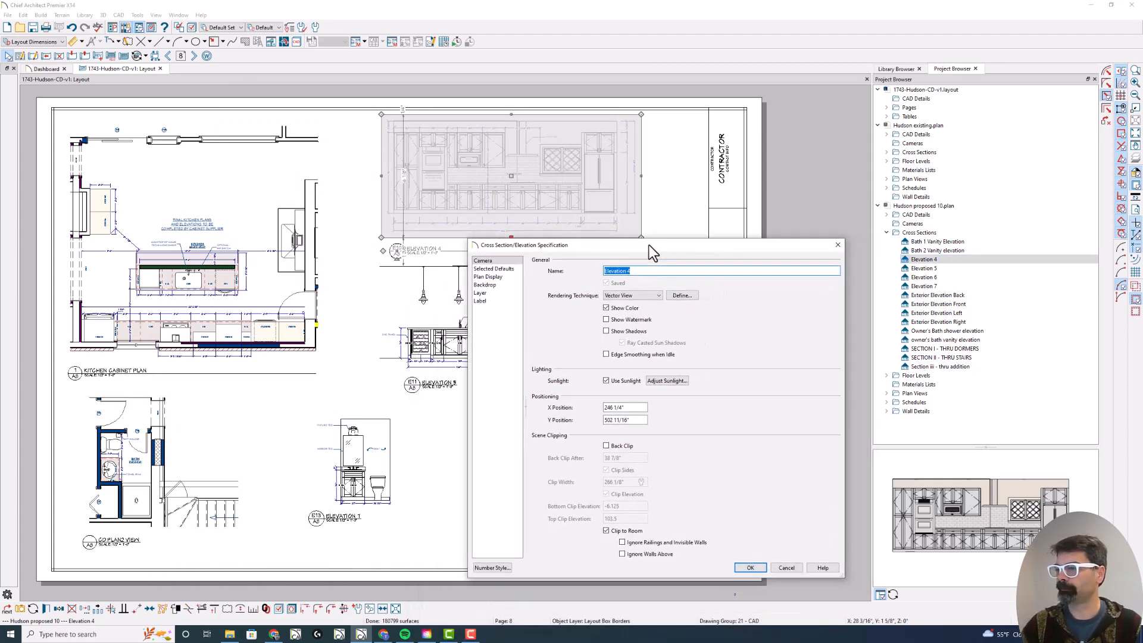
Name the view 'Kitchen elevation i' and set its plan callout label to 2
text(K)
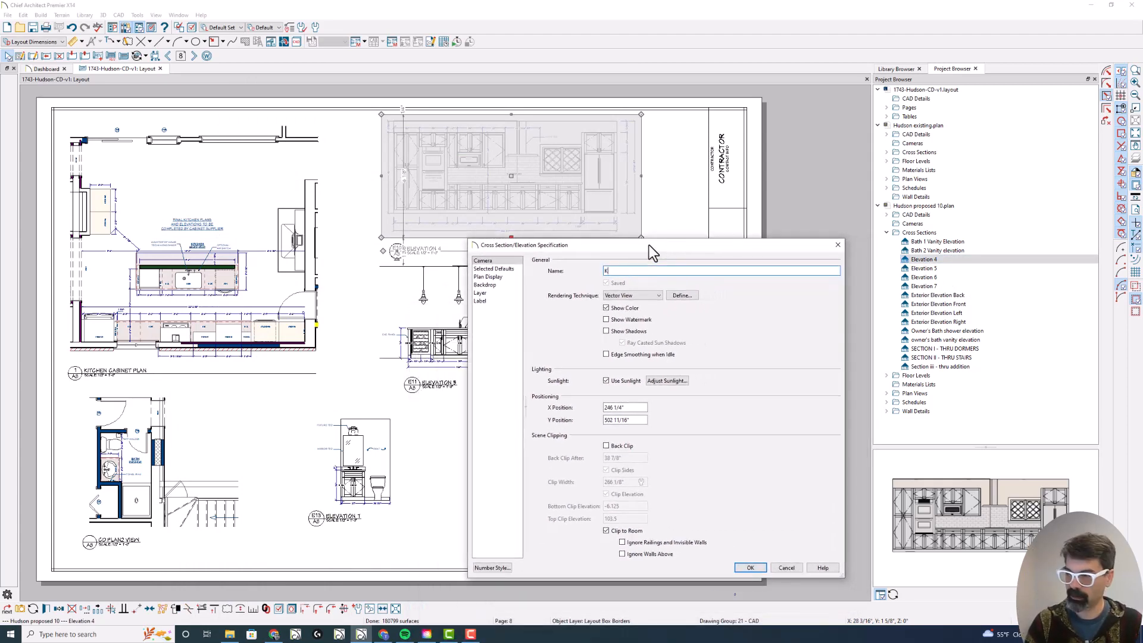
text(Kitchen elevation)
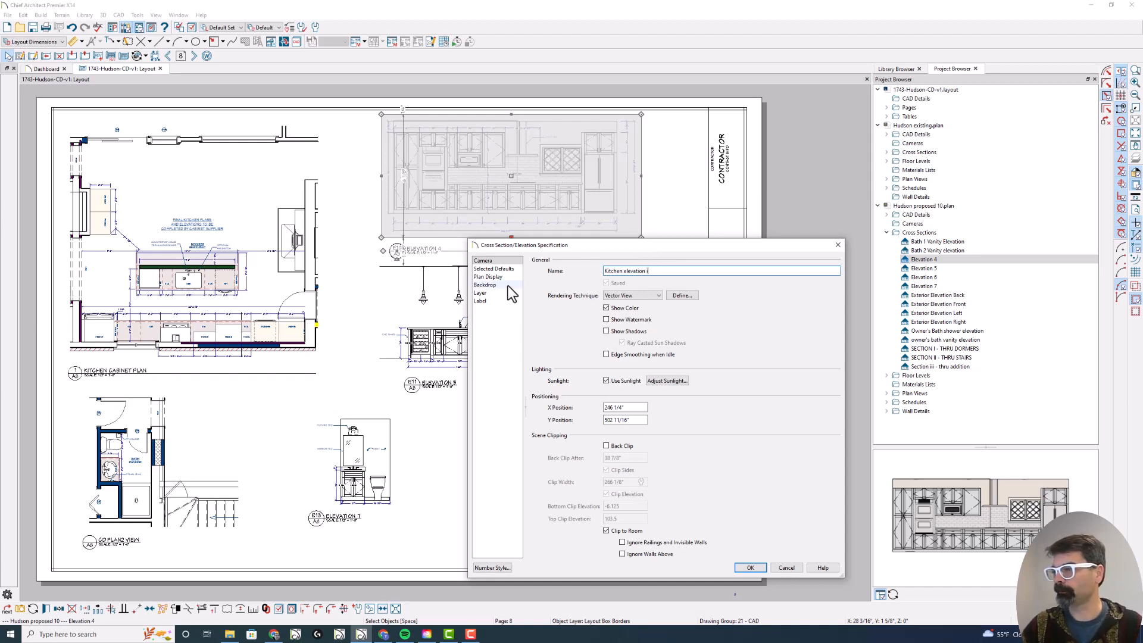
click(488, 277)
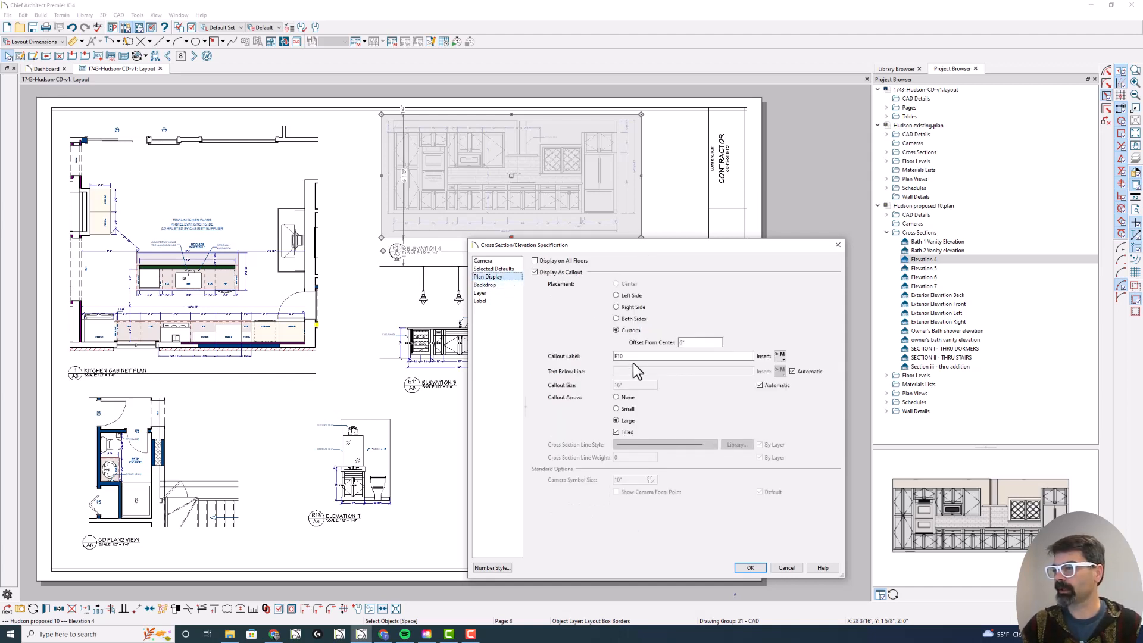
click(682, 356)
text(2)
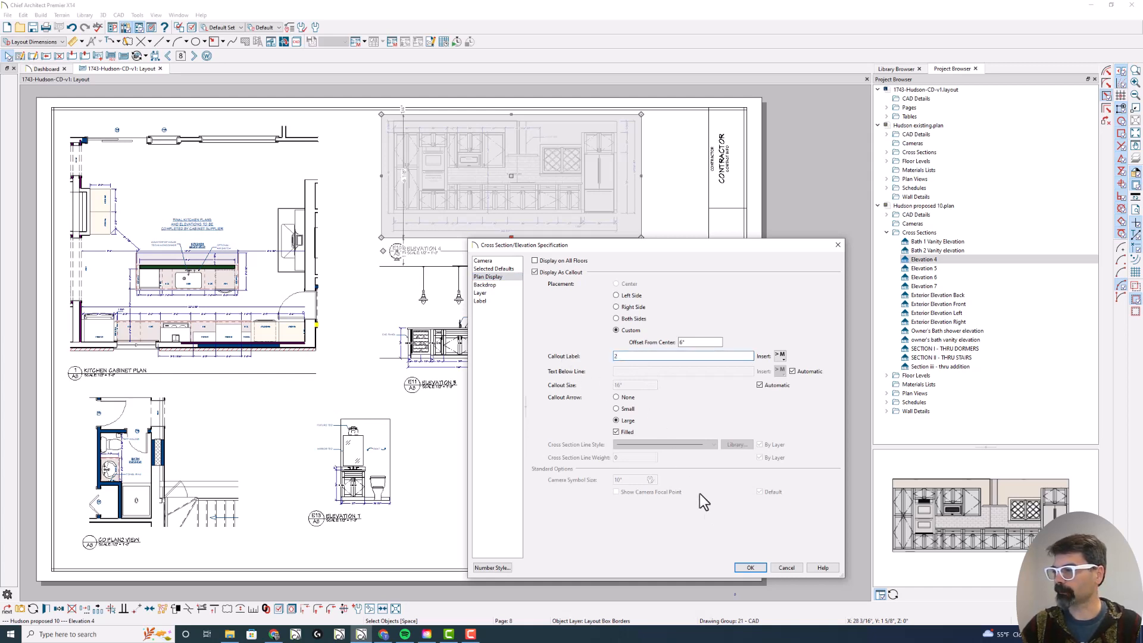
click(749, 567)
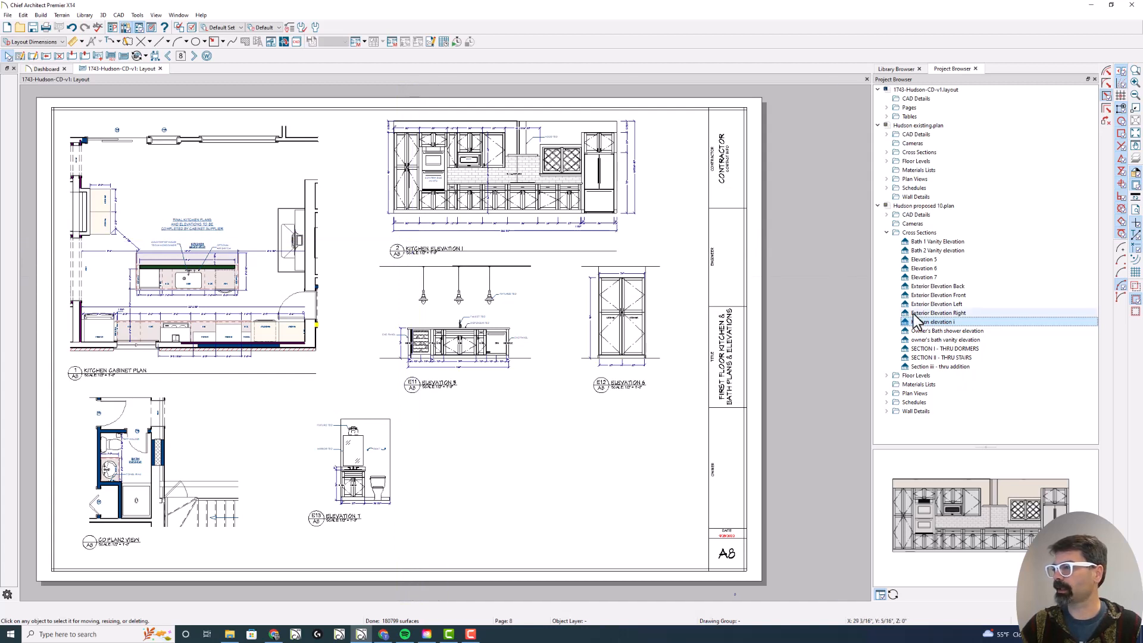
click(932, 322)
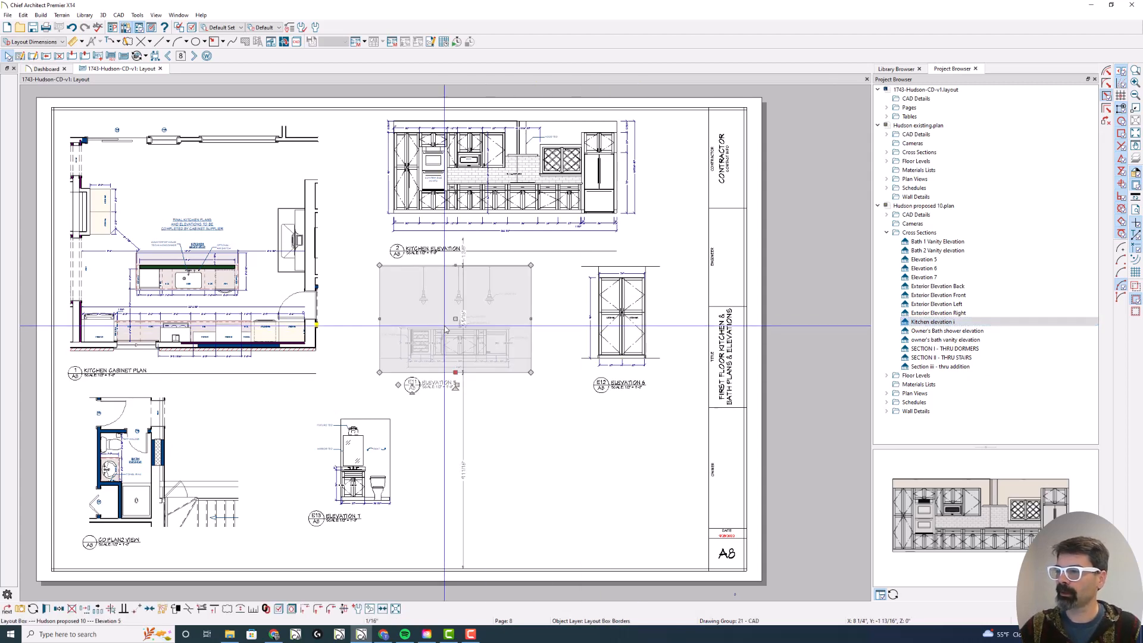
click(931, 321)
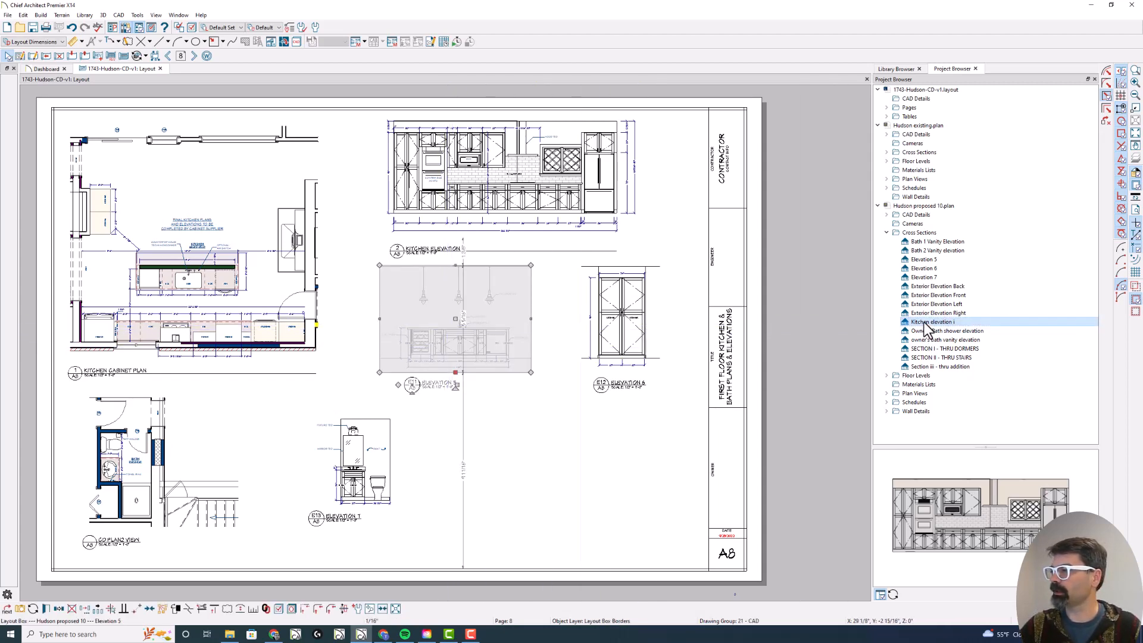
double_click(455, 317)
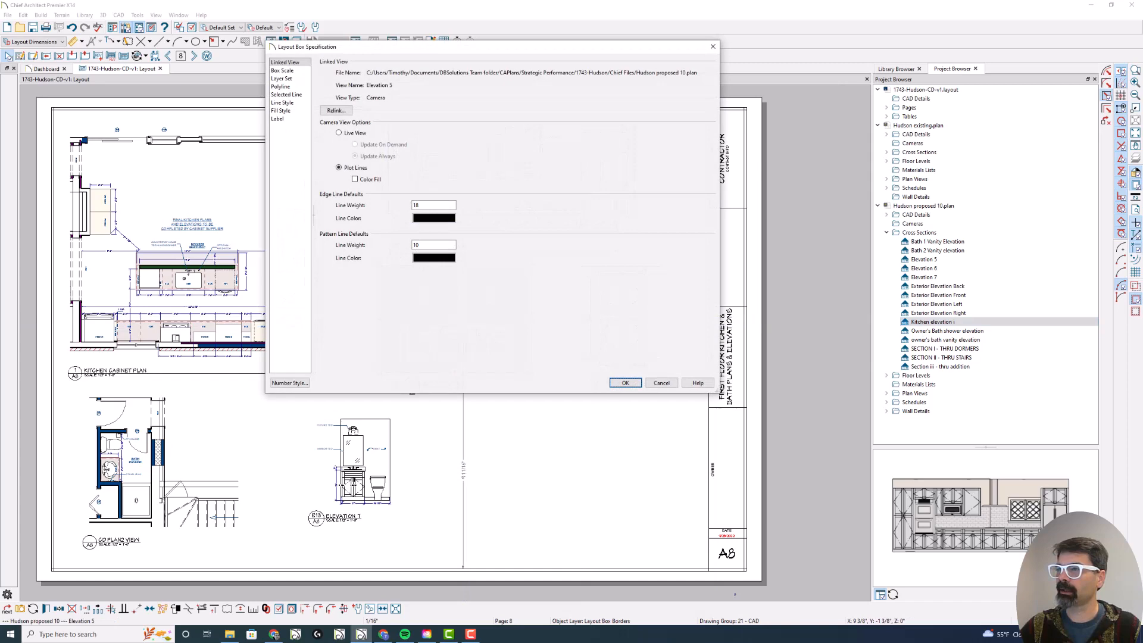
click(624, 382)
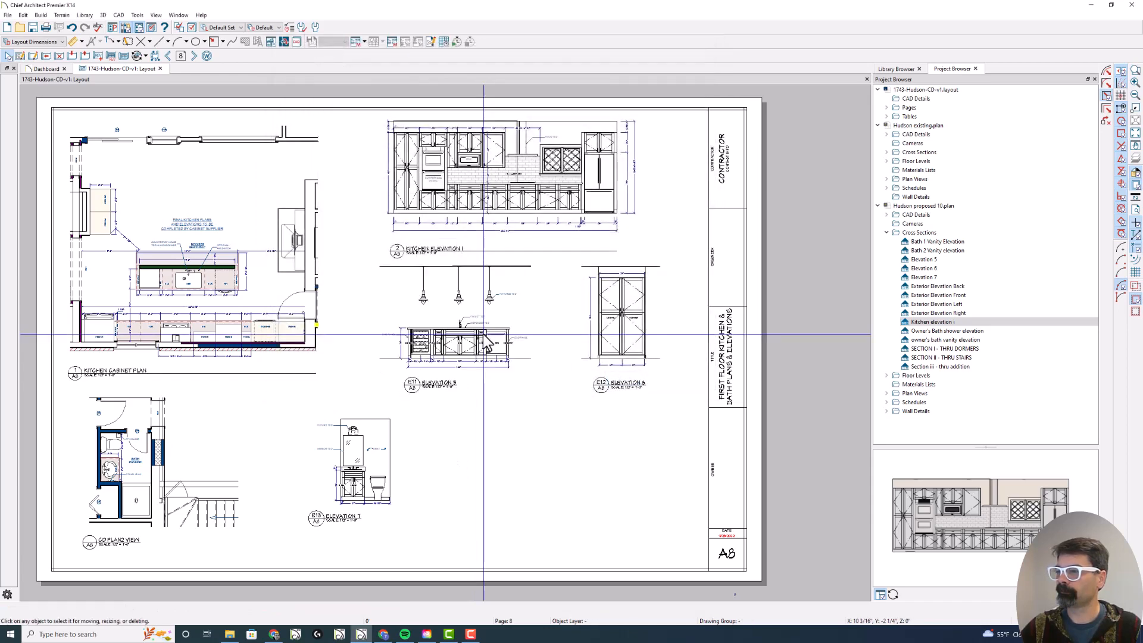
Start relinking the middle elevation's layout box from its context menu
right_click(454, 339)
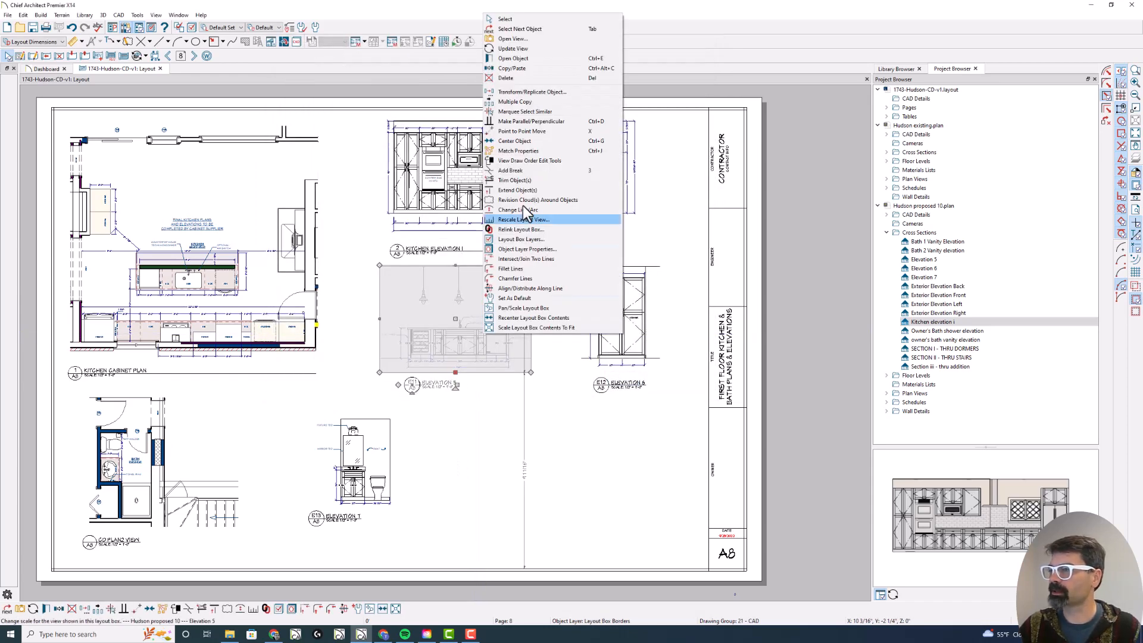
mouse_move(545, 233)
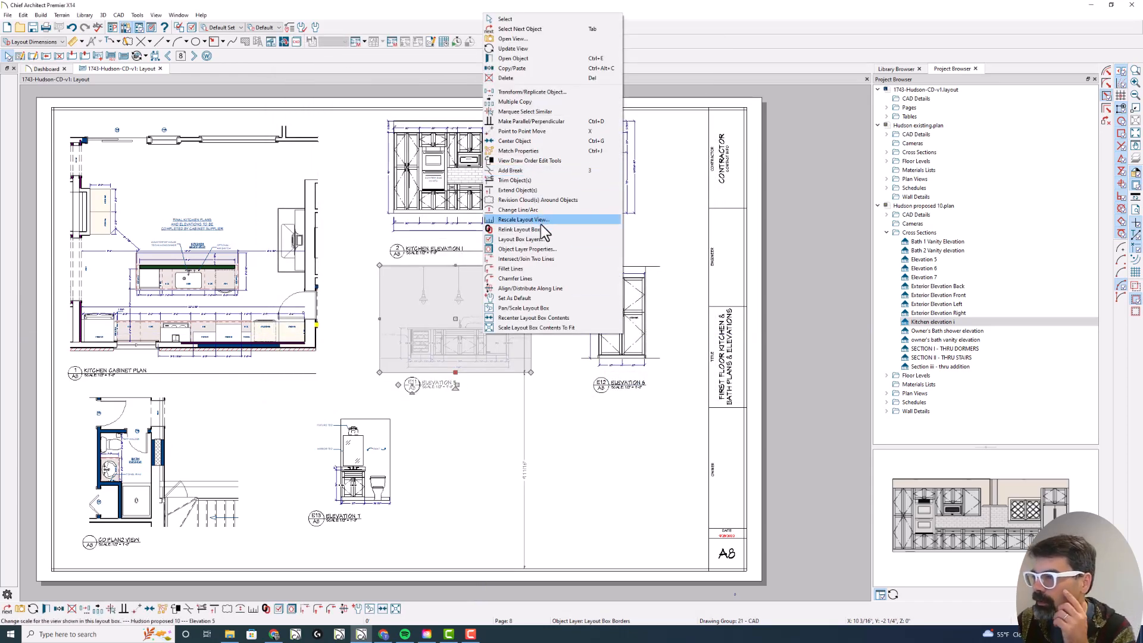
mouse_move(543, 230)
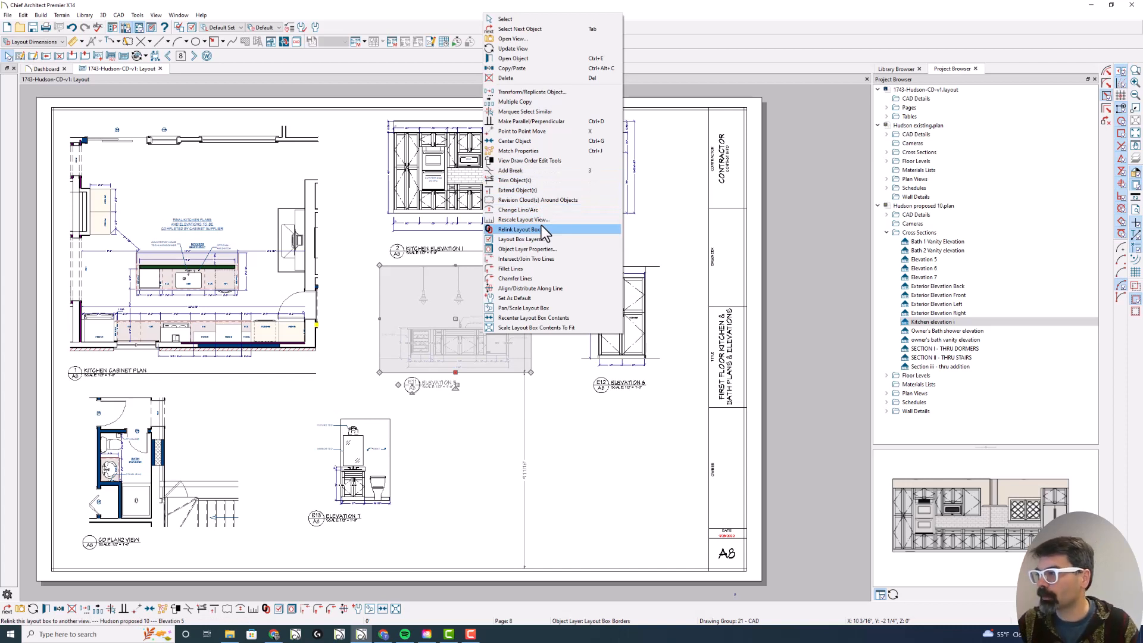
click(518, 229)
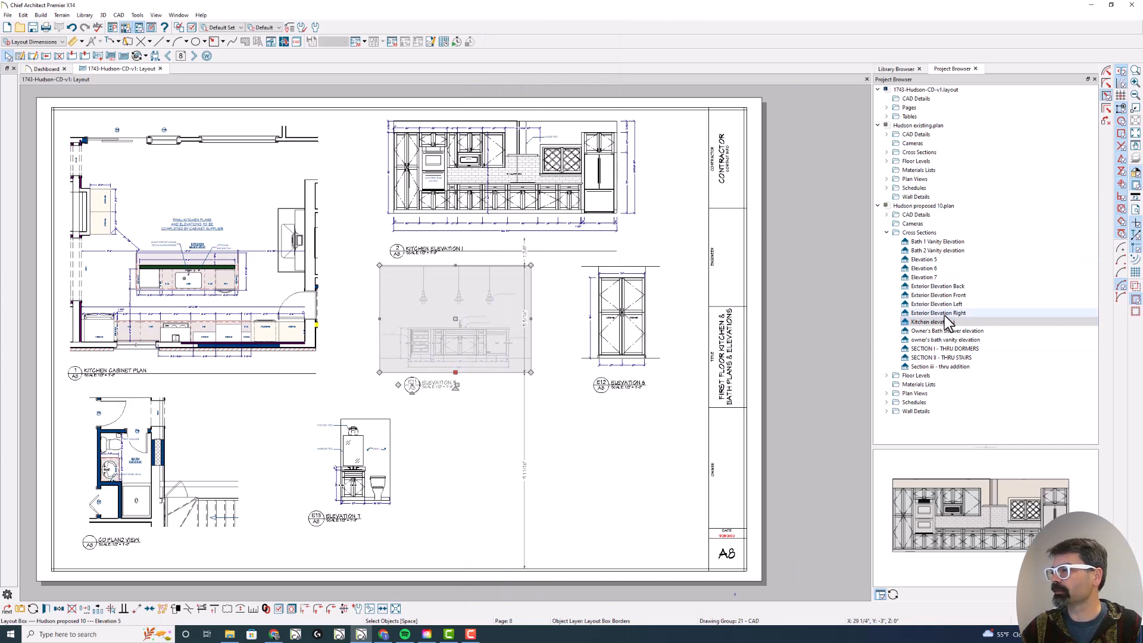
Rename the Elevation 3 view to 'Kitchen Island Elevation'
click(933, 322)
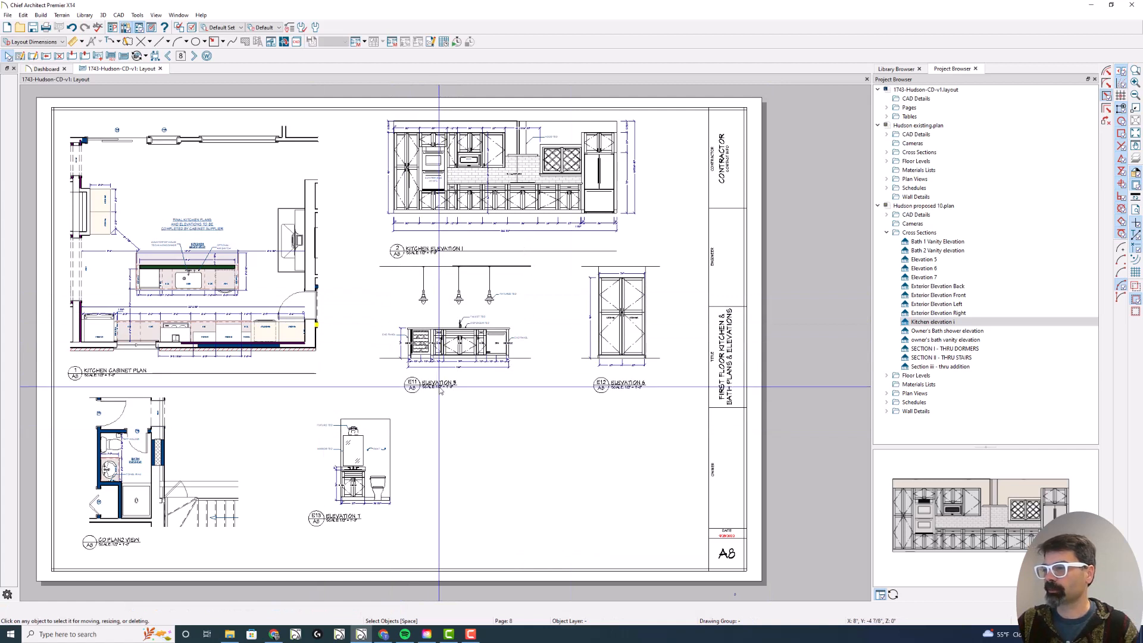
click(923, 259)
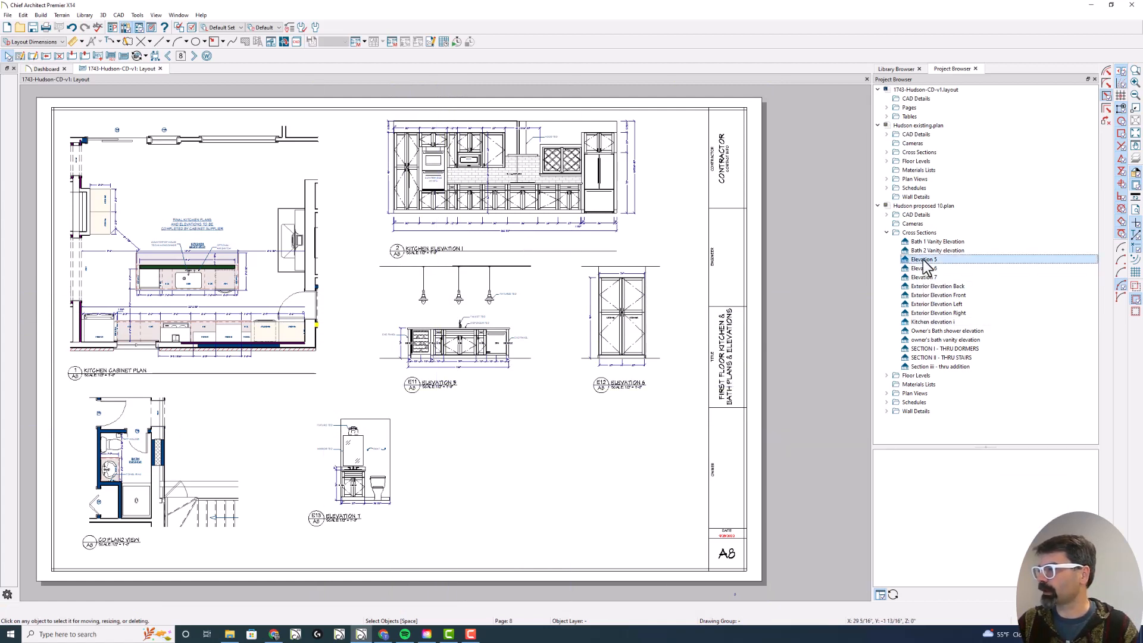
click(923, 258)
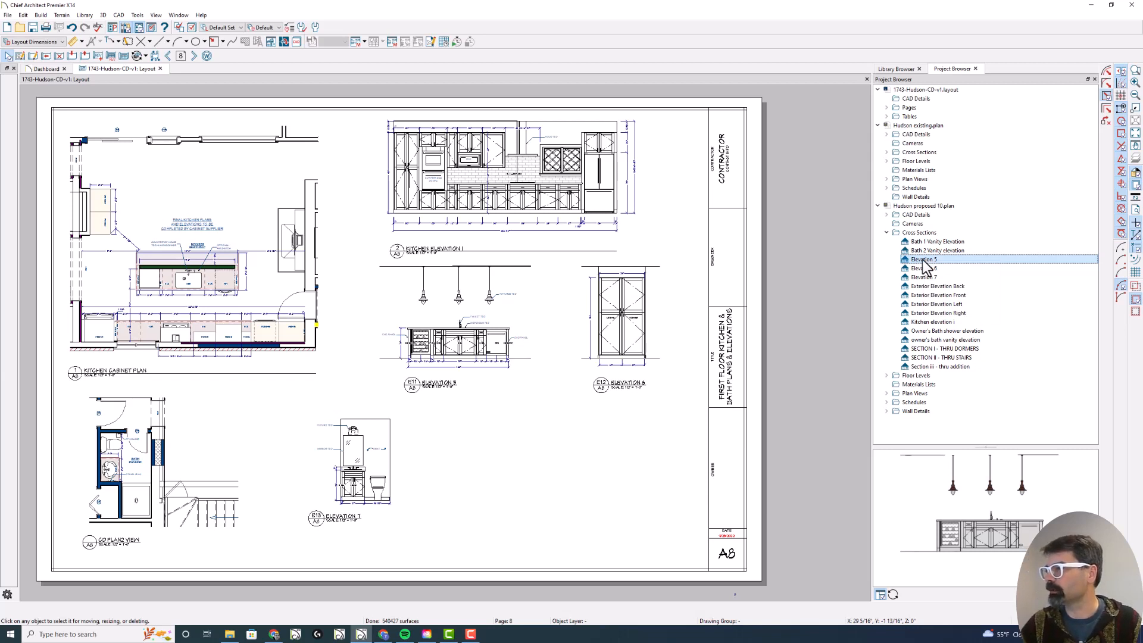
right_click(924, 259)
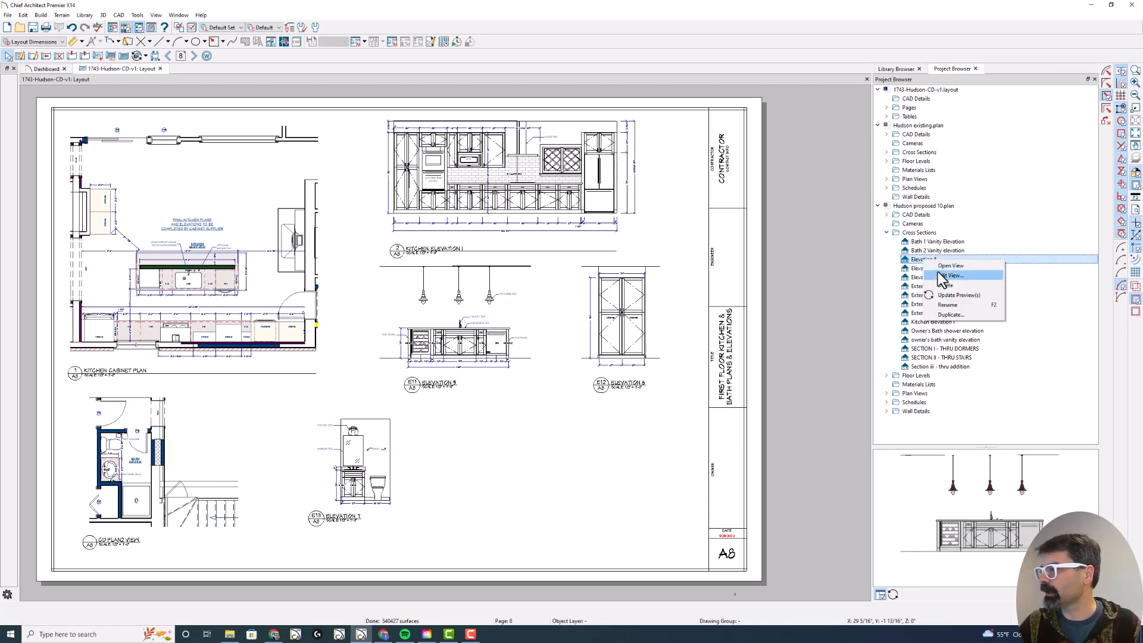
click(951, 275)
text(Kitchen Island Elevation)
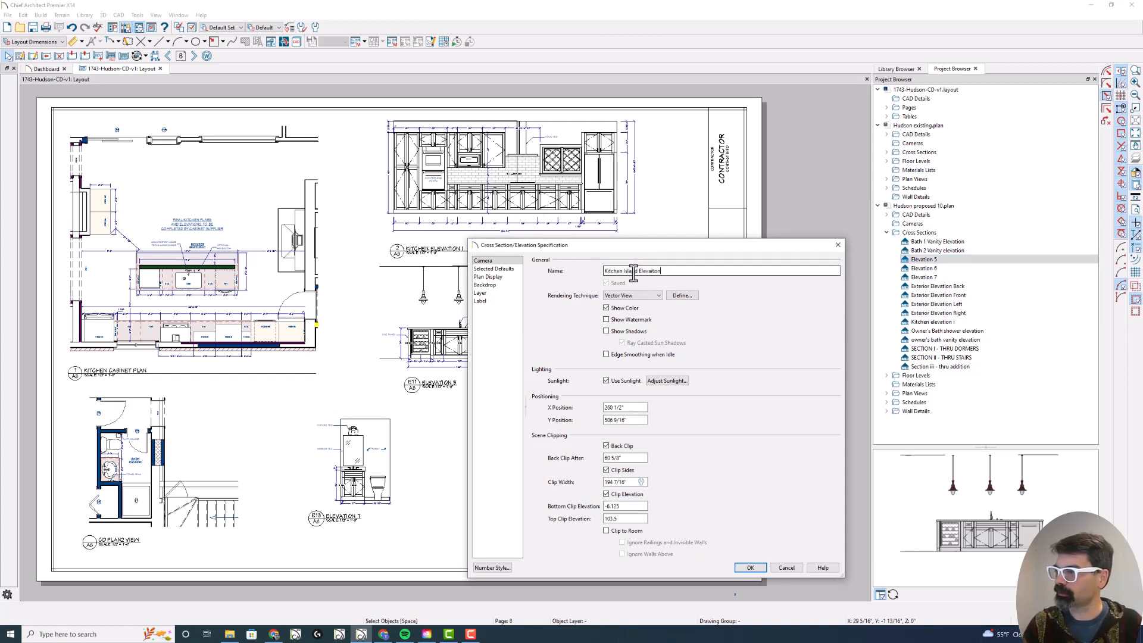
click(749, 567)
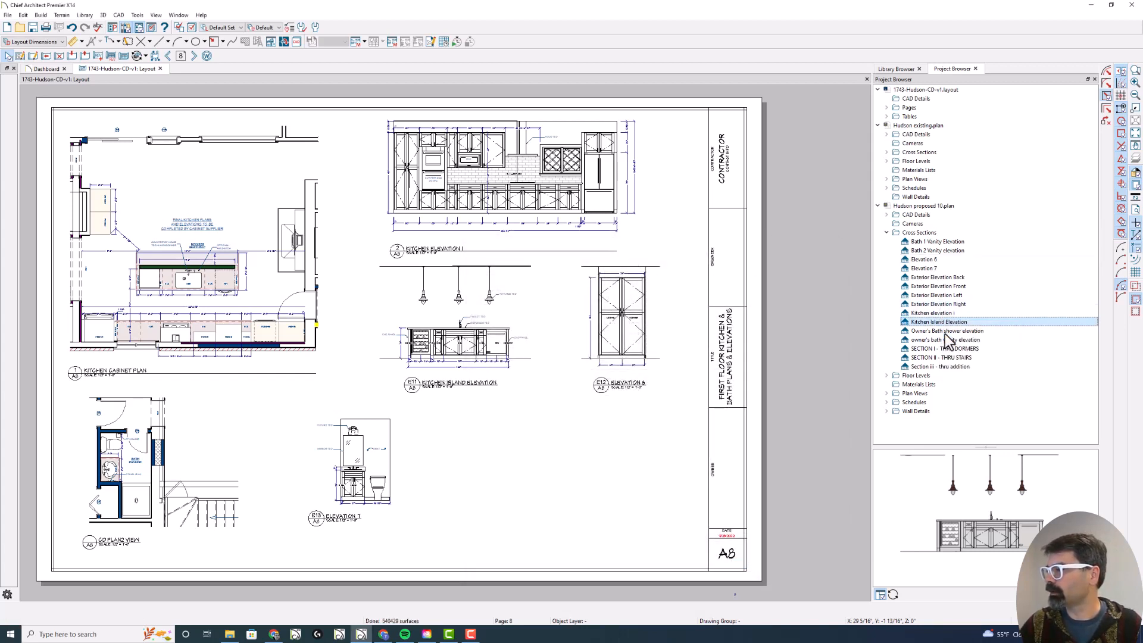
Reopen Kitchen Island Elevation and review its Plan Display callout label
double_click(938, 321)
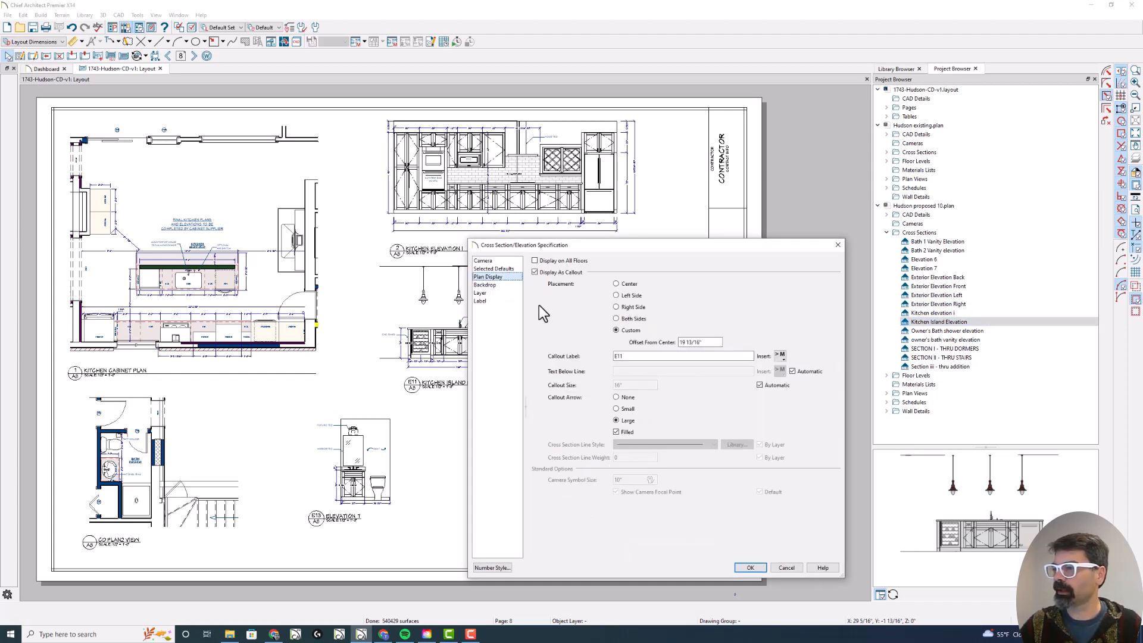
click(681, 356)
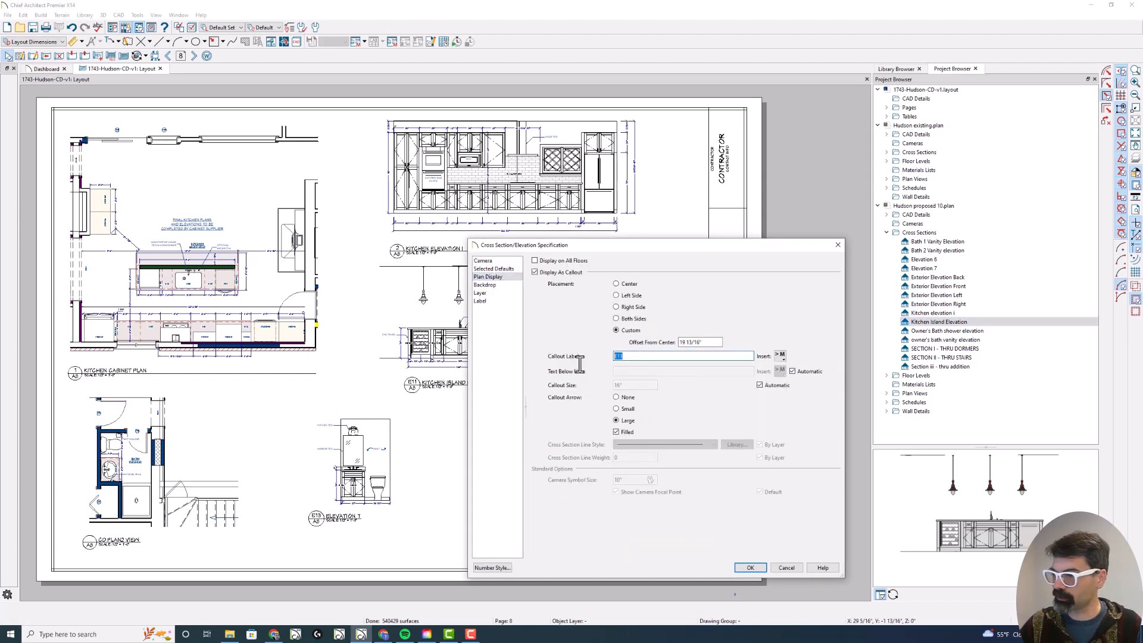
click(750, 567)
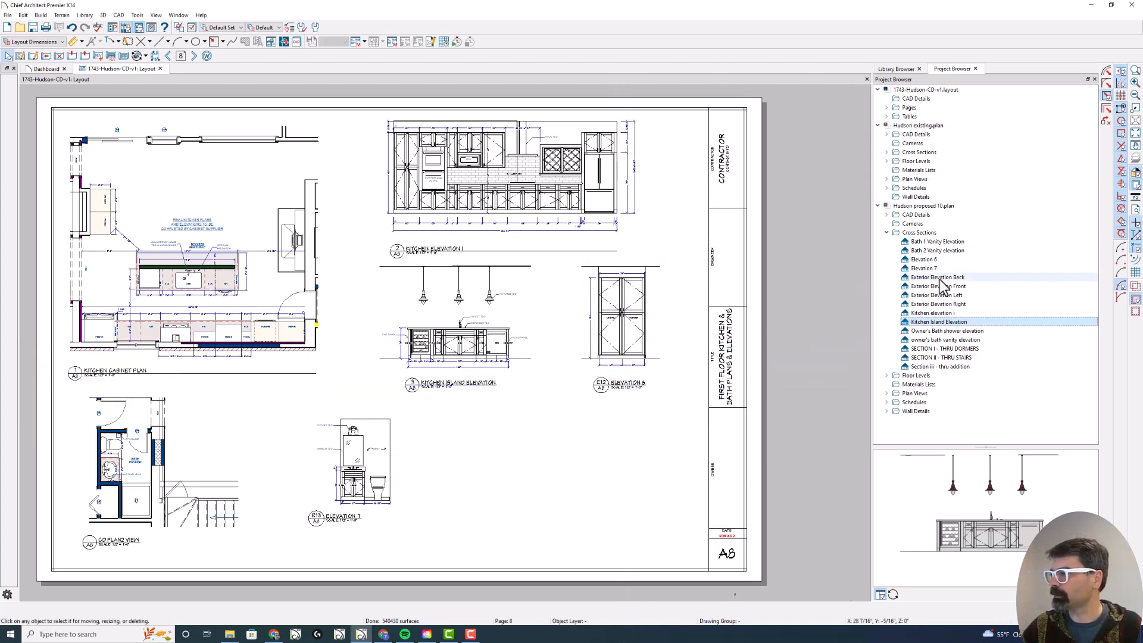
Rename Elevation 6 to 'Kitchen Pantry Elevation' and confirm its callout label
click(923, 259)
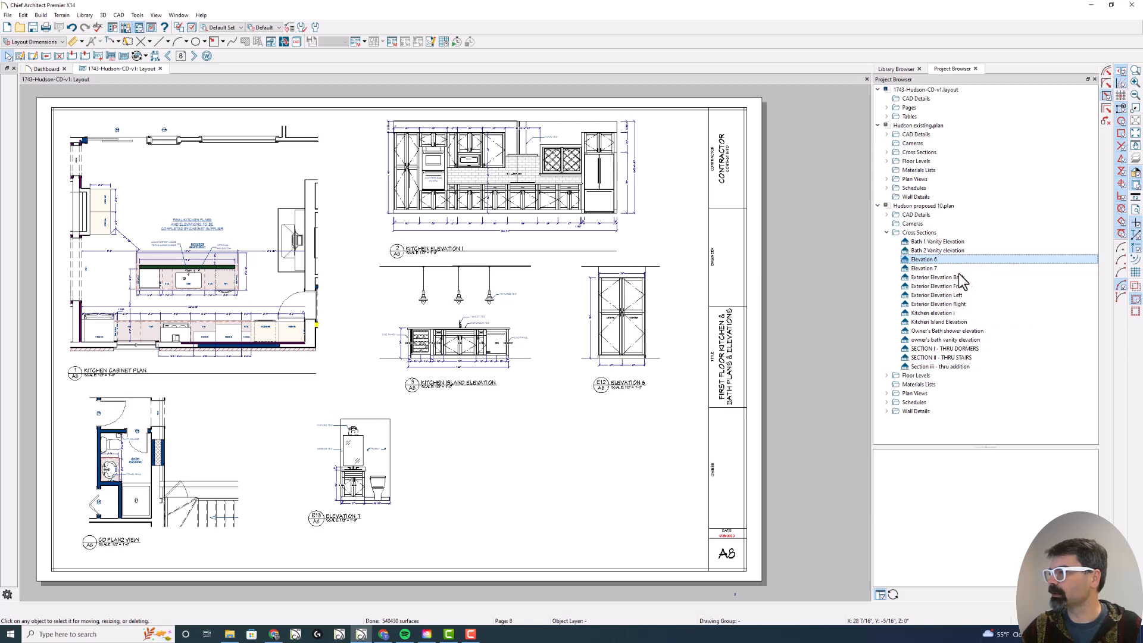
right_click(923, 259)
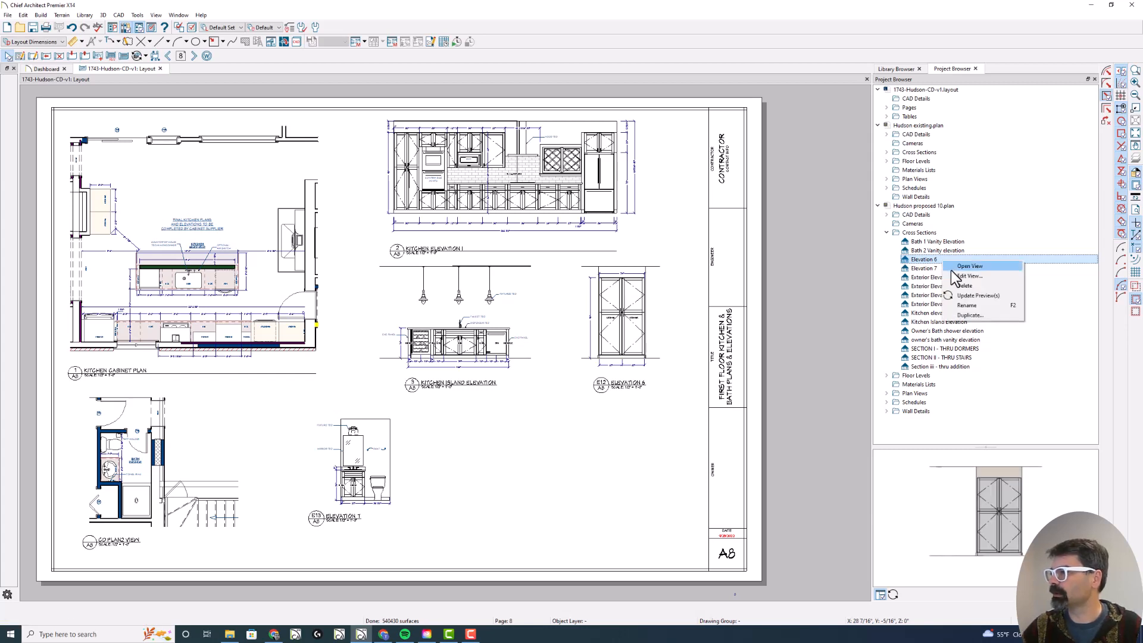
click(967, 276)
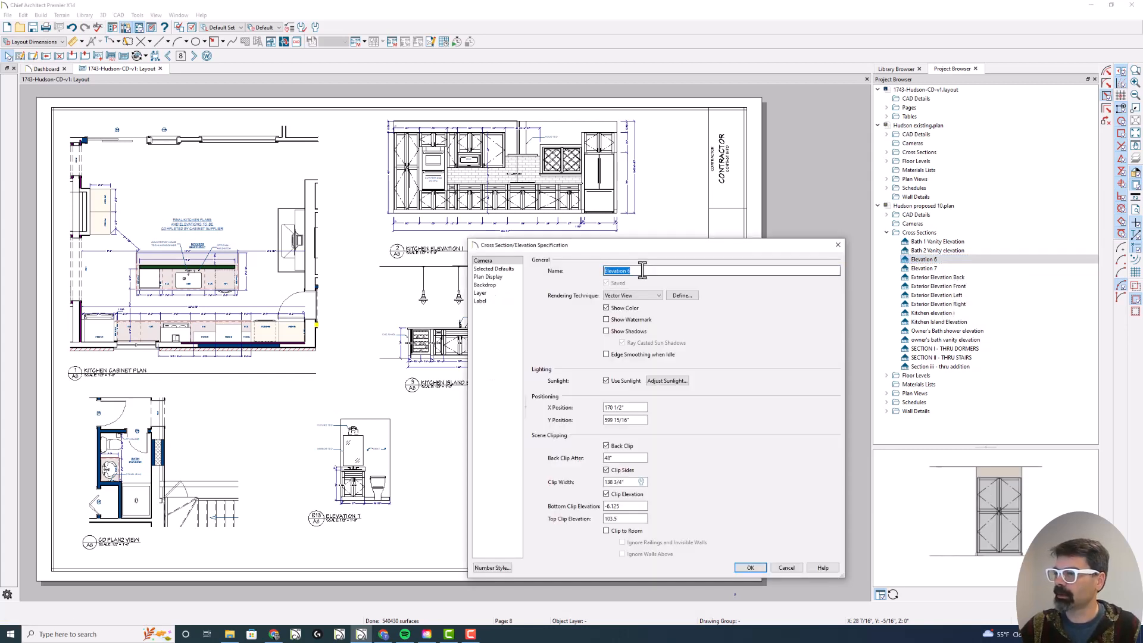
text(Kitchen Pantry)
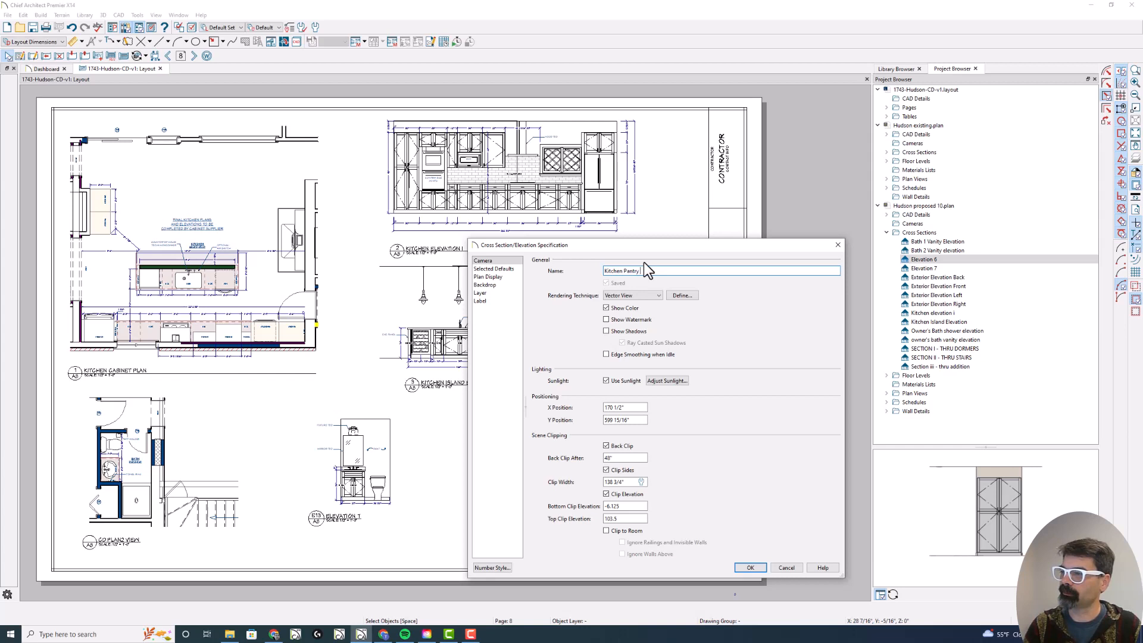
click(750, 568)
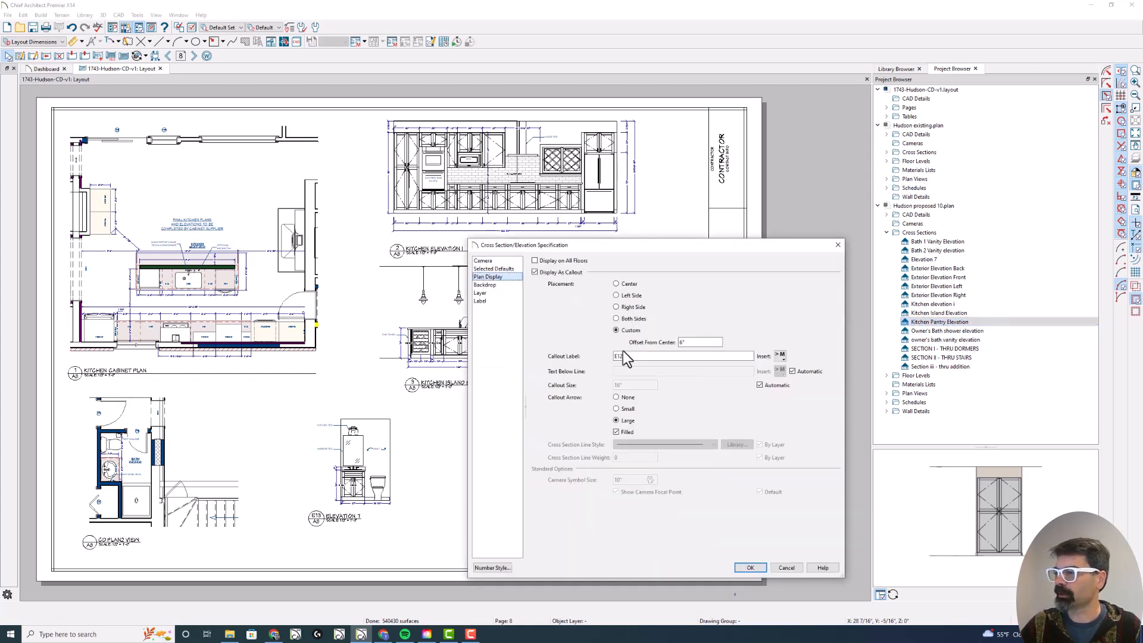
click(750, 568)
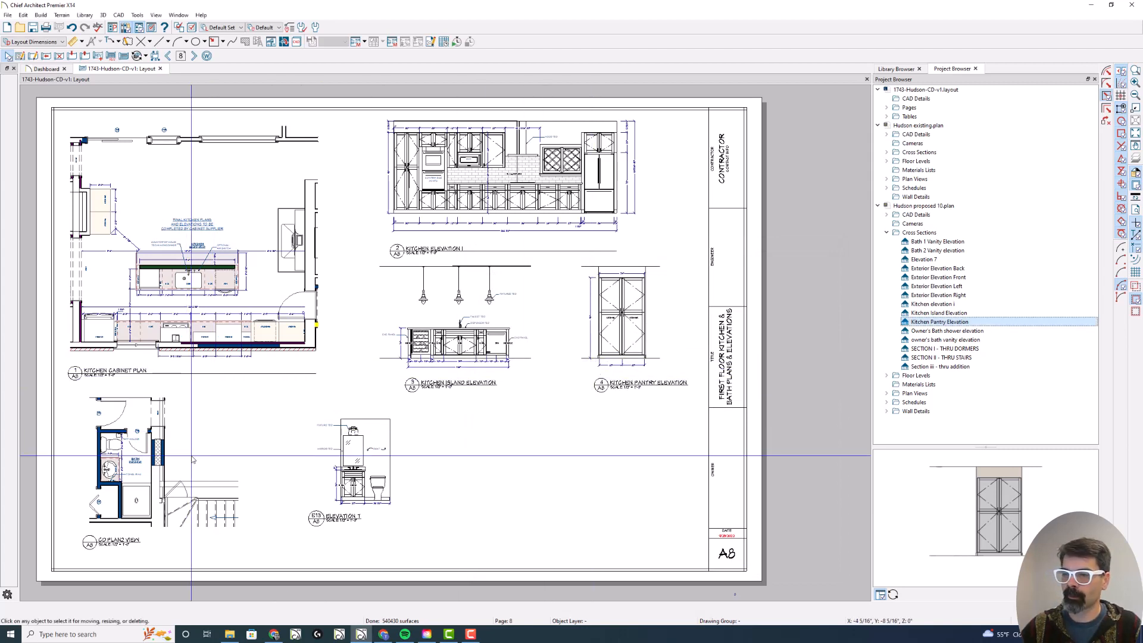
mouse_move(156, 496)
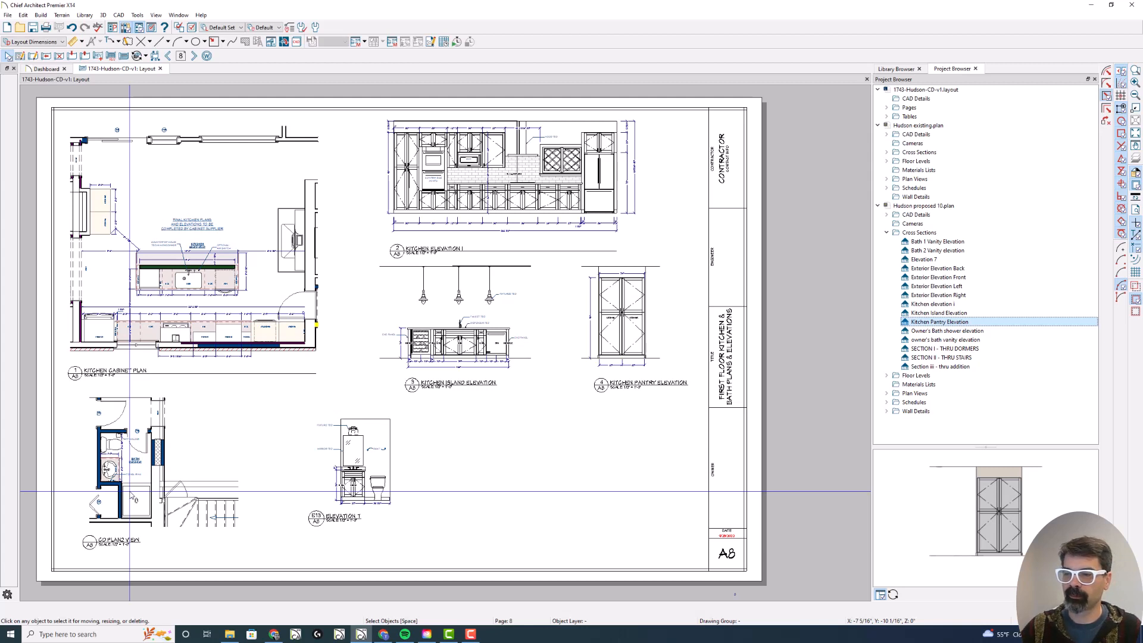
Set the bath plan layout box callout's Text Above Line to 'First Floor Bath'
click(146, 474)
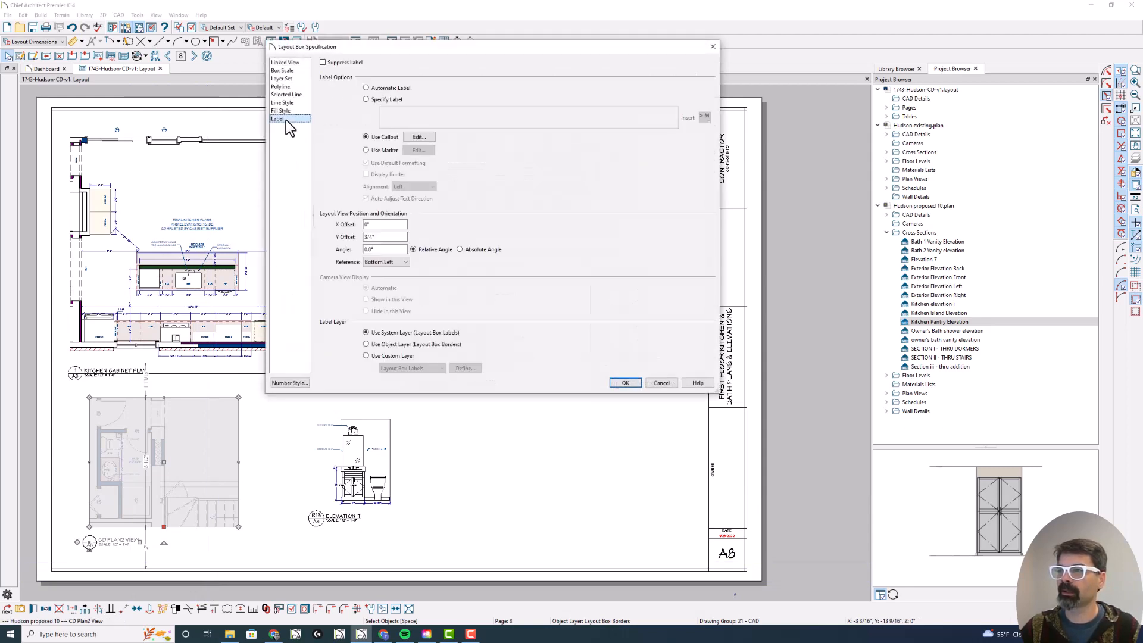
click(418, 136)
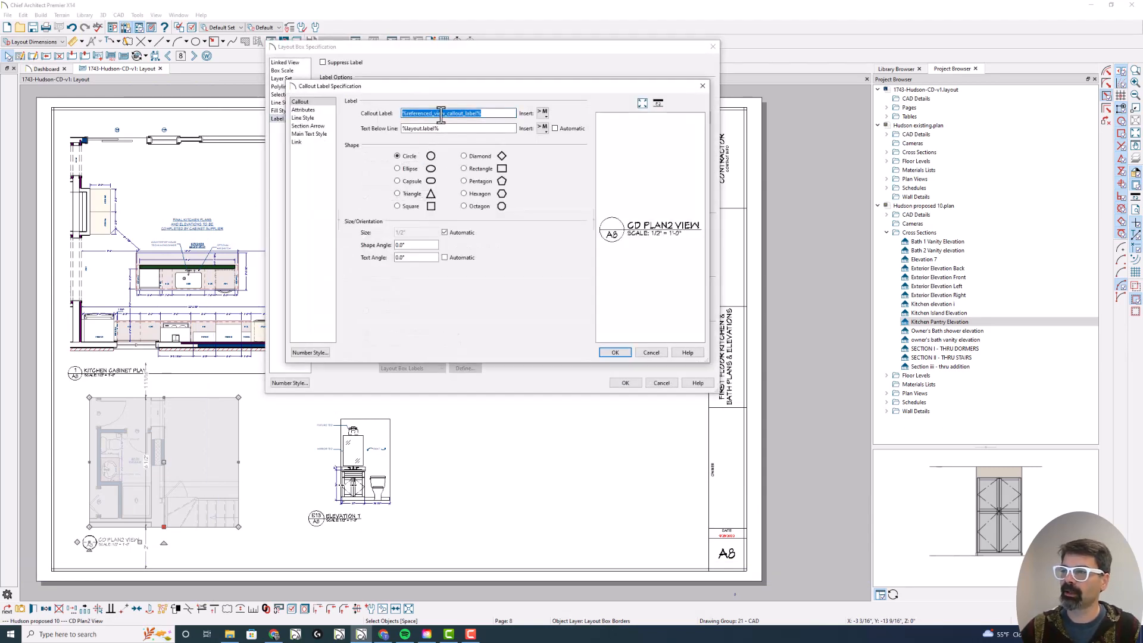
text(F)
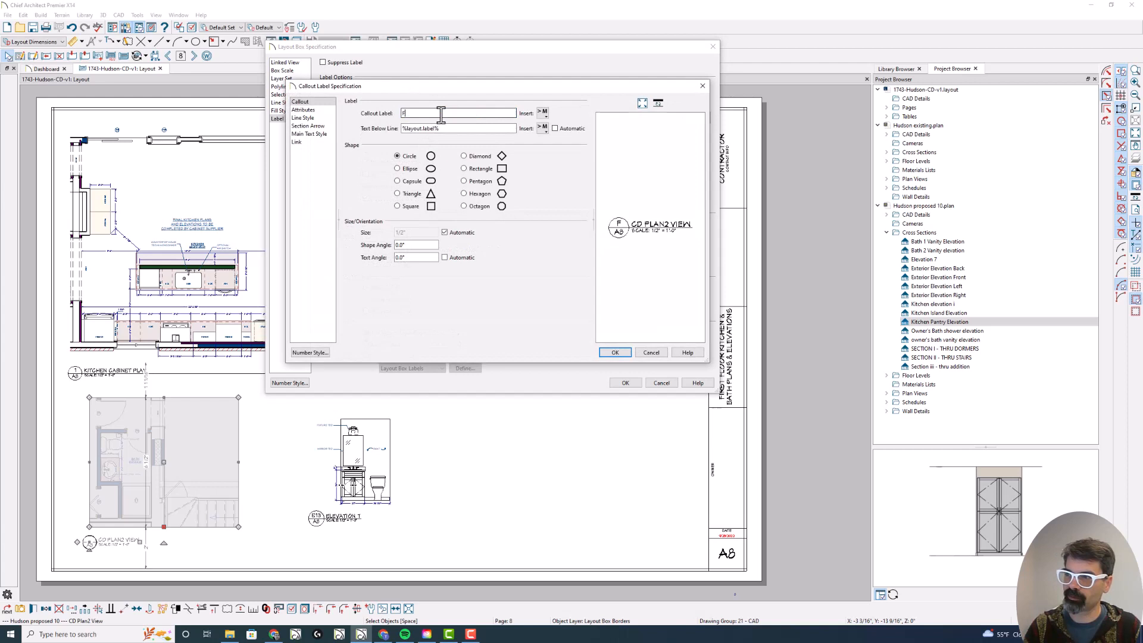
text(First Floor Bath)
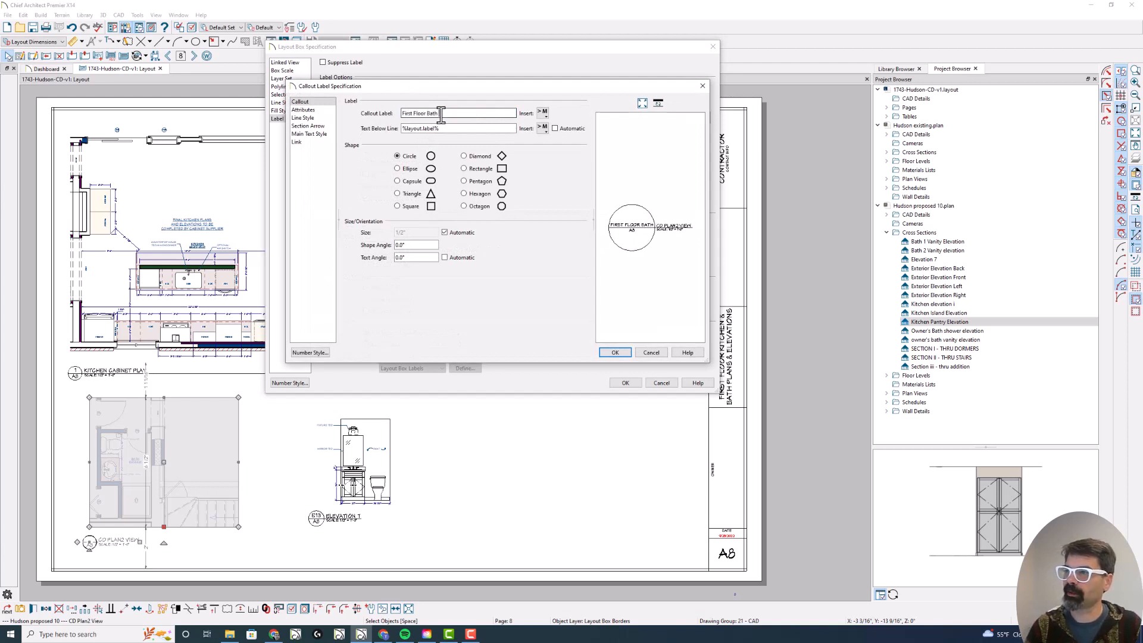
text(lan)
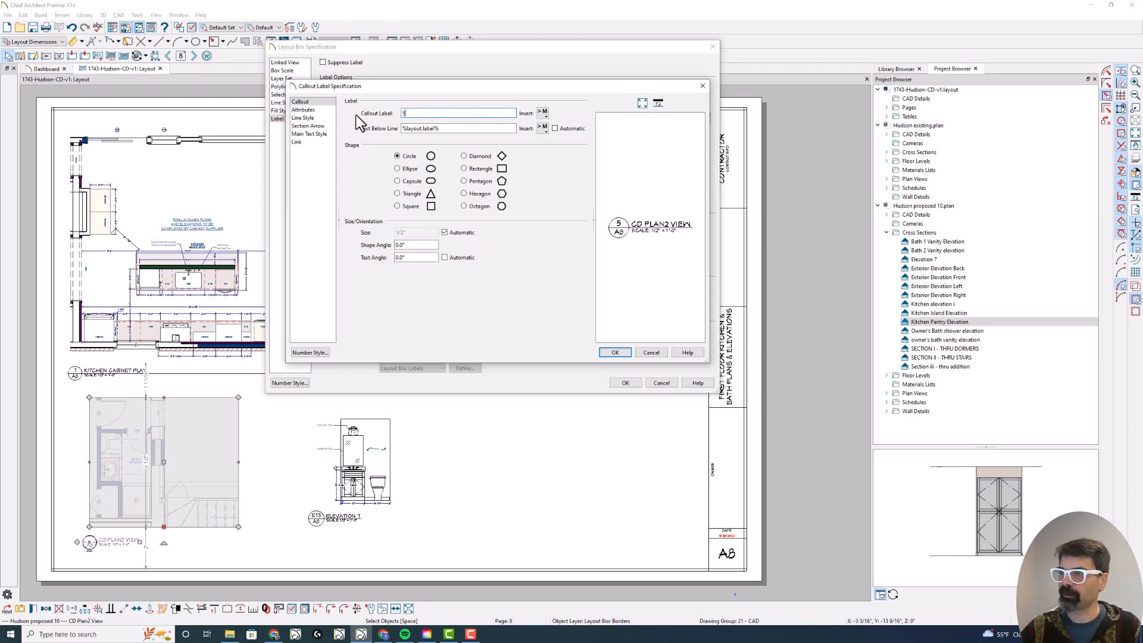
click(303, 110)
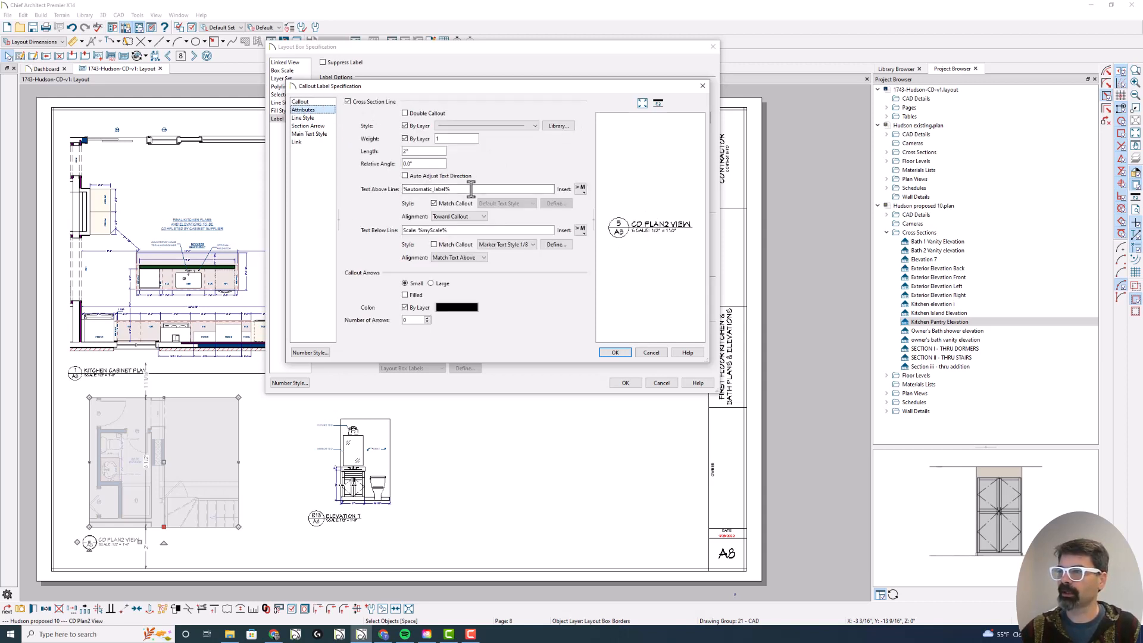
text(F1)
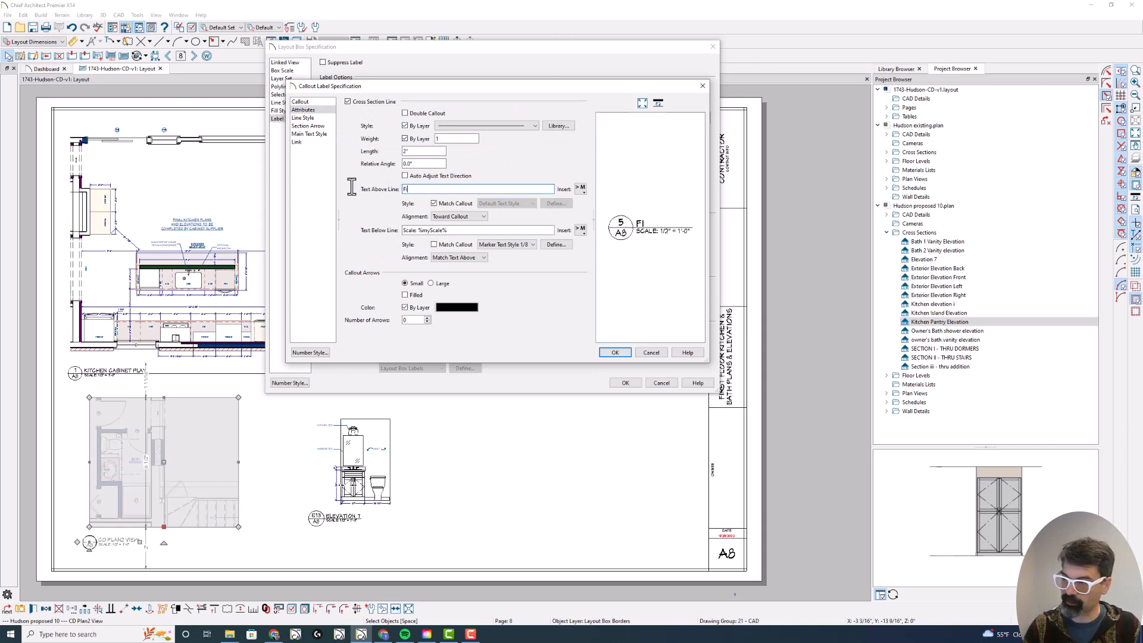
text(irst Floor Bath)
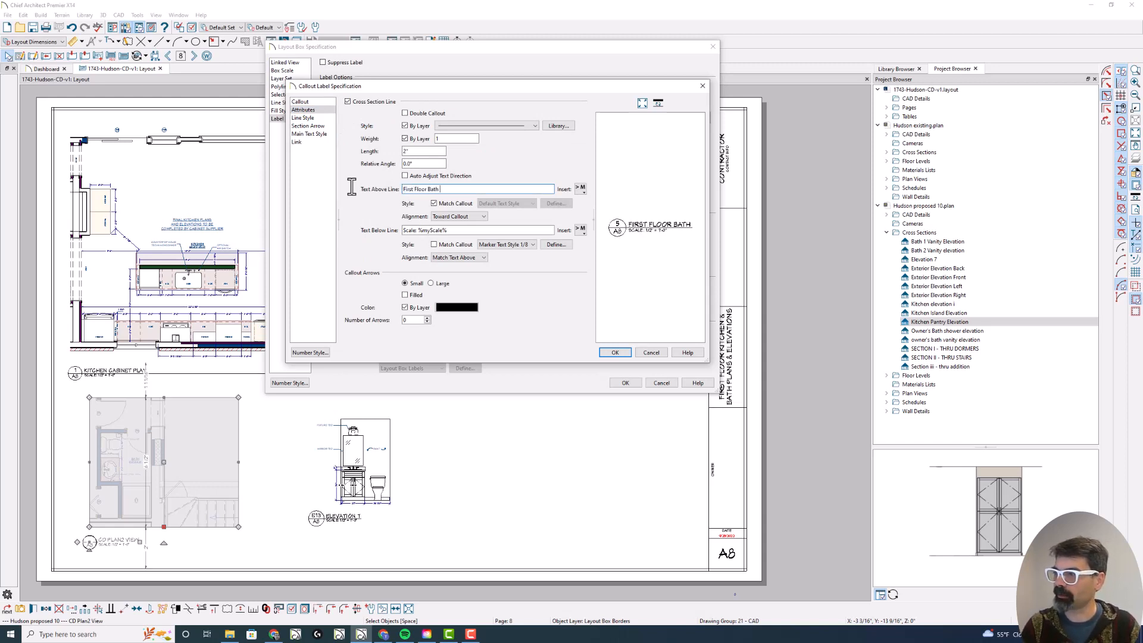
click(614, 352)
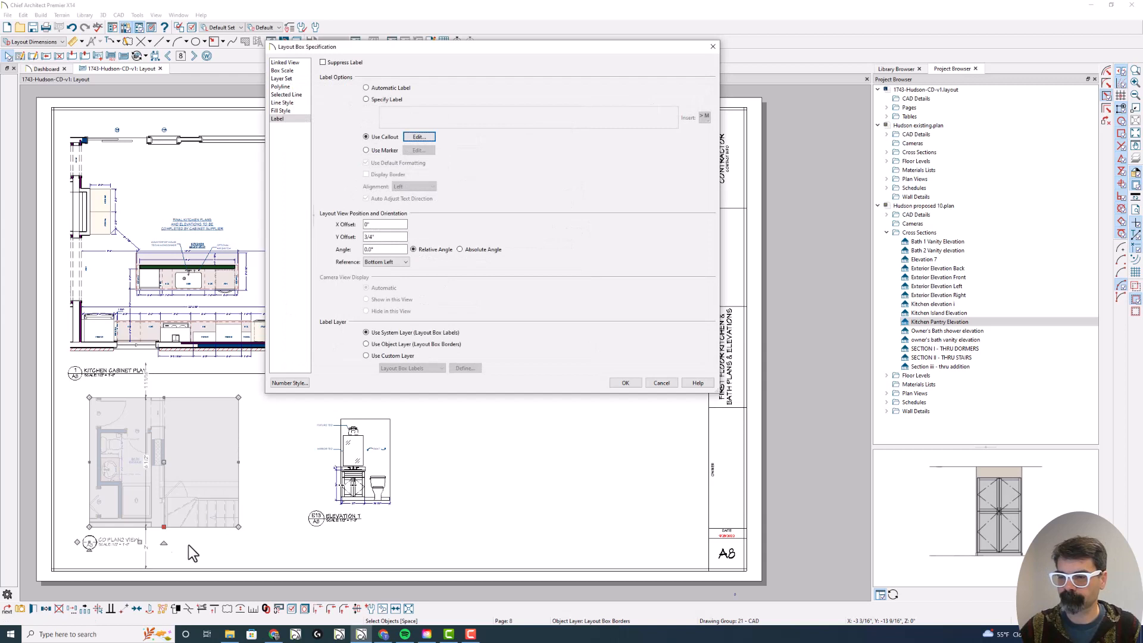
click(624, 383)
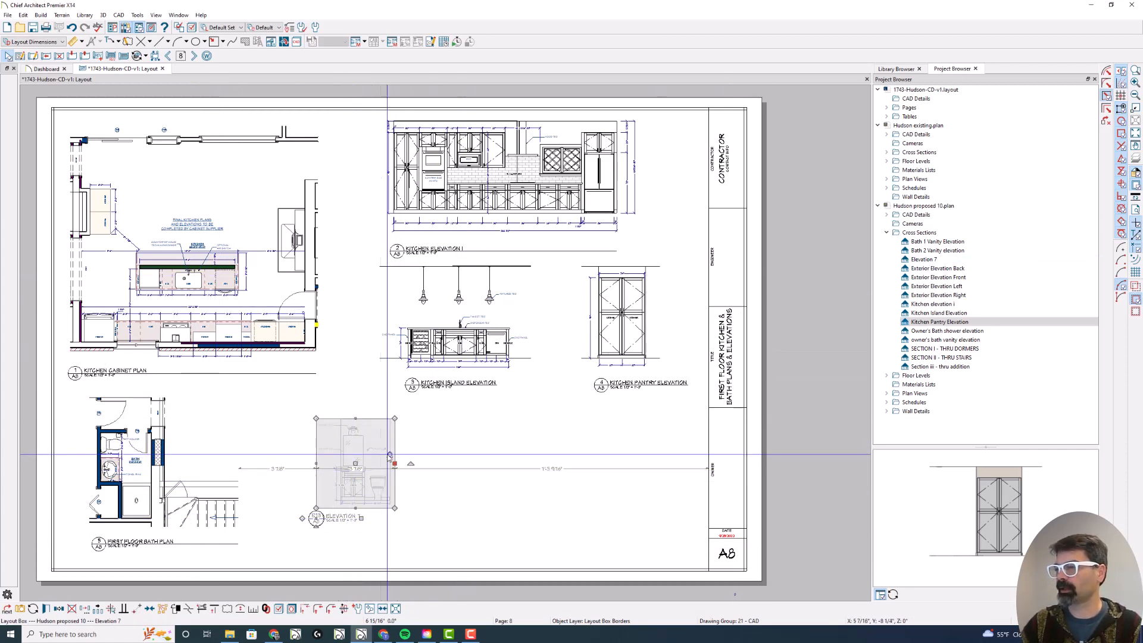
mouse_move(935, 259)
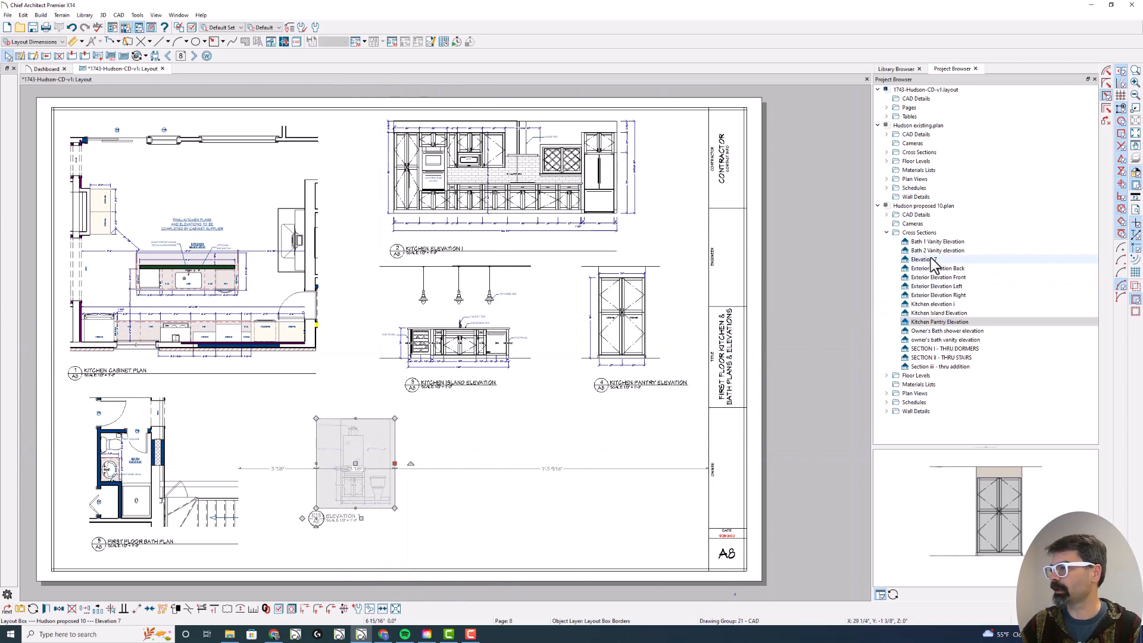
Rename the Elevation 7 bath view to 'First Floor Bath' through Edit View
right_click(920, 258)
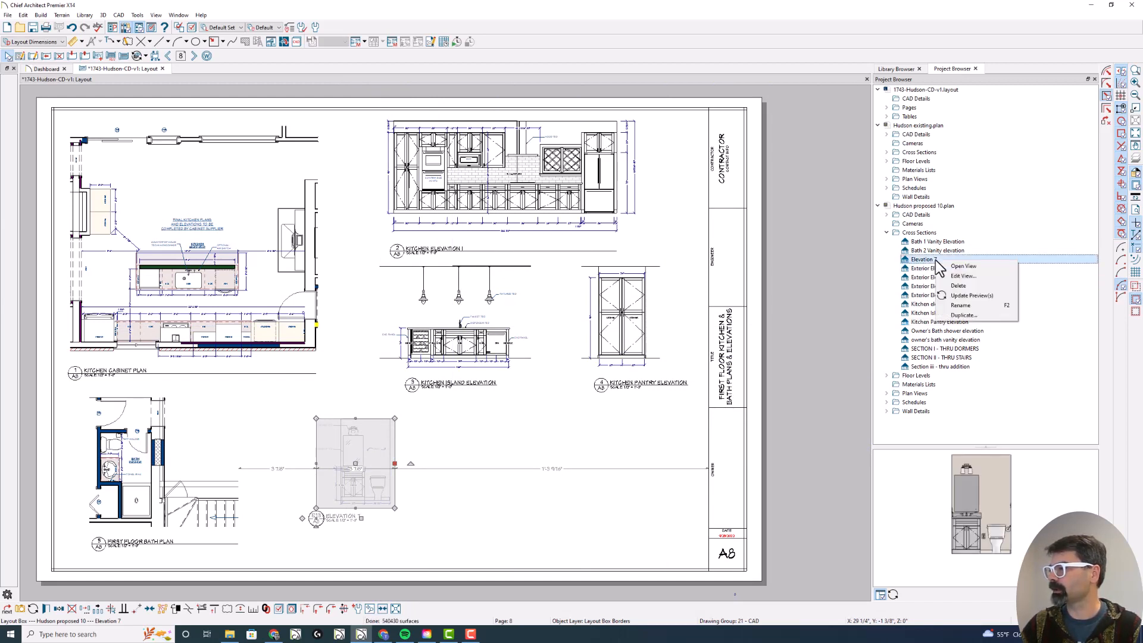
click(961, 276)
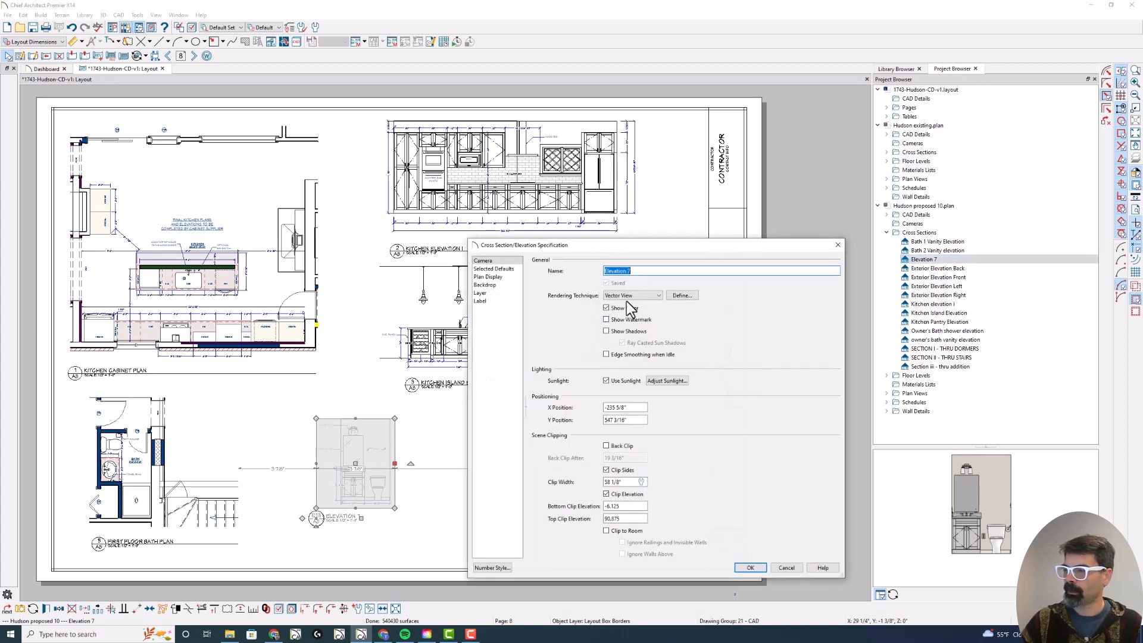
text(r)
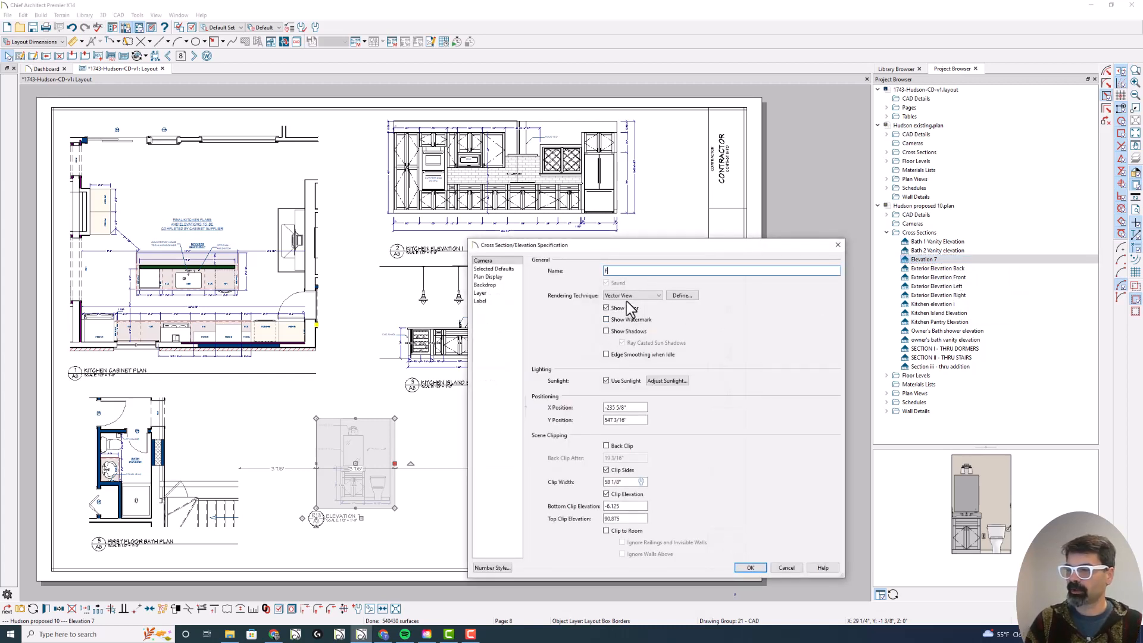
text(First Floor Bath)
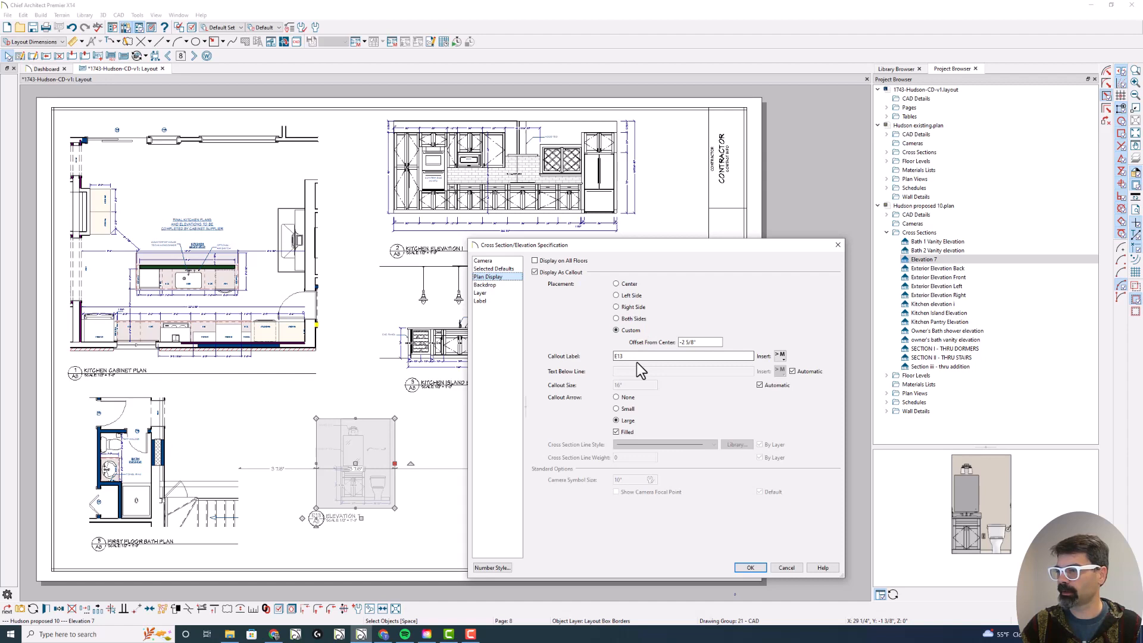
click(750, 568)
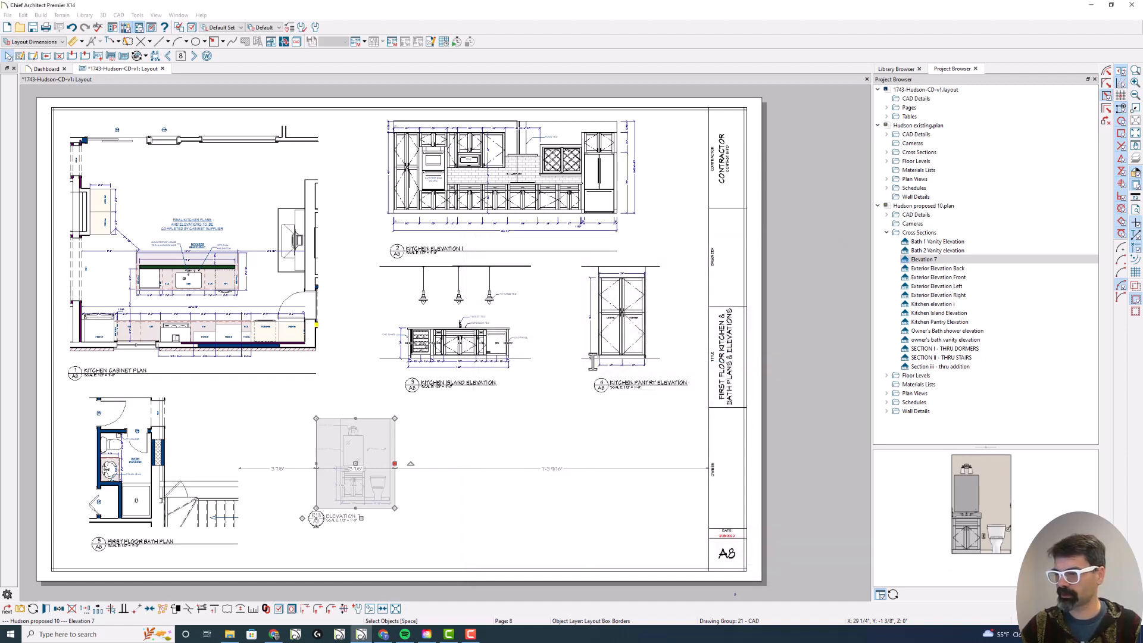
mouse_move(368, 532)
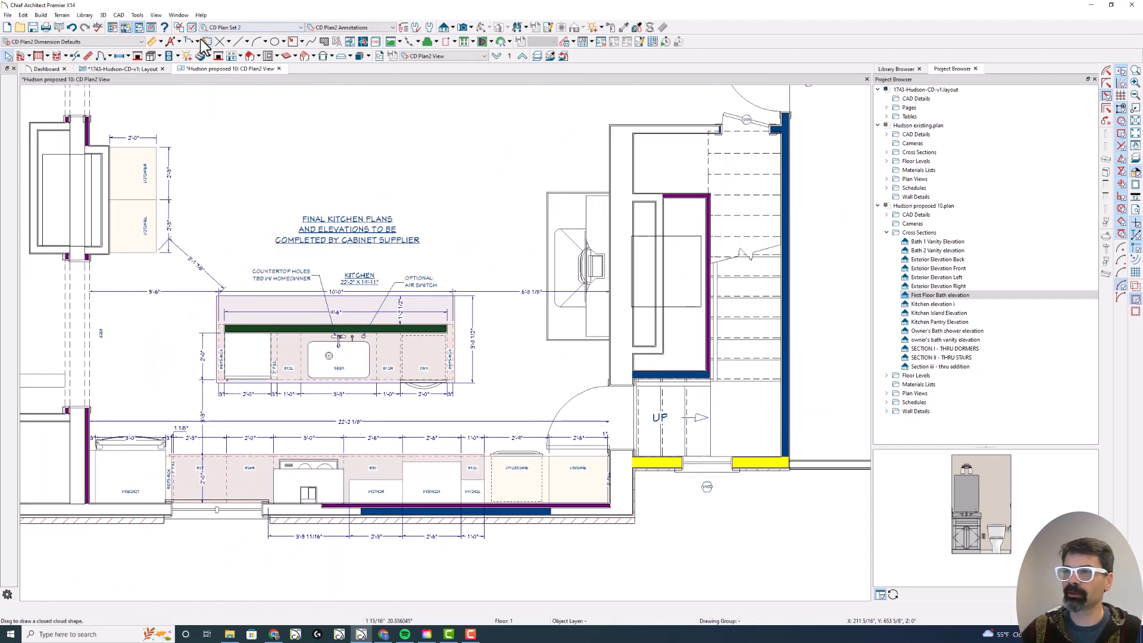
Select the Callout tool in the CD Plan2 view
click(202, 42)
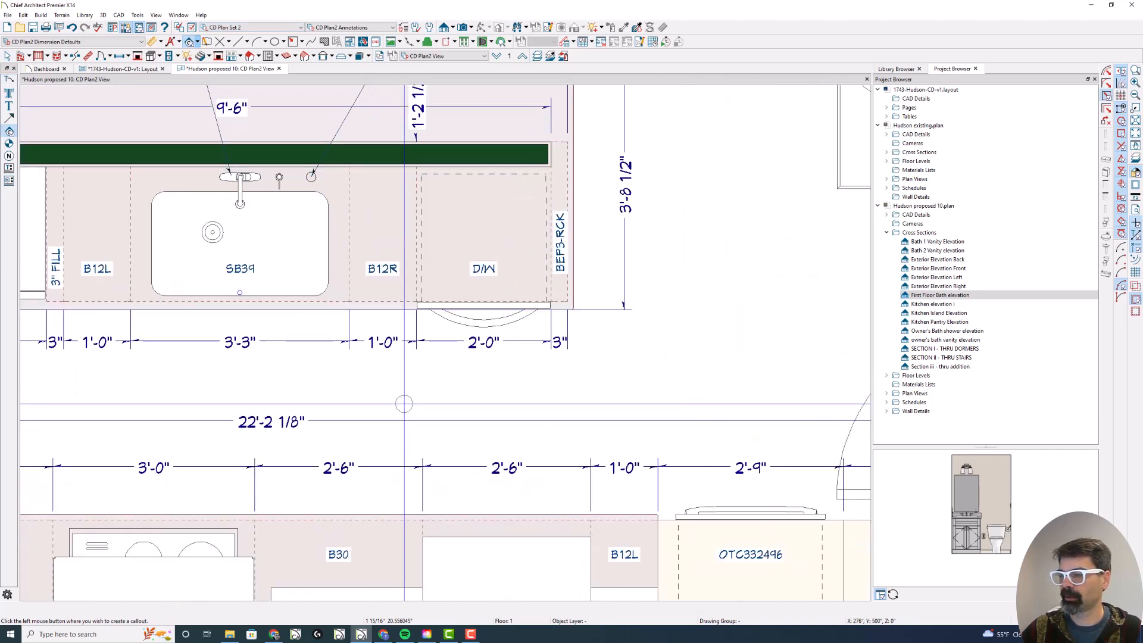
Place a kitchen callout showing the linked view's callout label and layout page label
click(404, 402)
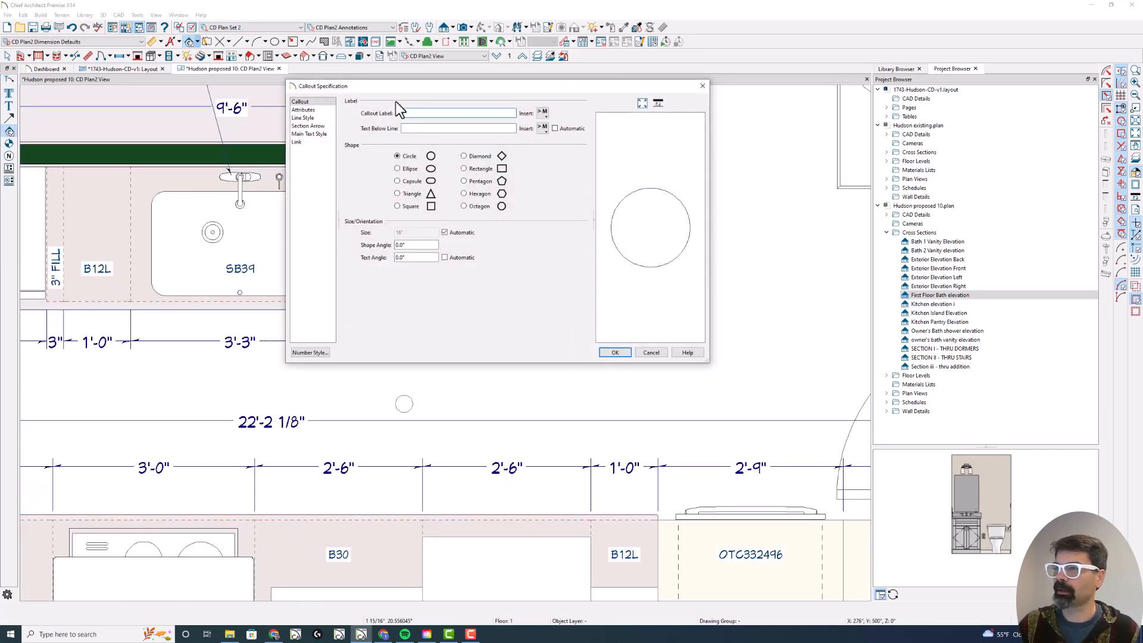
click(542, 113)
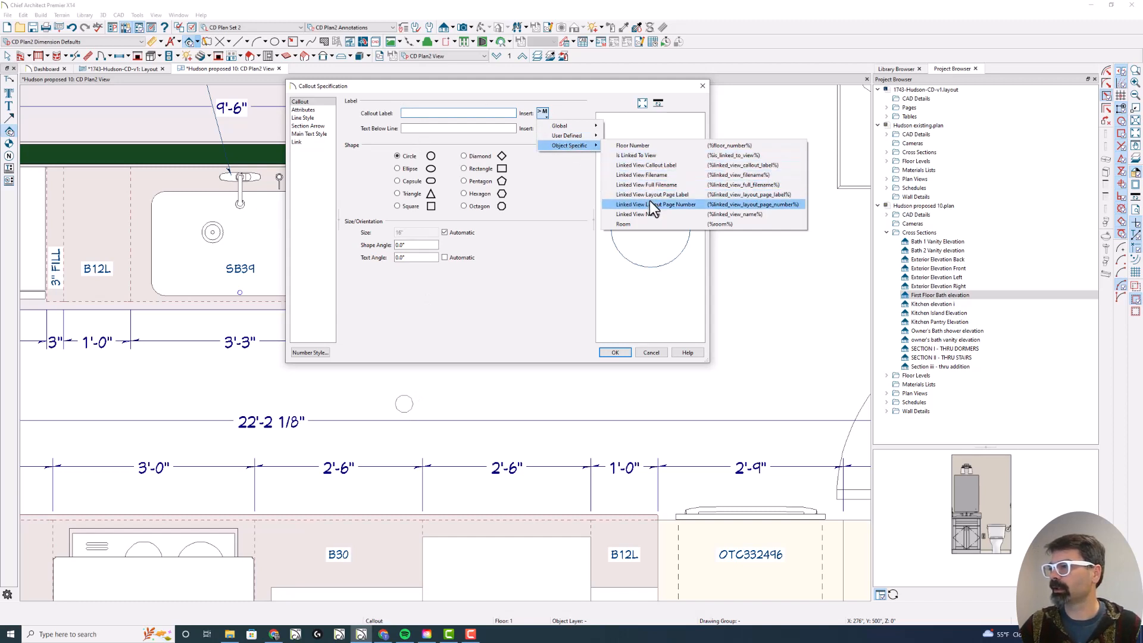
mouse_move(653, 214)
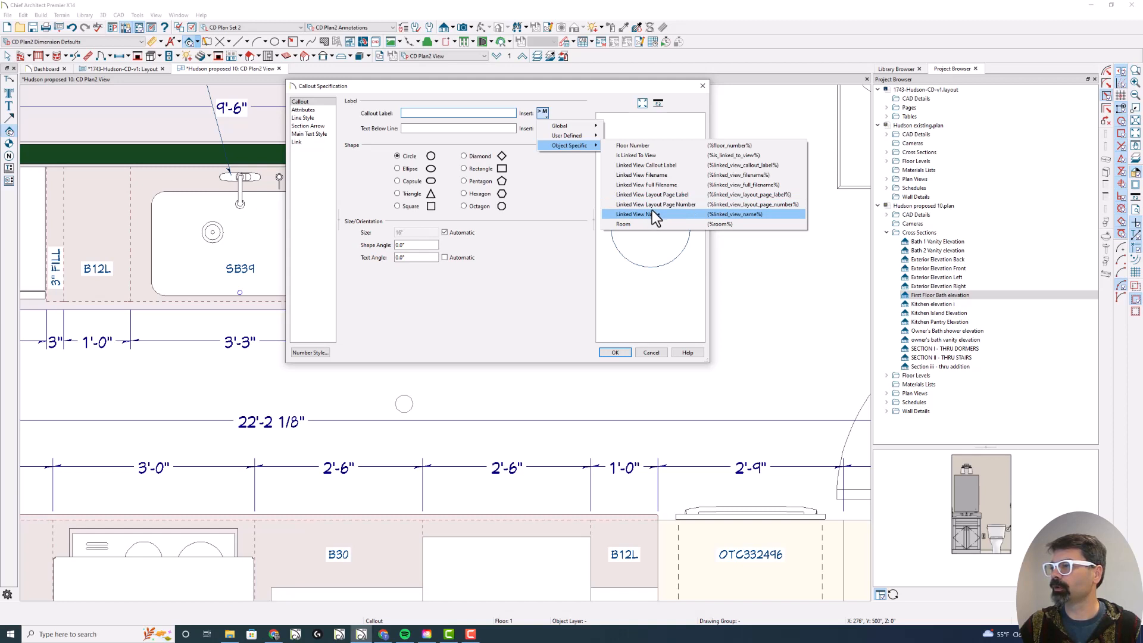
mouse_move(659, 173)
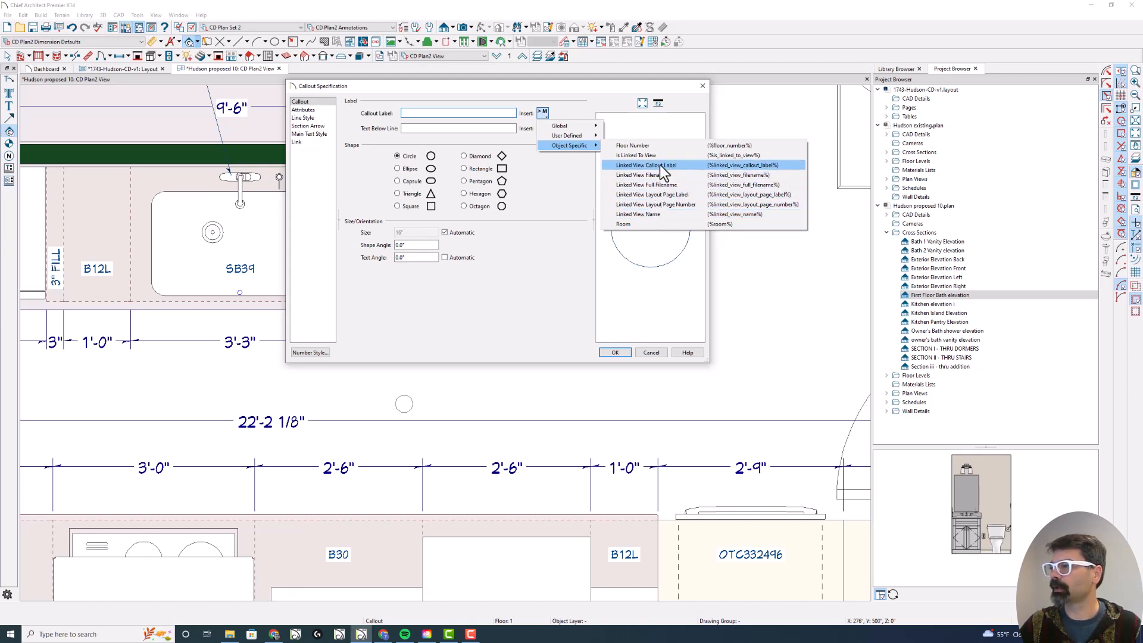
click(645, 165)
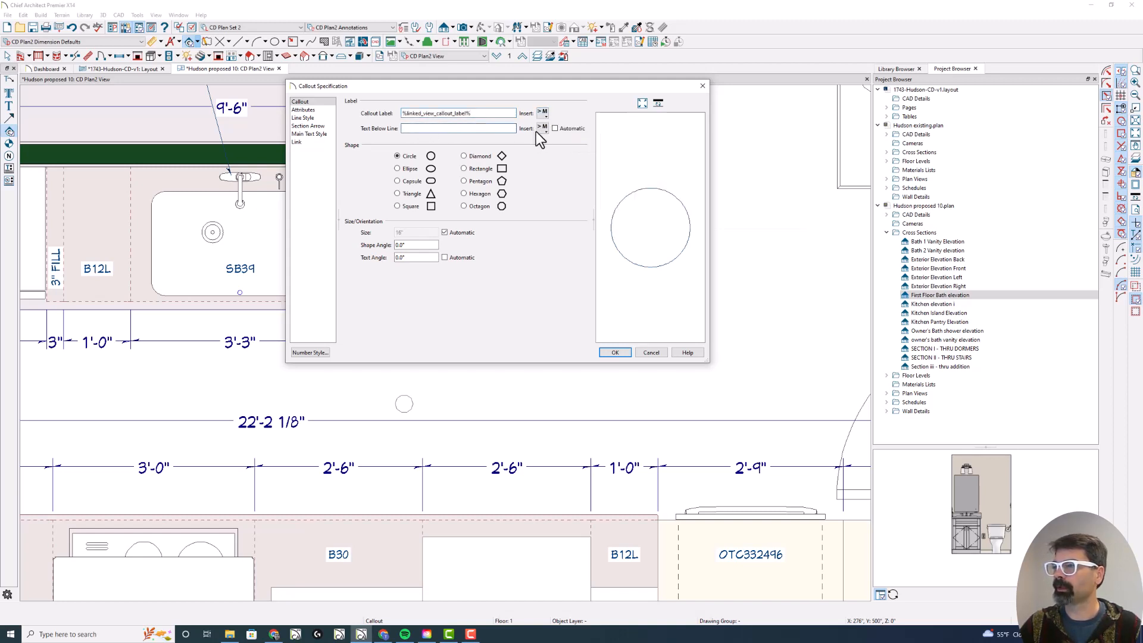
click(544, 129)
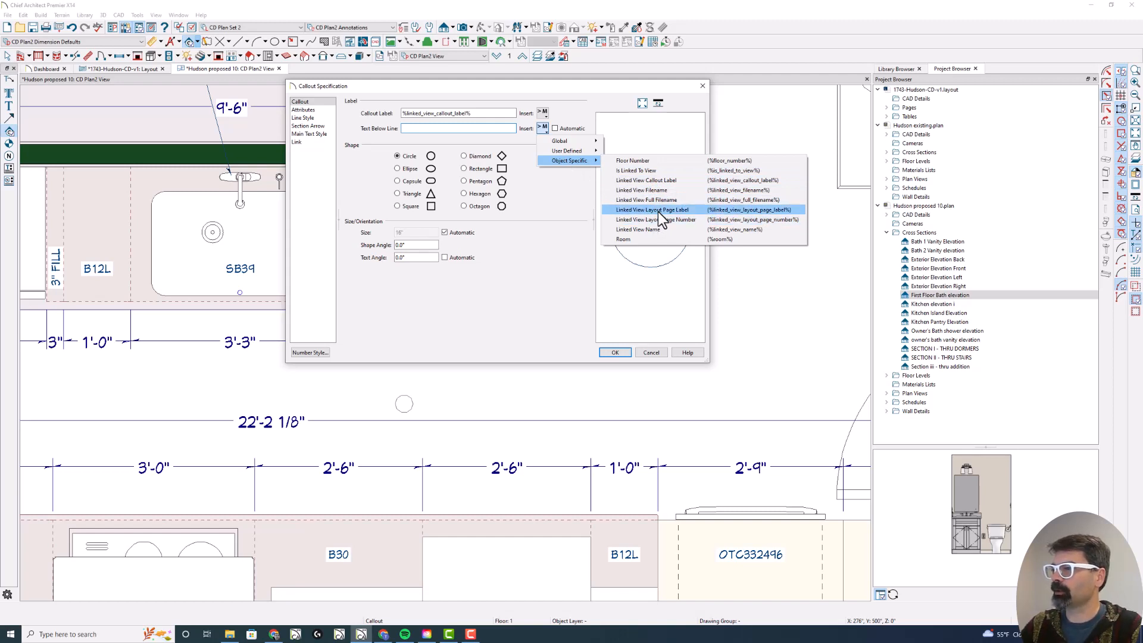
click(651, 210)
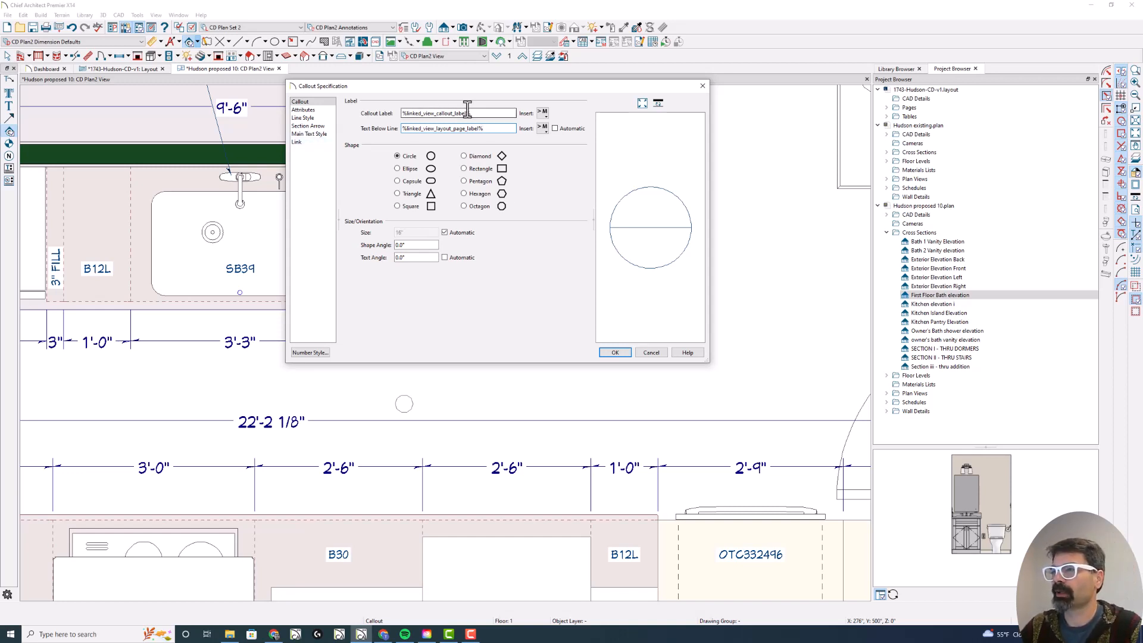
Link the callout to Kitchen elevation i and give it one arrow
click(296, 142)
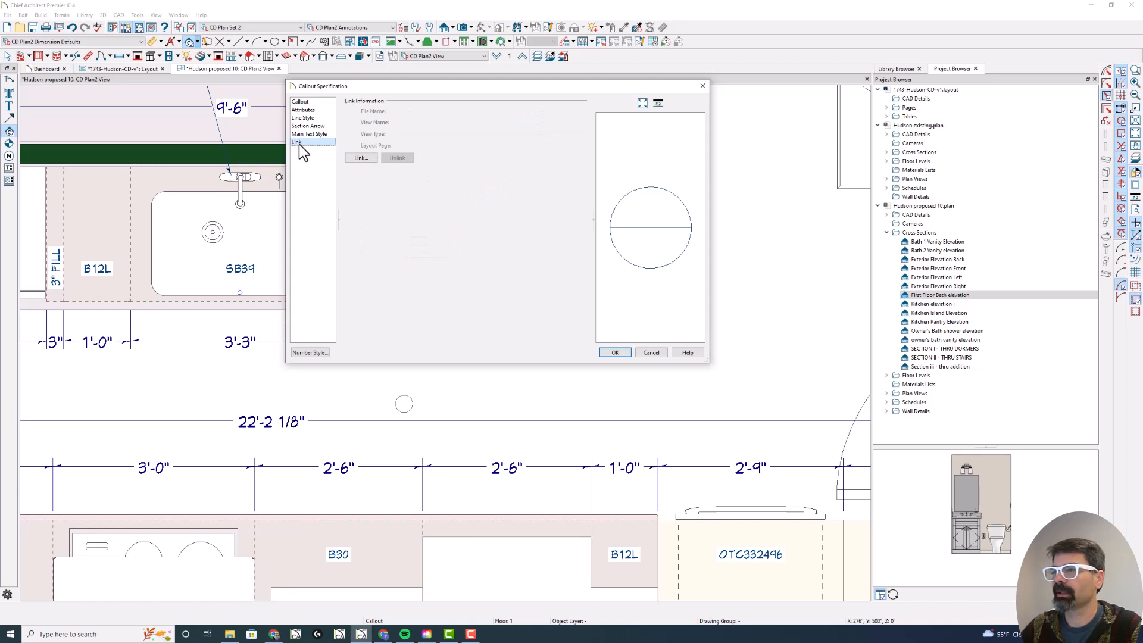
click(359, 157)
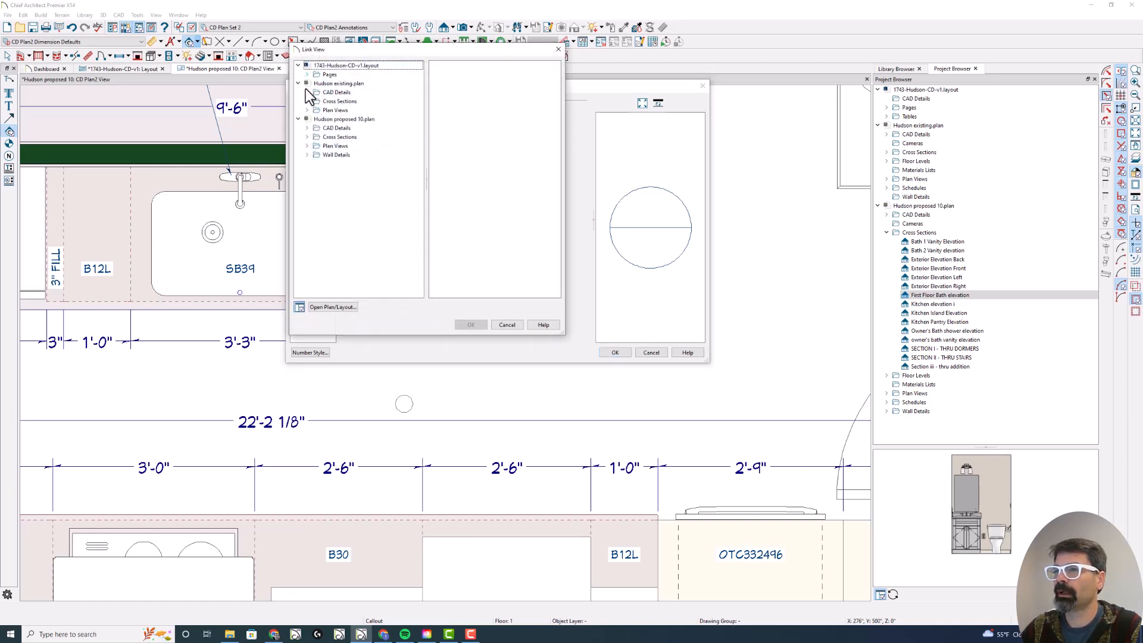
click(307, 137)
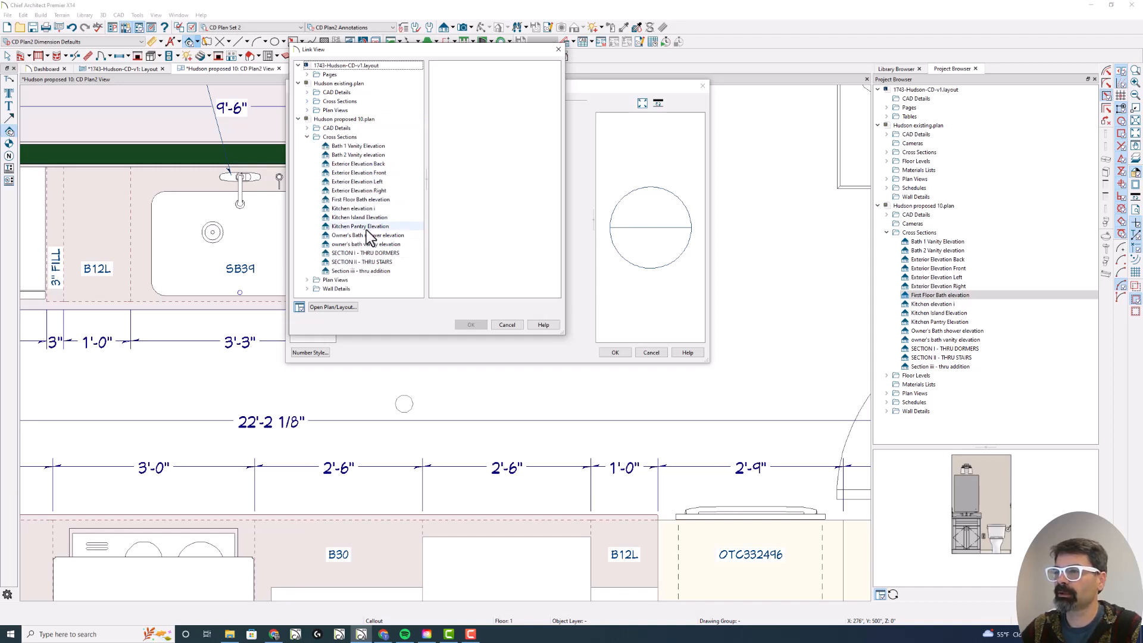
click(357, 208)
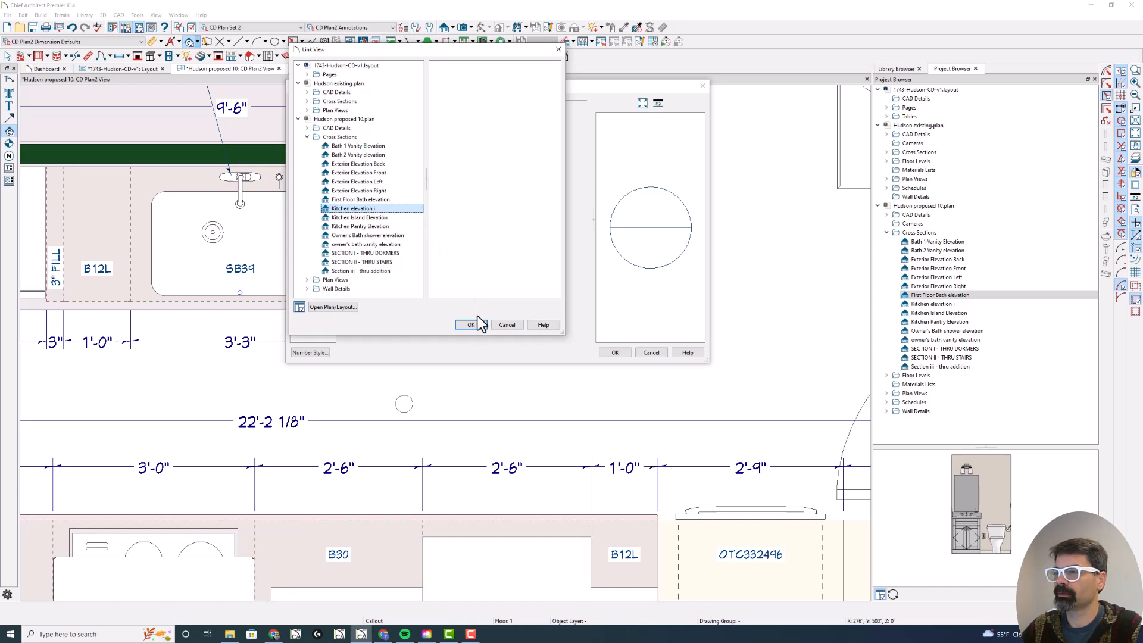
click(353, 208)
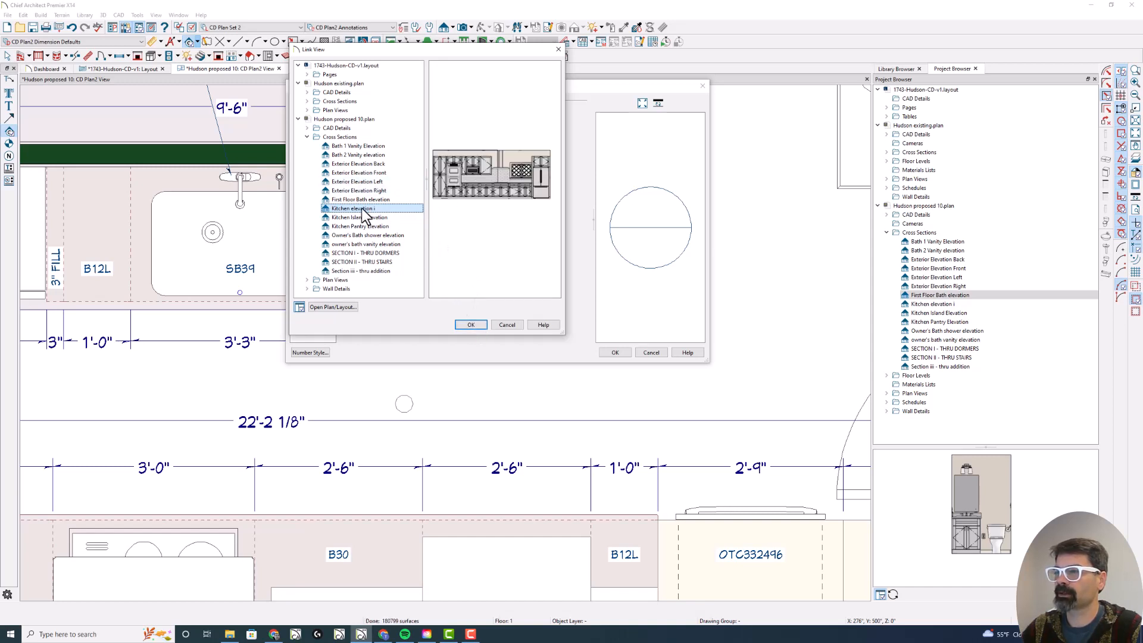
click(470, 325)
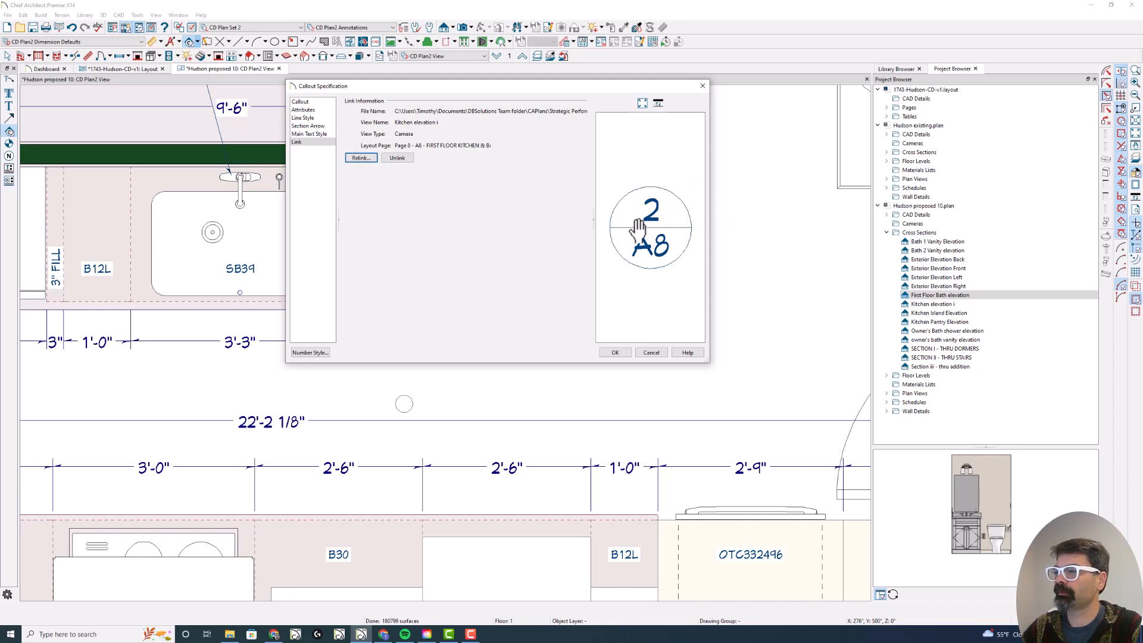
click(303, 109)
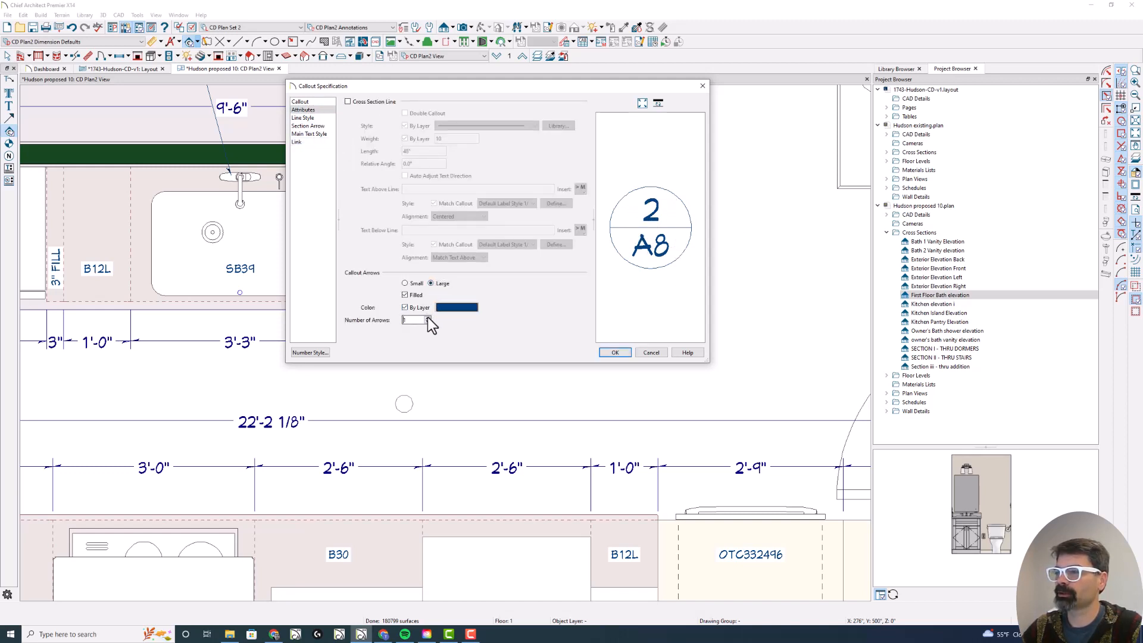
click(614, 352)
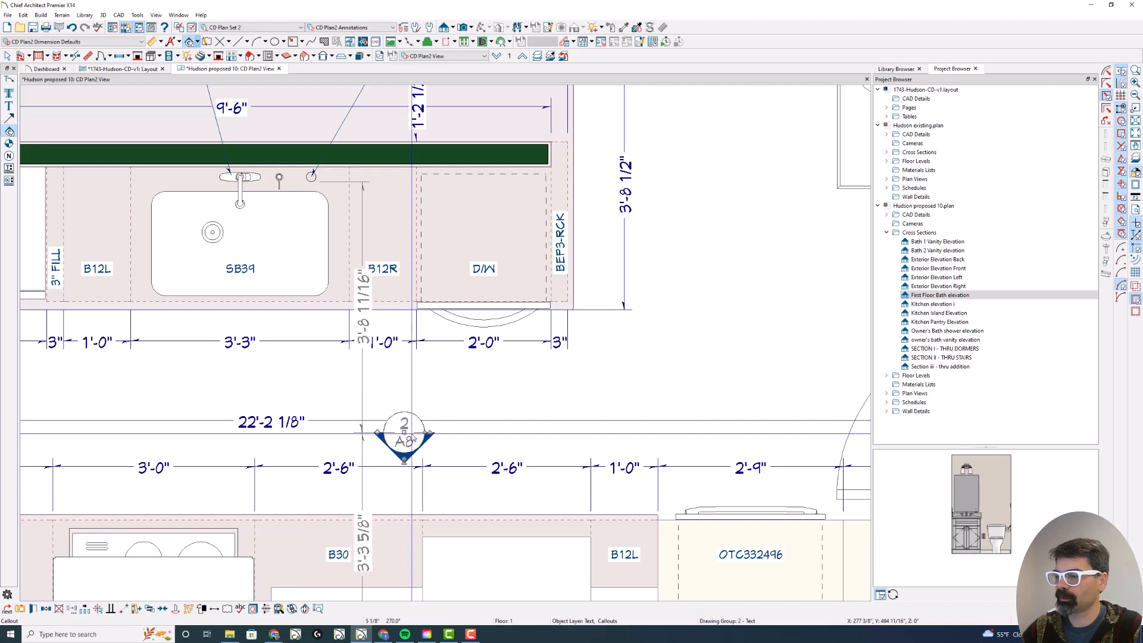
Move the new callout onto the Text, CD Plan 2 layer in its Line Style settings
double_click(404, 437)
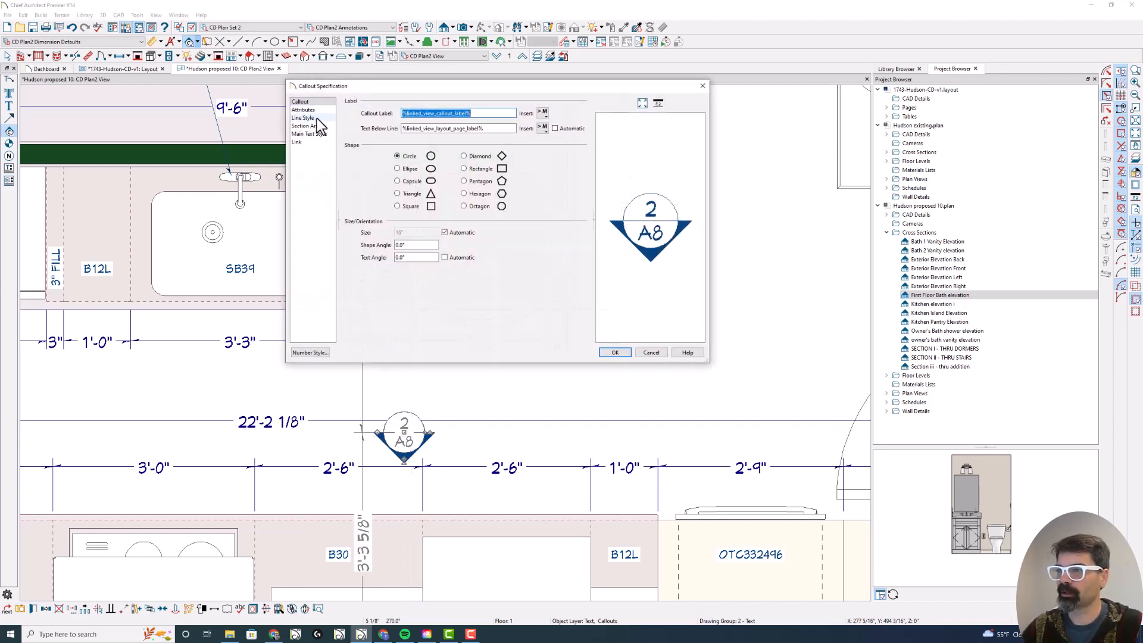
click(302, 118)
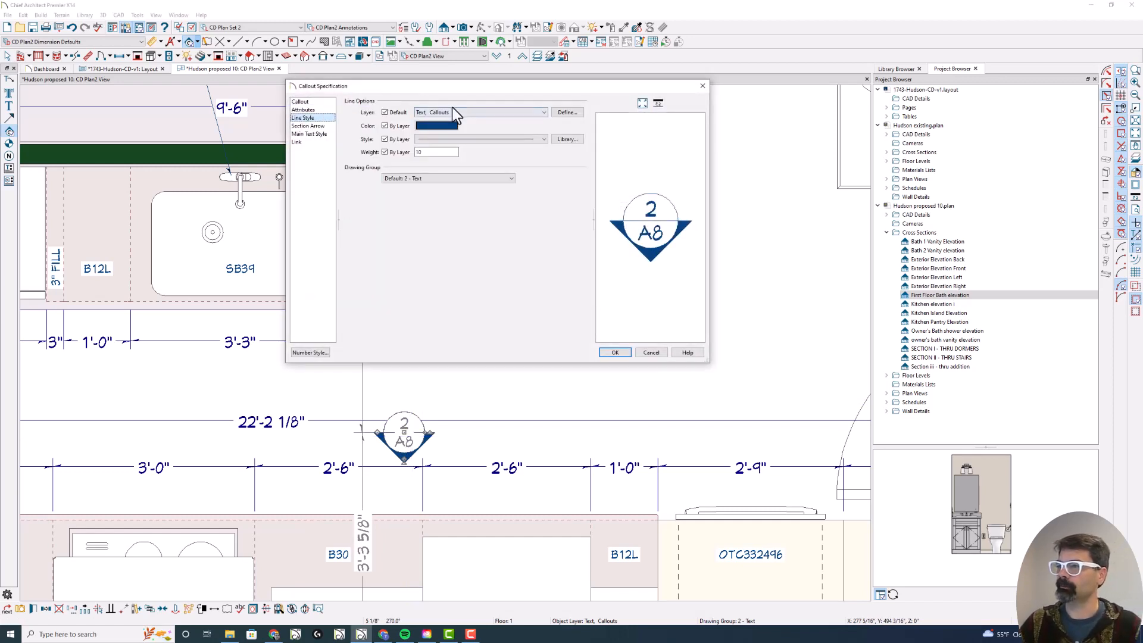
click(543, 111)
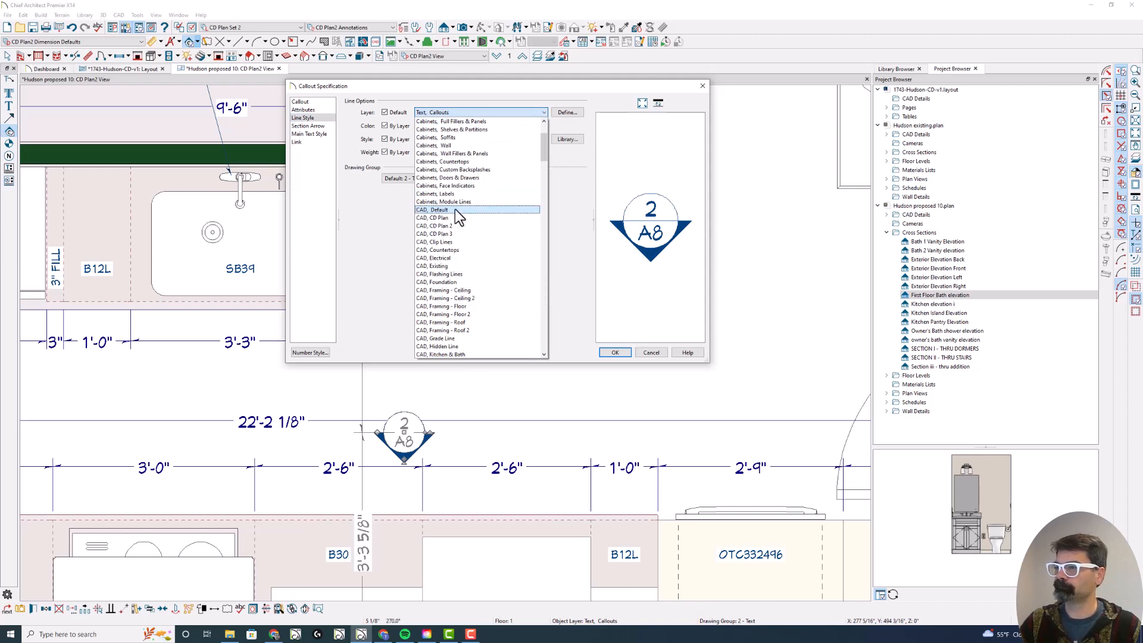
scroll(down, 3)
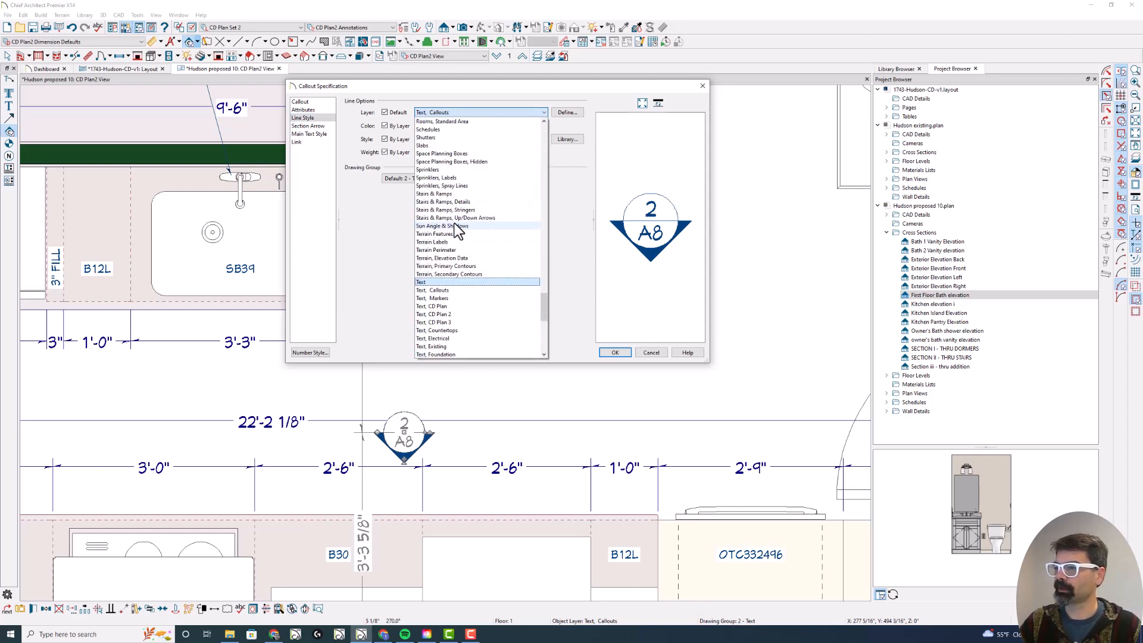
click(614, 352)
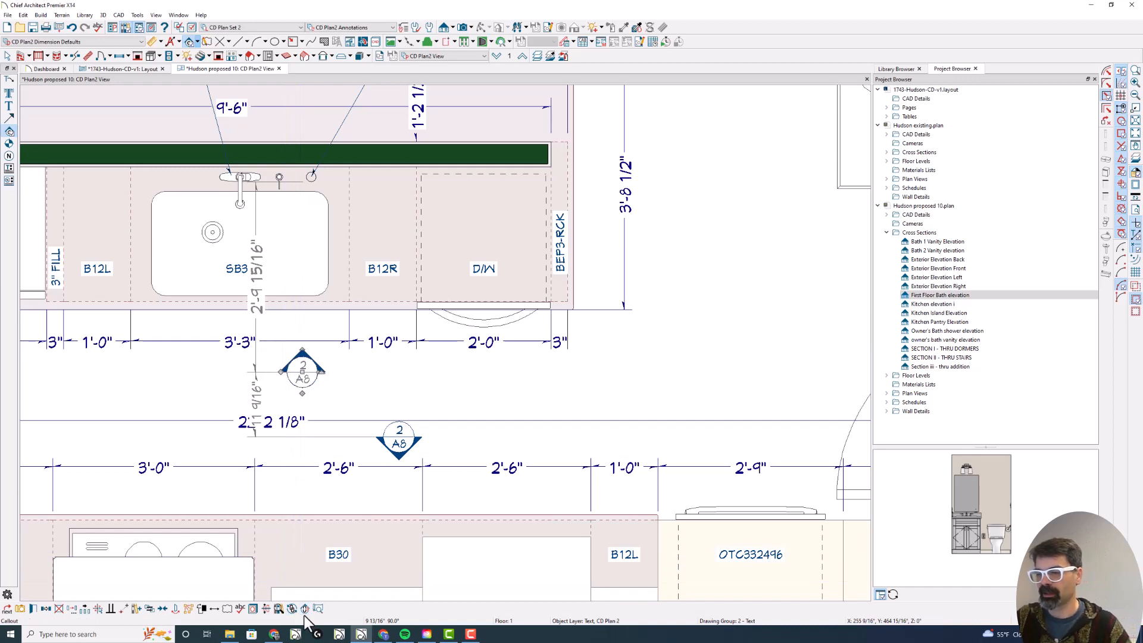
mouse_move(305, 609)
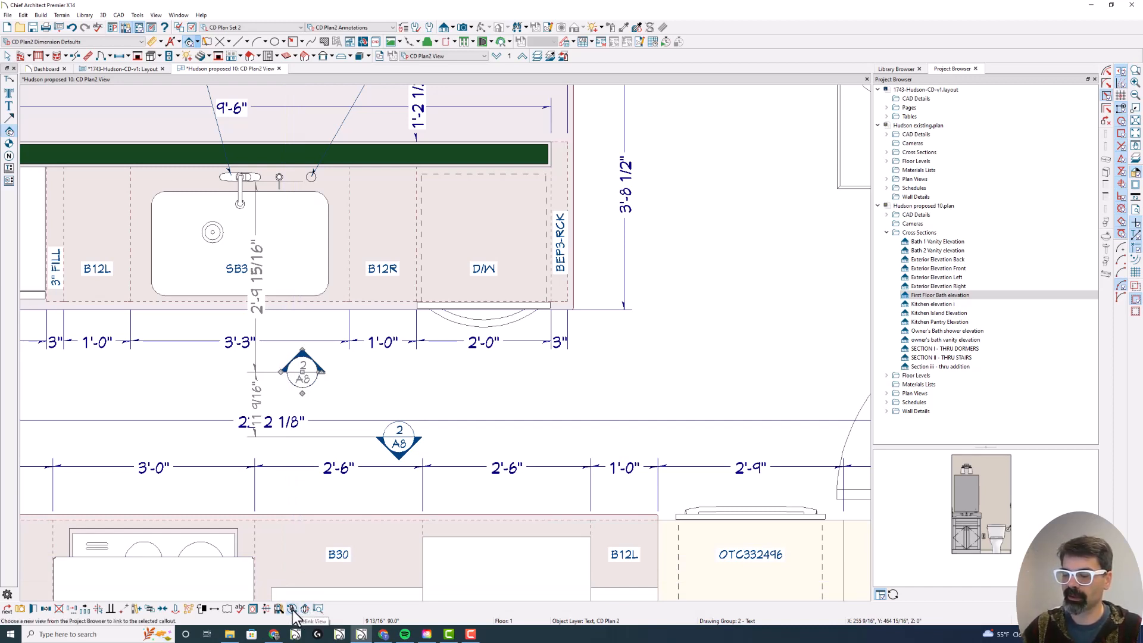
Link the second kitchen callout to Kitchen Island Elevation so it reads 3
click(291, 608)
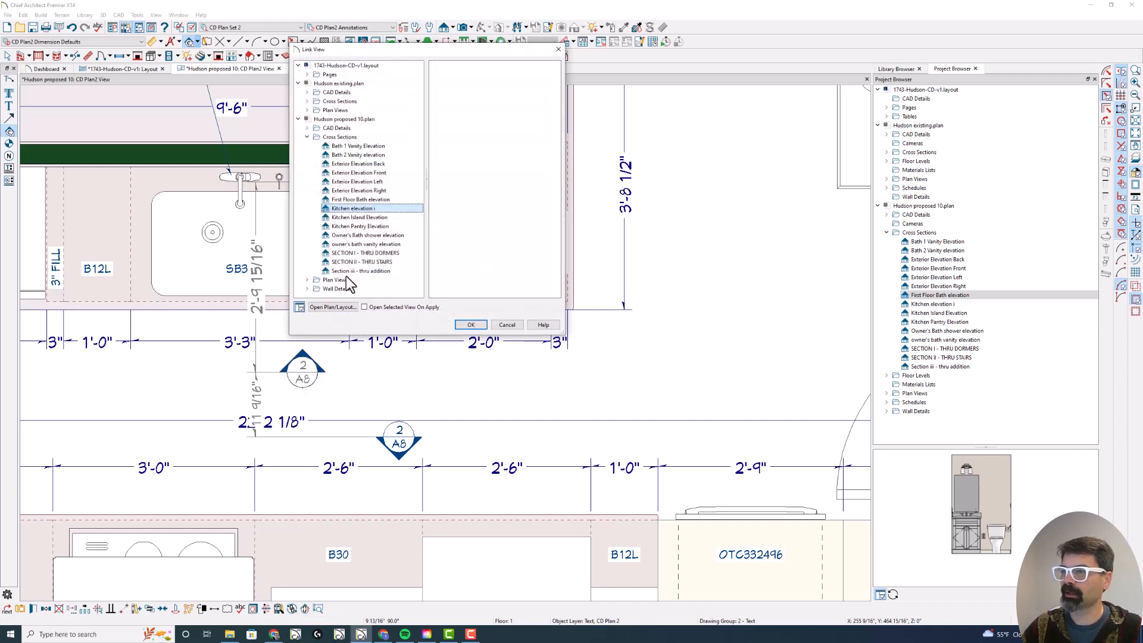
click(358, 217)
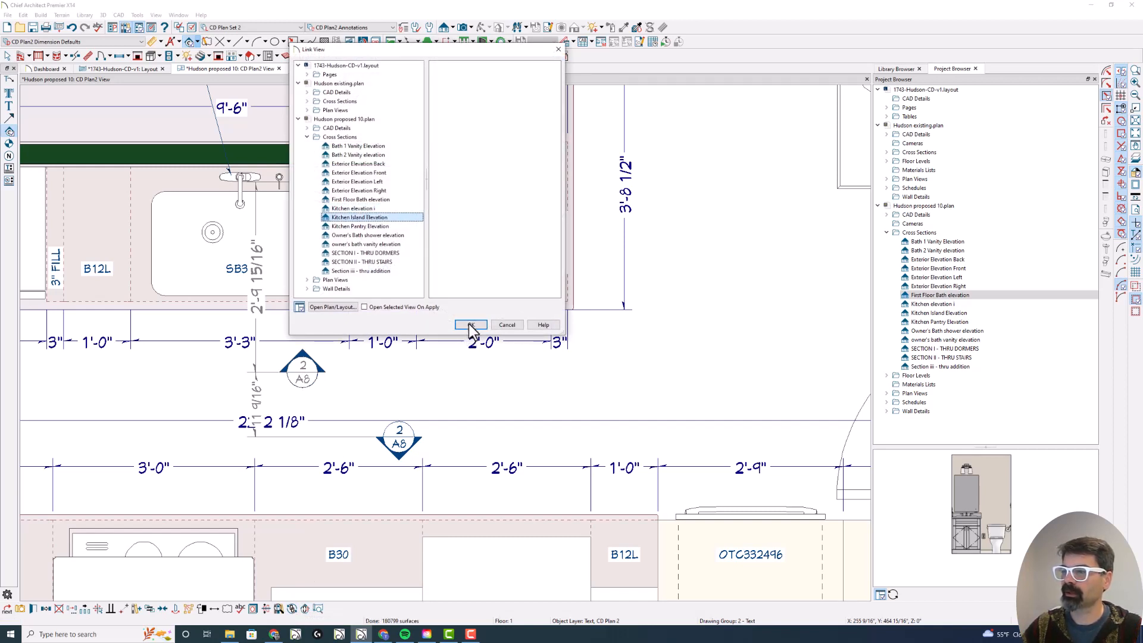
click(471, 324)
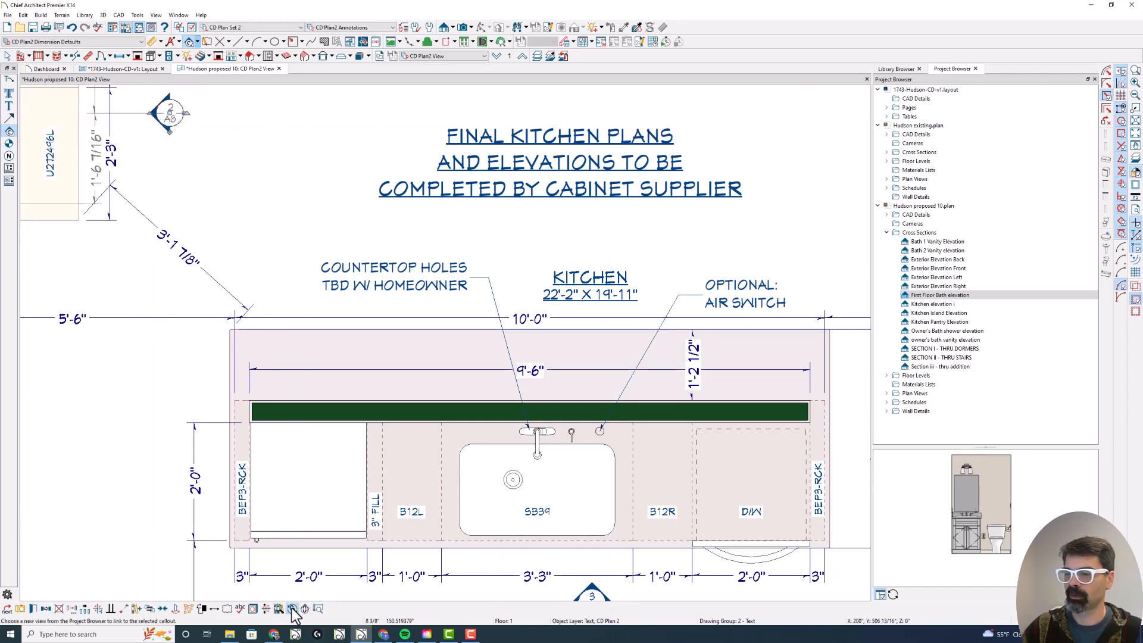
Link the upper kitchen callout to Kitchen Pantry Elevation and the bath callout to First Floor Bath
click(293, 609)
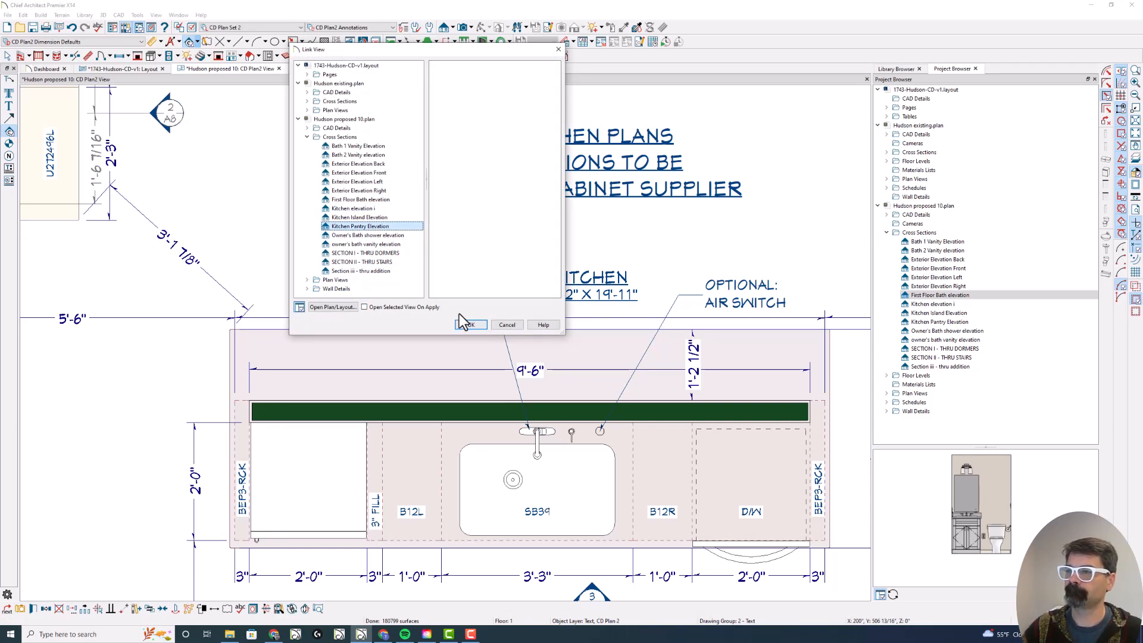
click(470, 324)
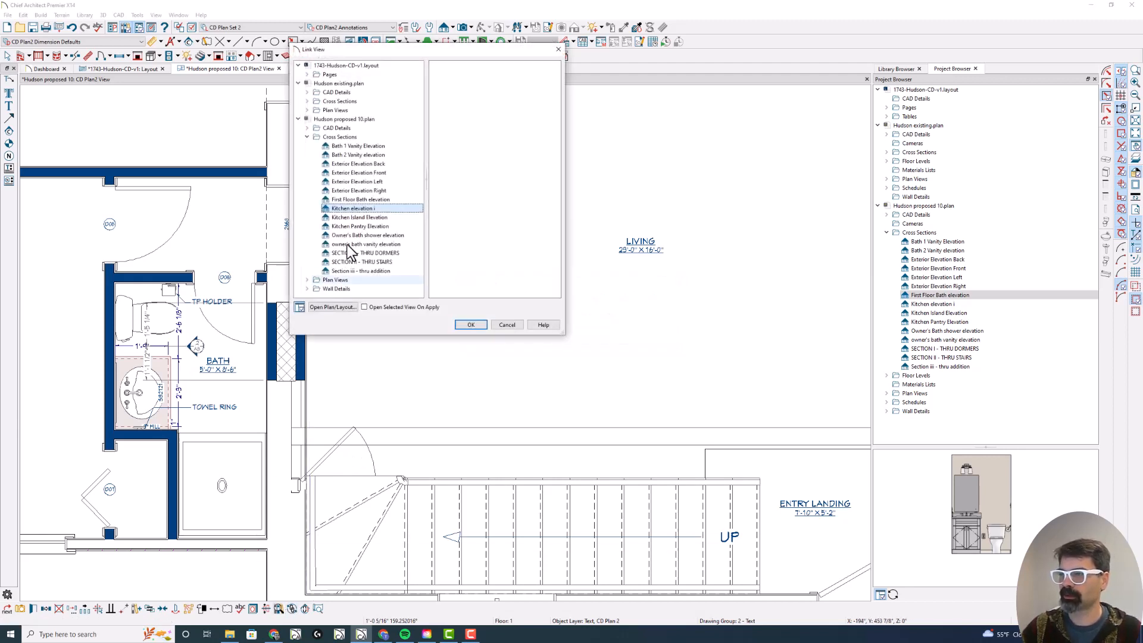
click(359, 199)
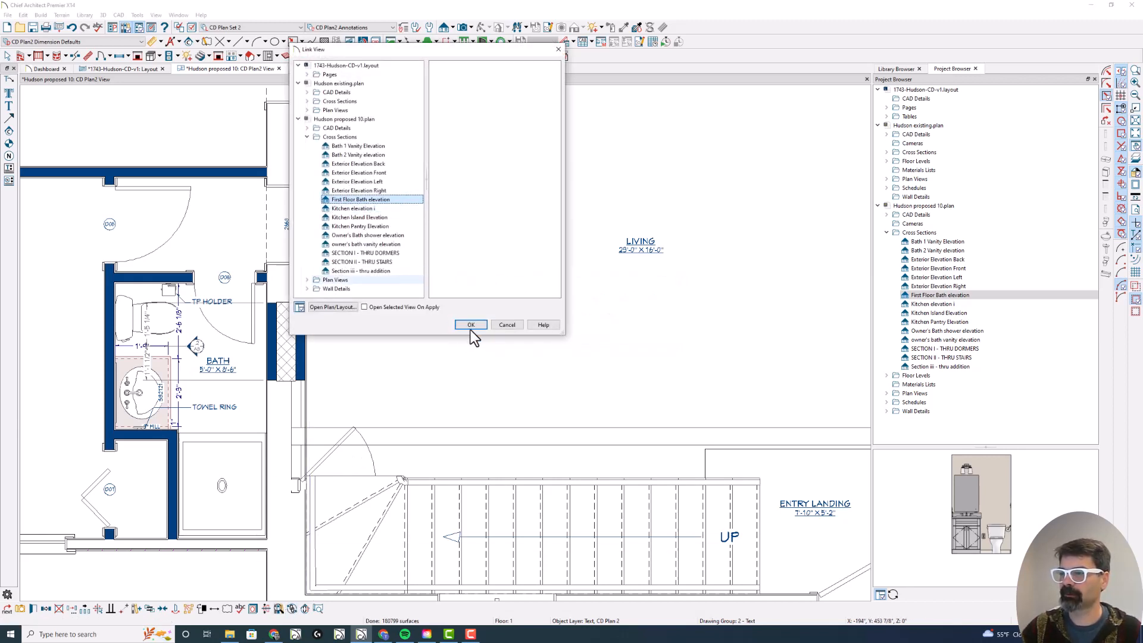
click(470, 324)
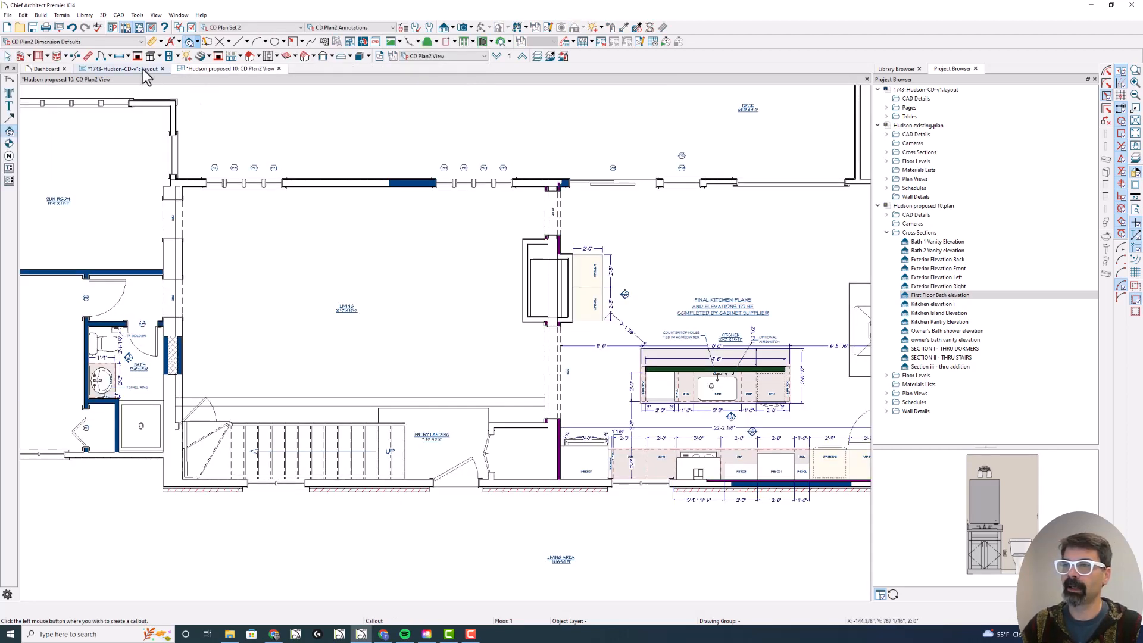
Locate the First Floor Bath elevation box on sheet A8 and select it for moving
click(124, 69)
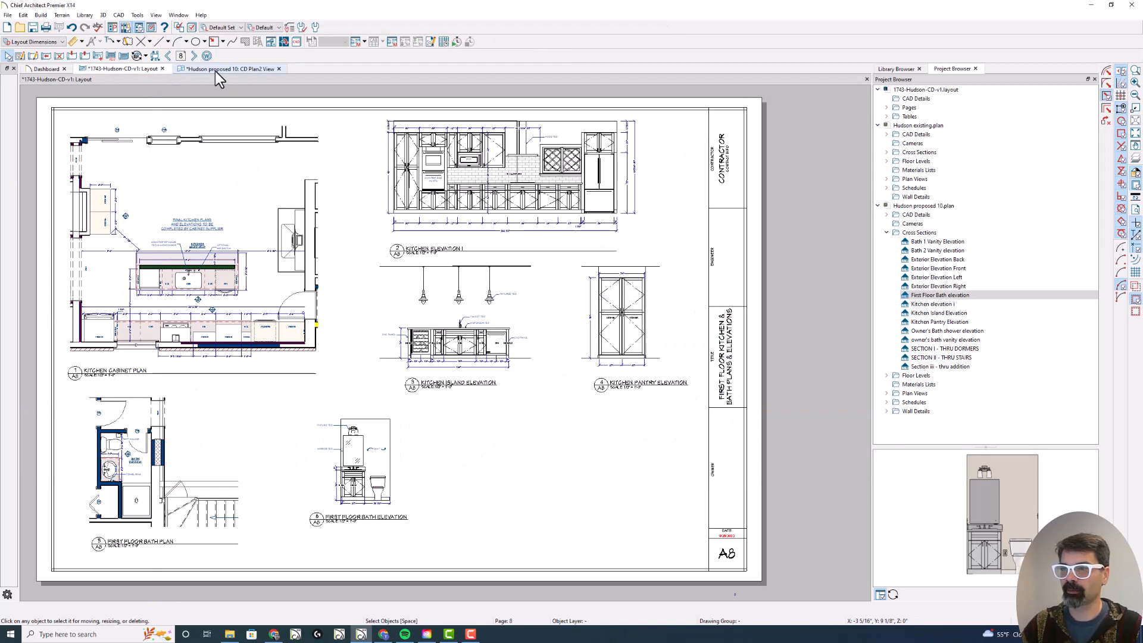
click(230, 69)
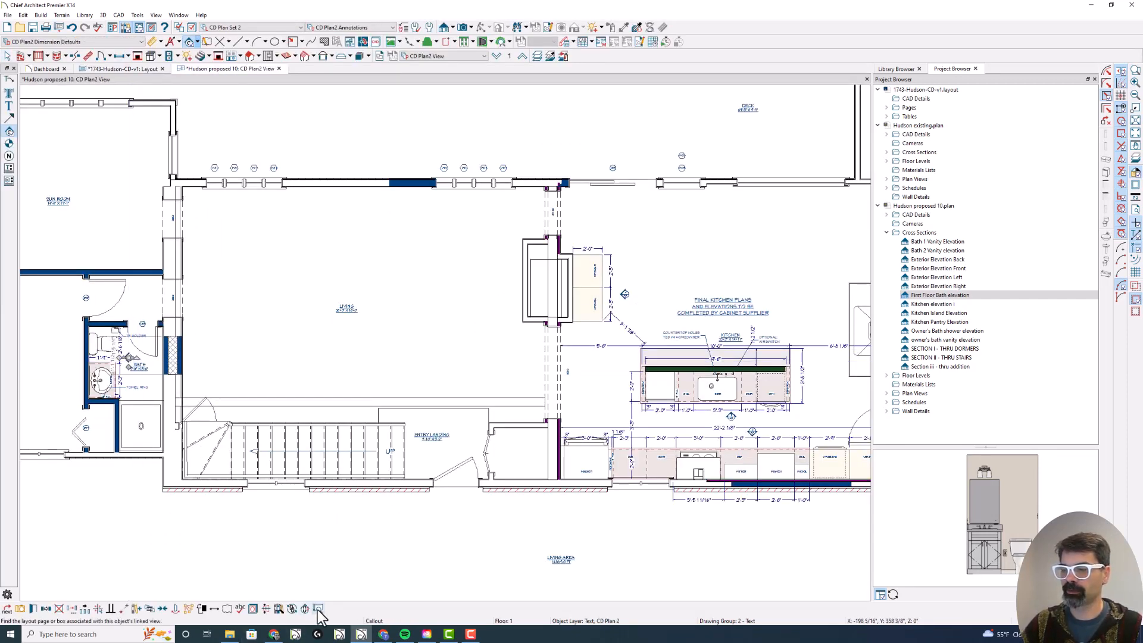
mouse_move(318, 609)
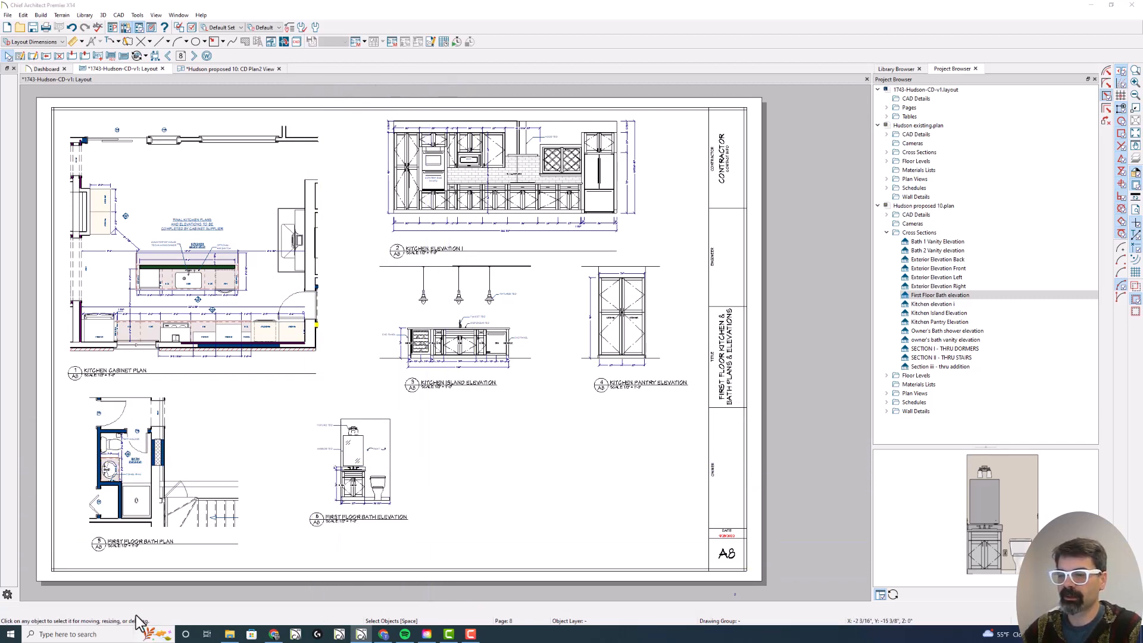
drag(69, 364, 94, 390)
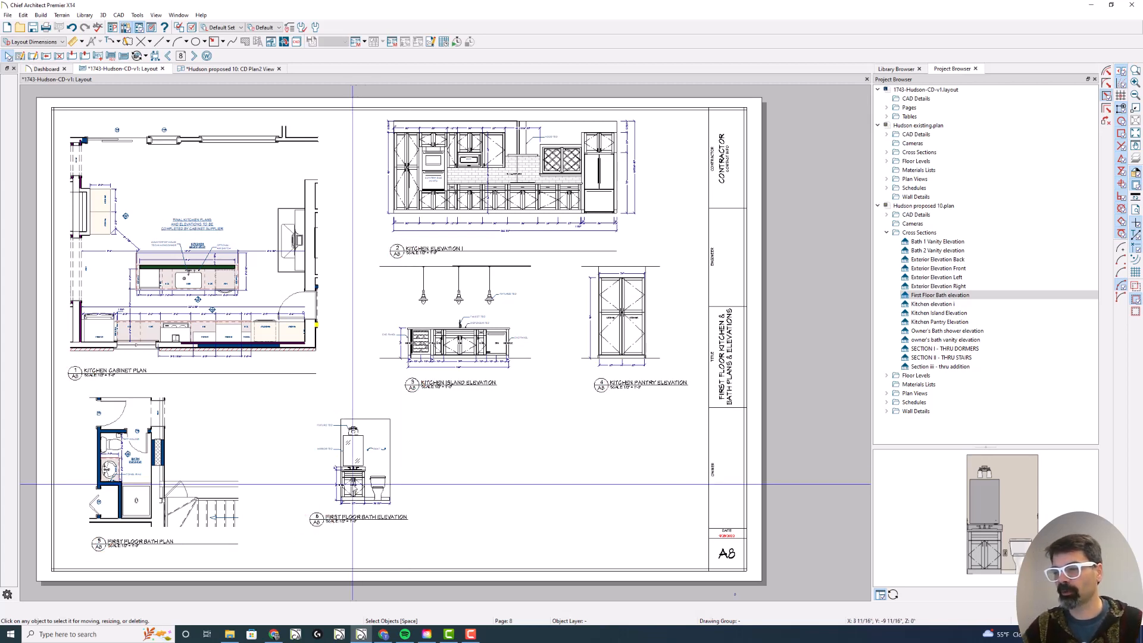
click(355, 463)
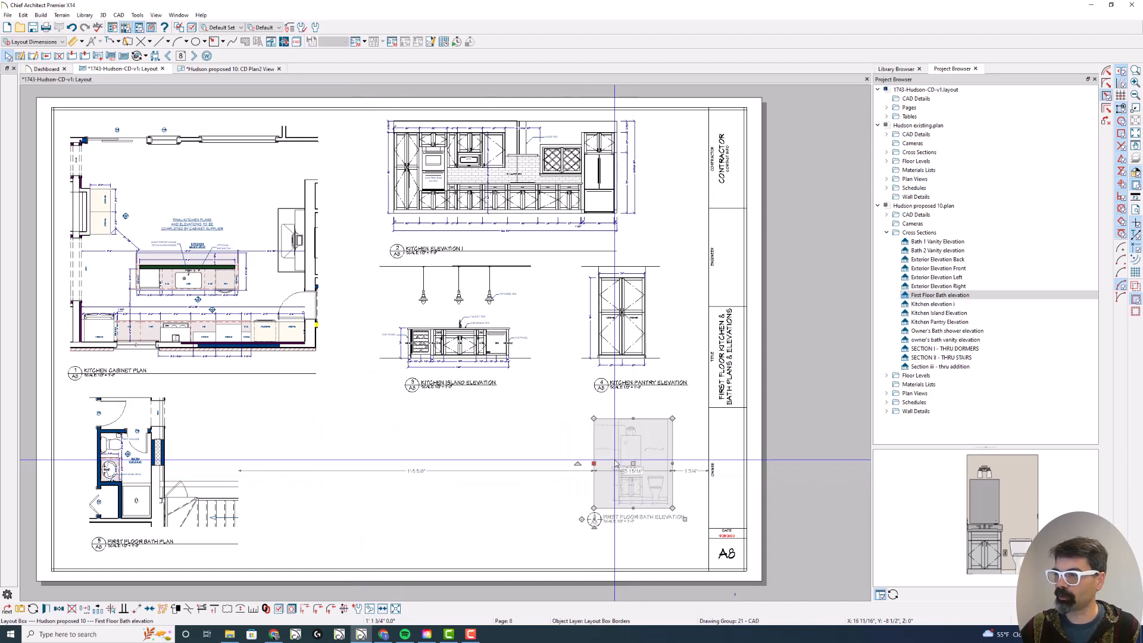
Set the First Floor Bath elevation box's Layout Page to 9
double_click(632, 463)
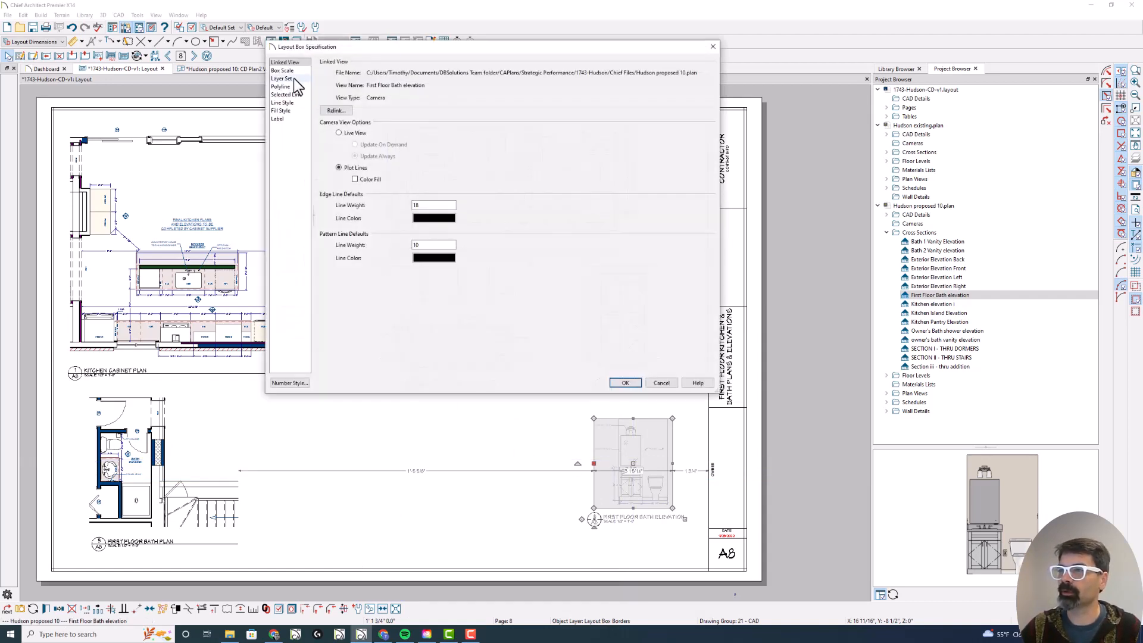
click(282, 102)
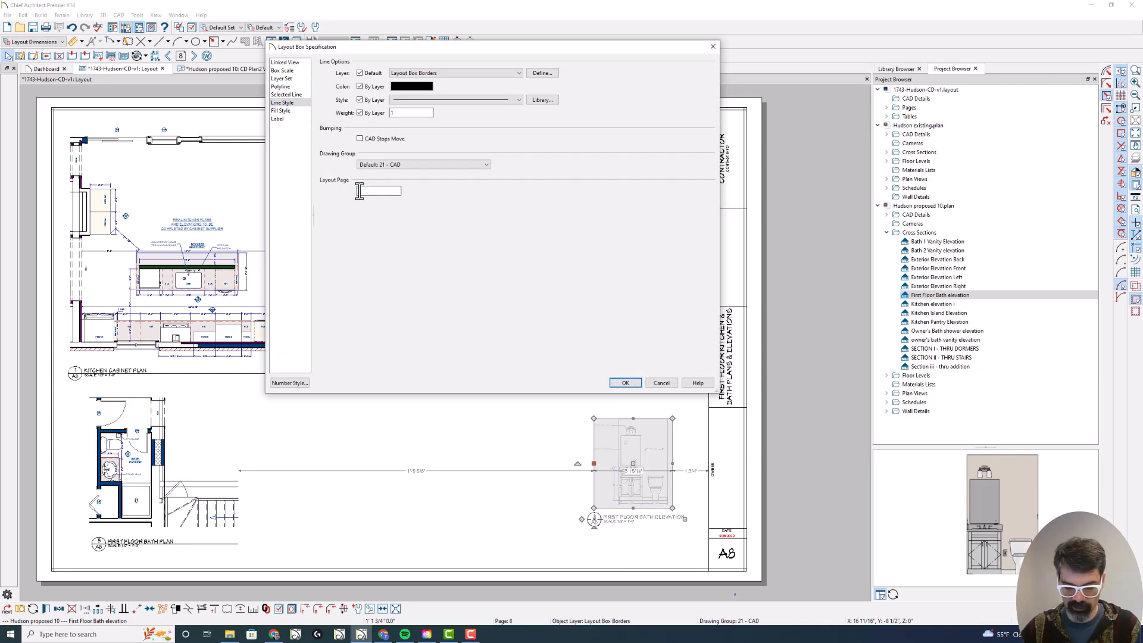
click(624, 383)
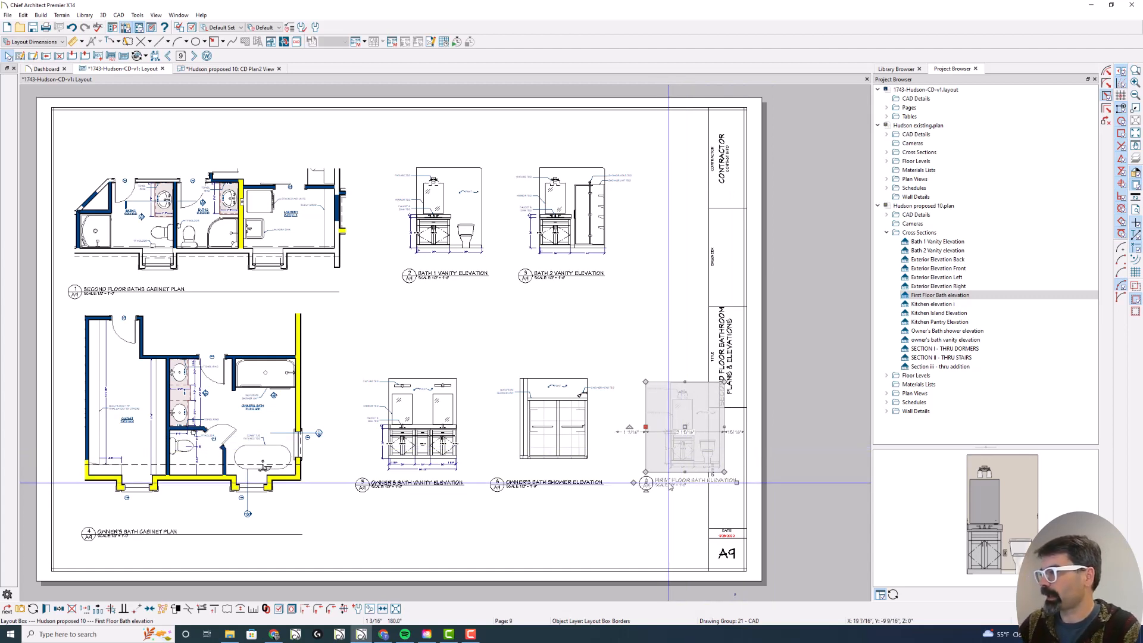
Enable Plan Display for First Floor Bath elevation and return to CD Plan2
click(941, 296)
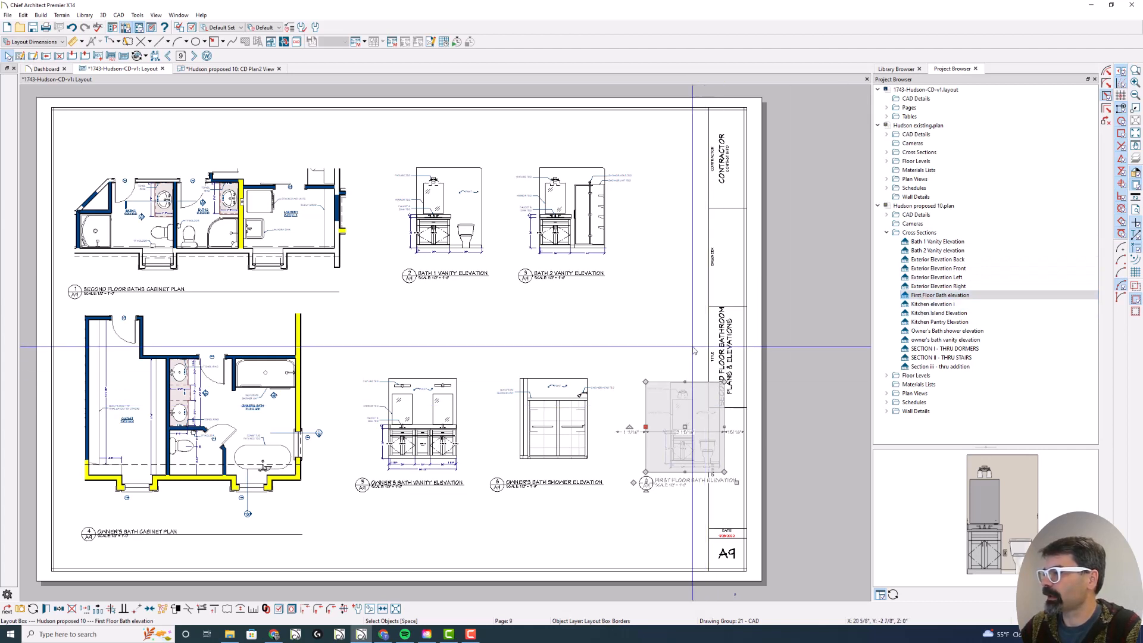
right_click(940, 295)
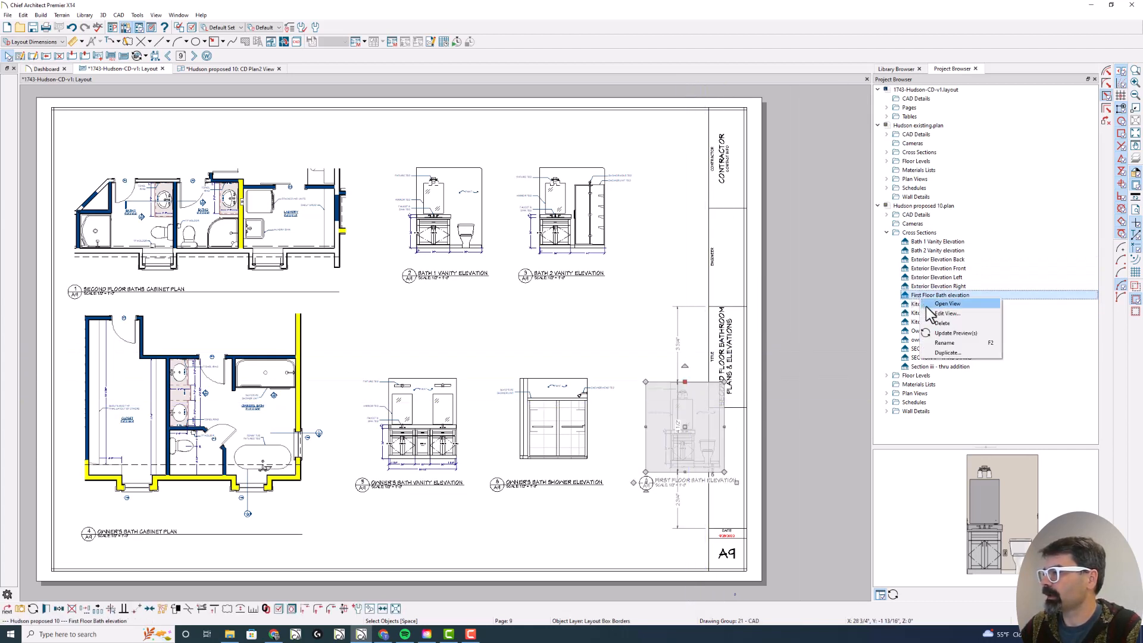
click(945, 313)
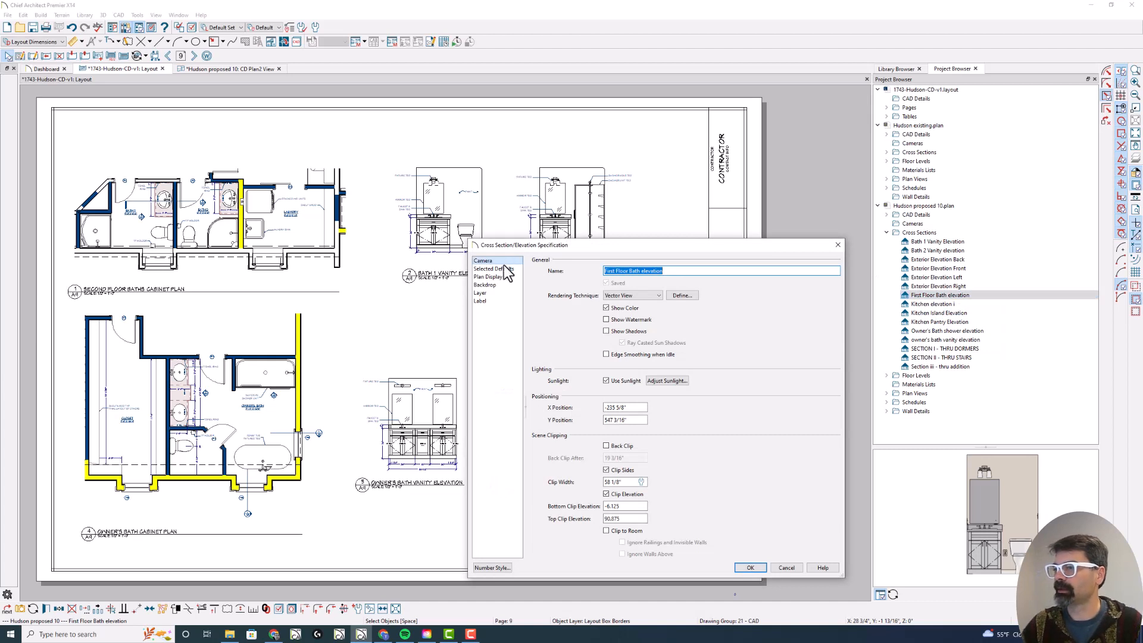
click(488, 277)
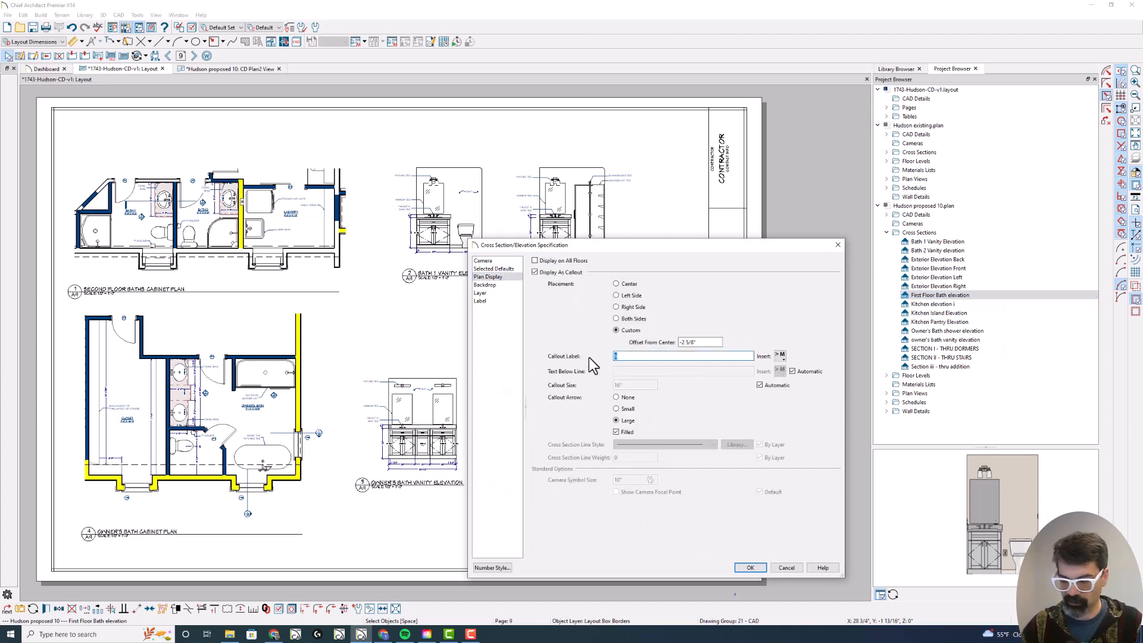
click(749, 567)
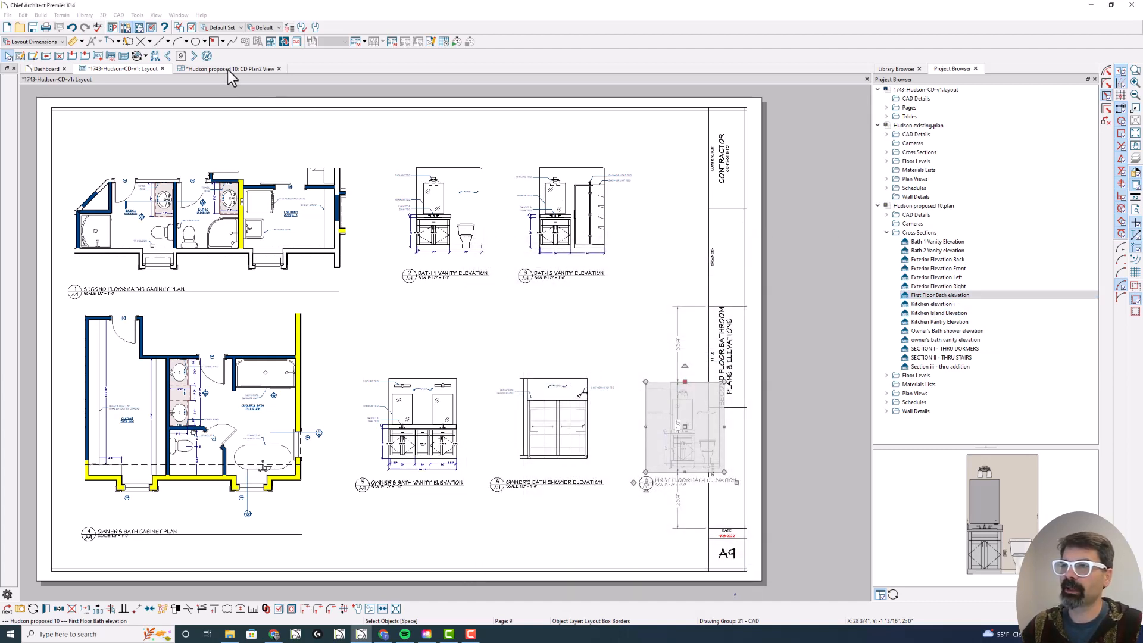
click(230, 68)
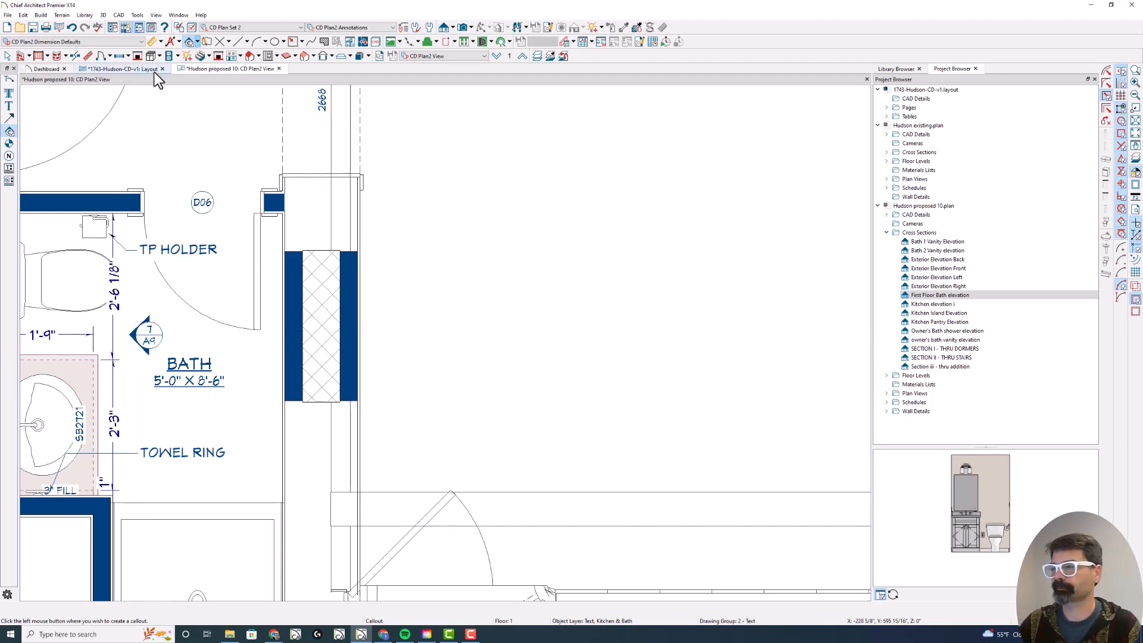
Revisit the First Floor Bath elevation's callout display options via Project Browser
right_click(941, 295)
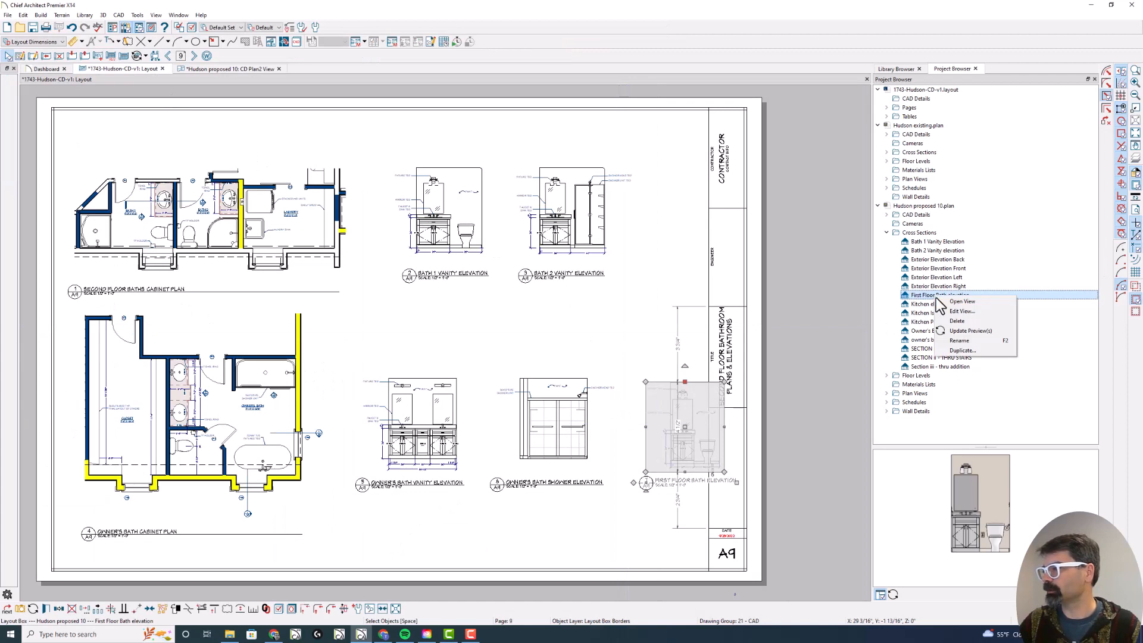
click(960, 311)
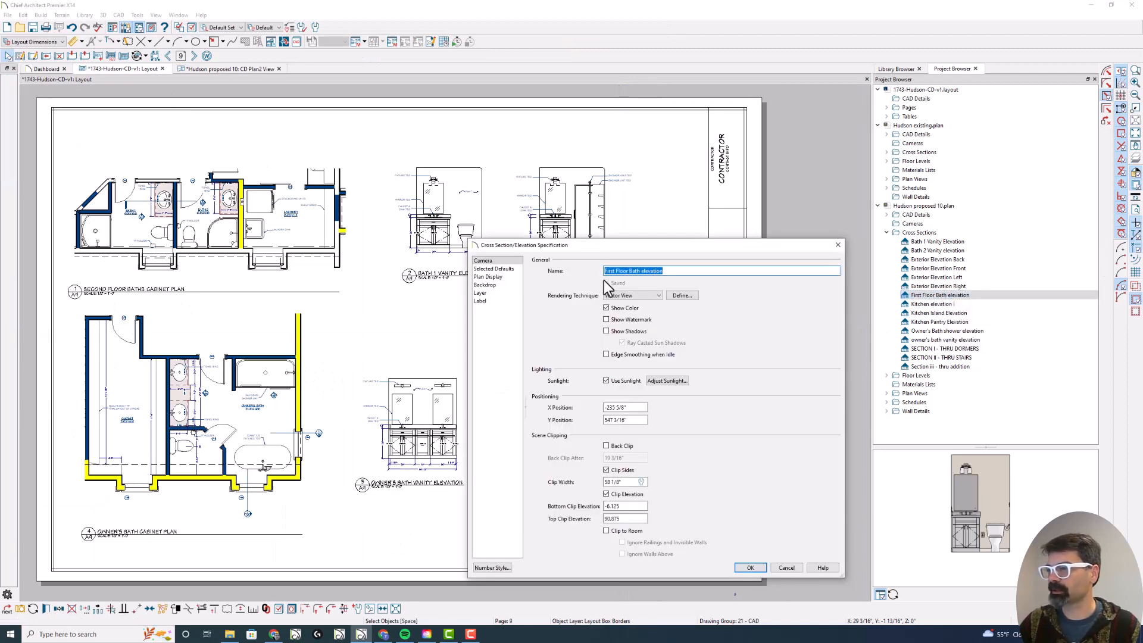
click(488, 277)
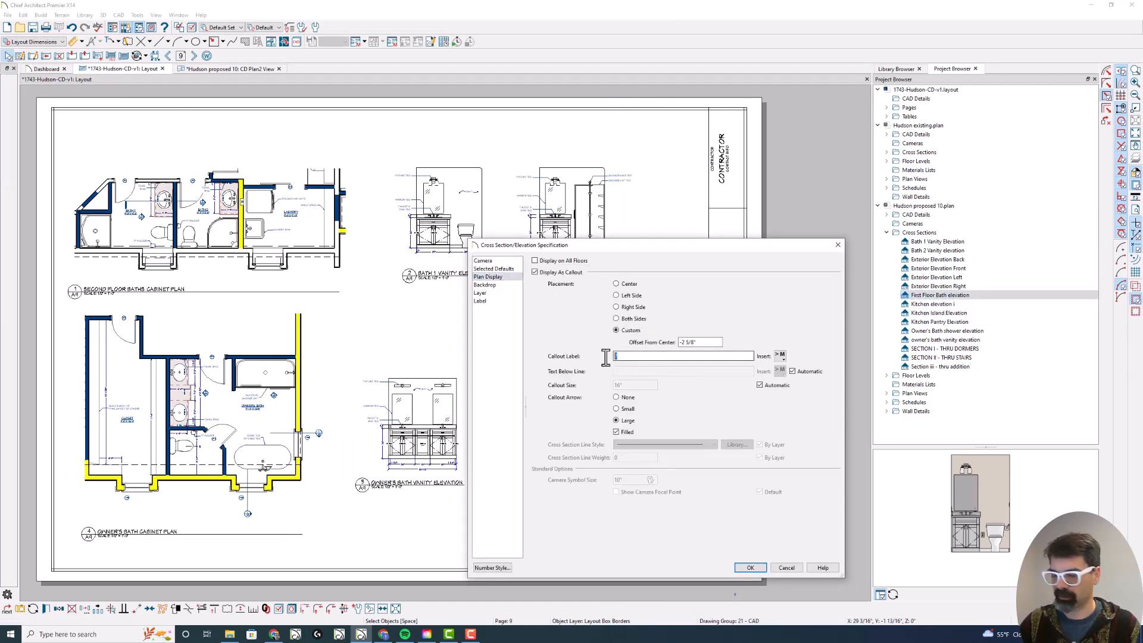
click(749, 568)
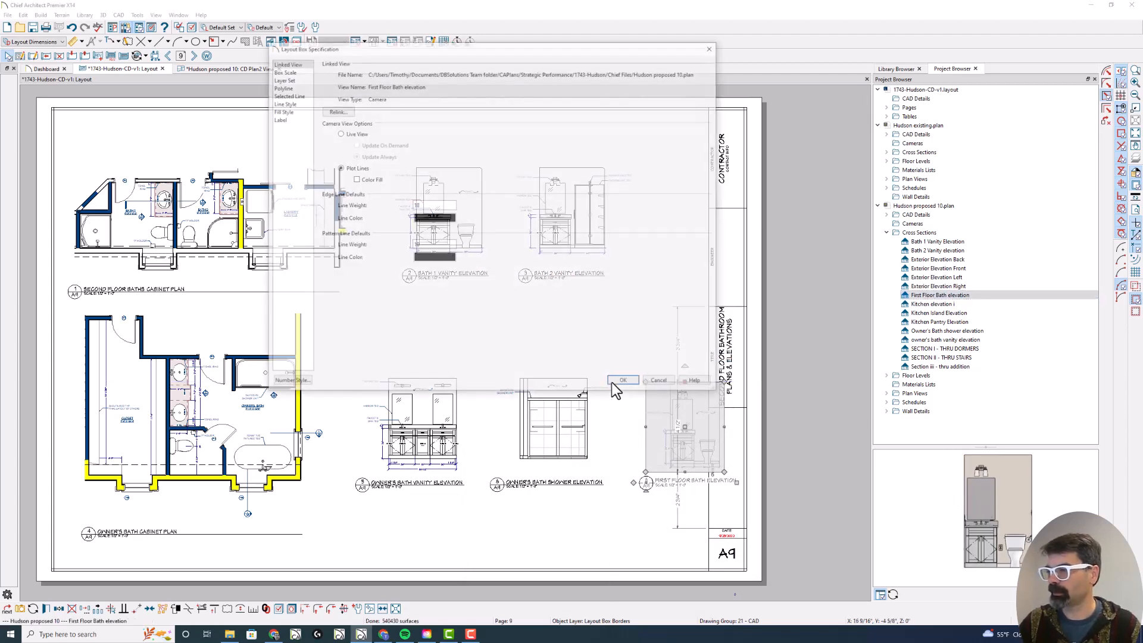
Set the bath elevation box's Layout Page back to 8
click(282, 111)
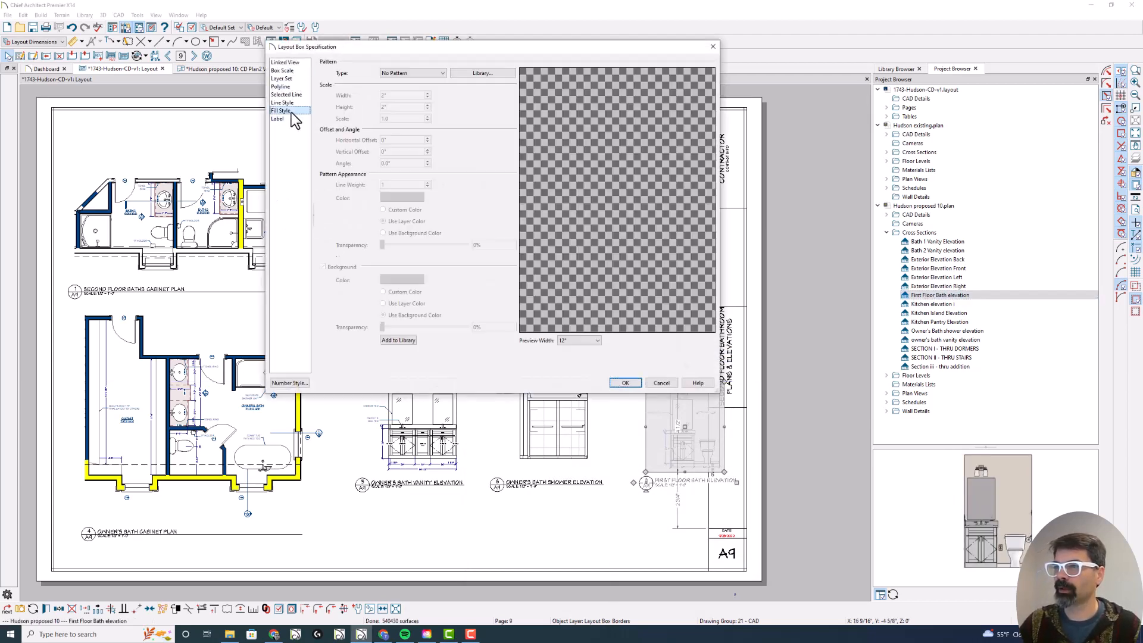
click(281, 102)
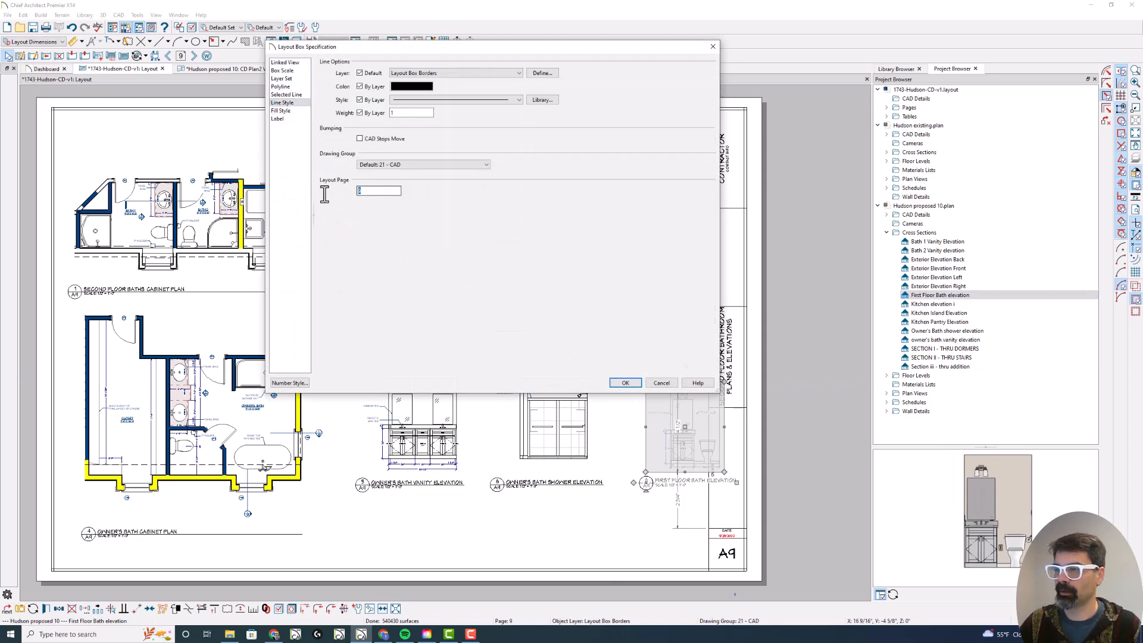
click(623, 383)
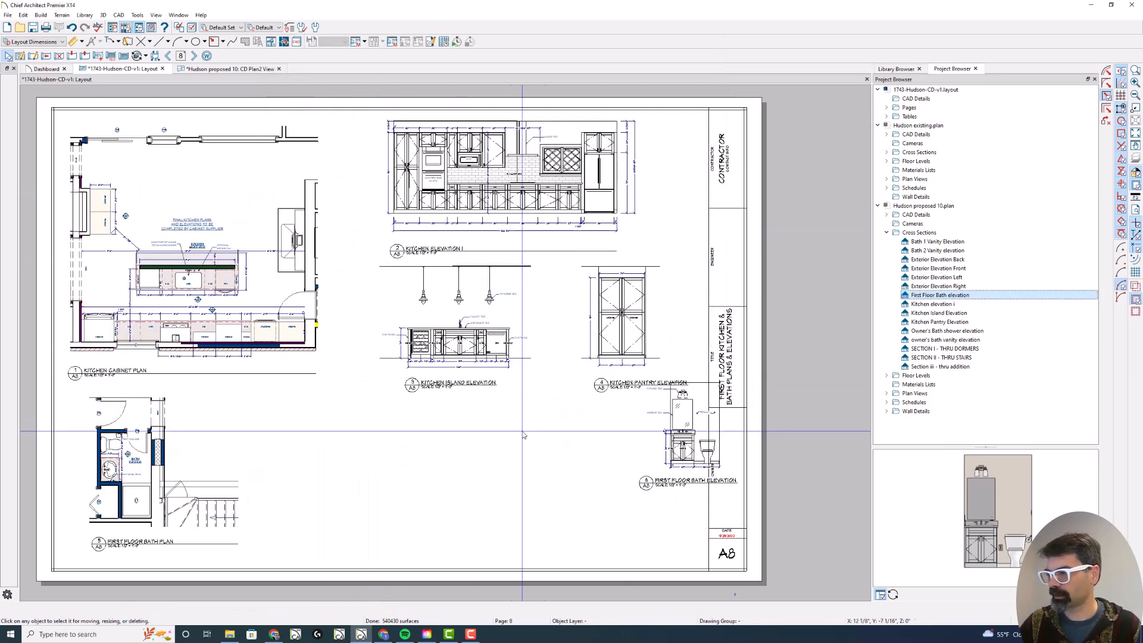